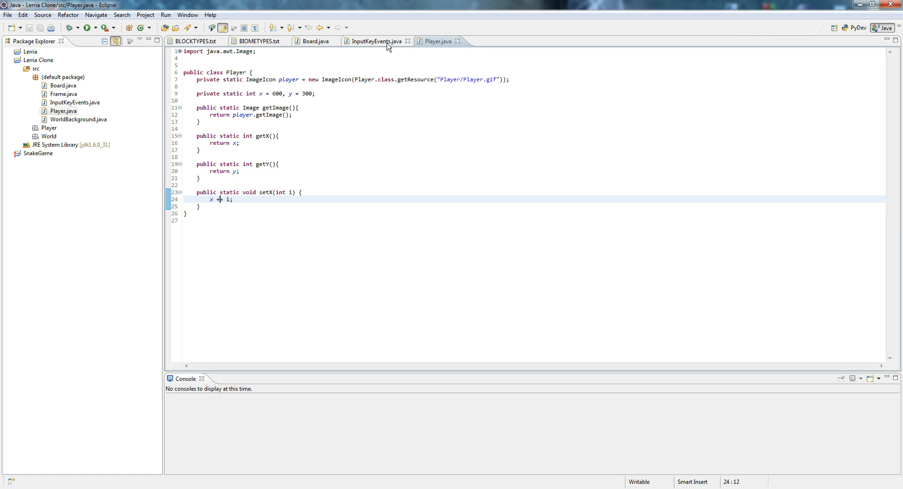
# Review InputKeyEvents, then inspect Board's //update player and //draw comment lines
pyautogui.click(376, 41)
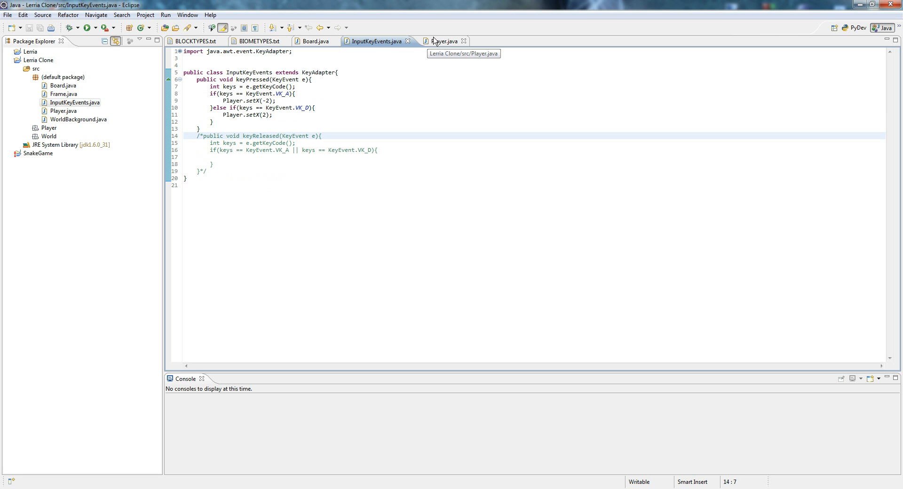
pyautogui.moveTo(439, 44)
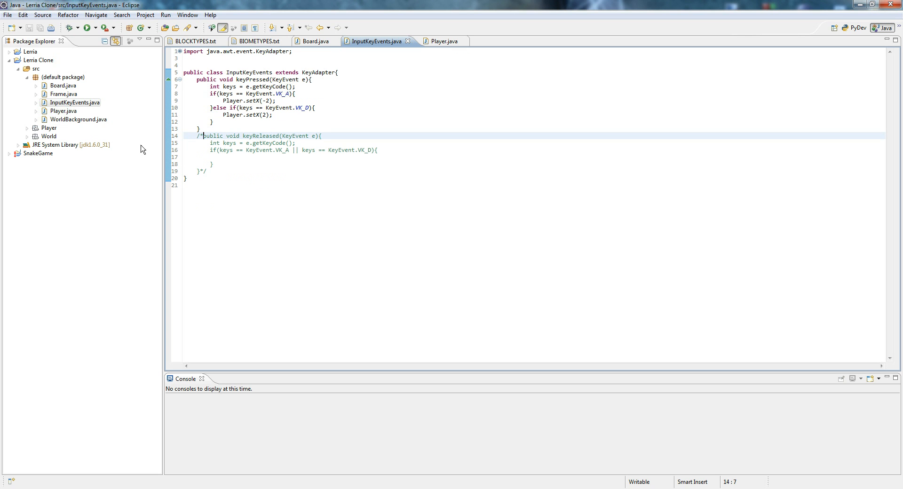
pyautogui.click(313, 41)
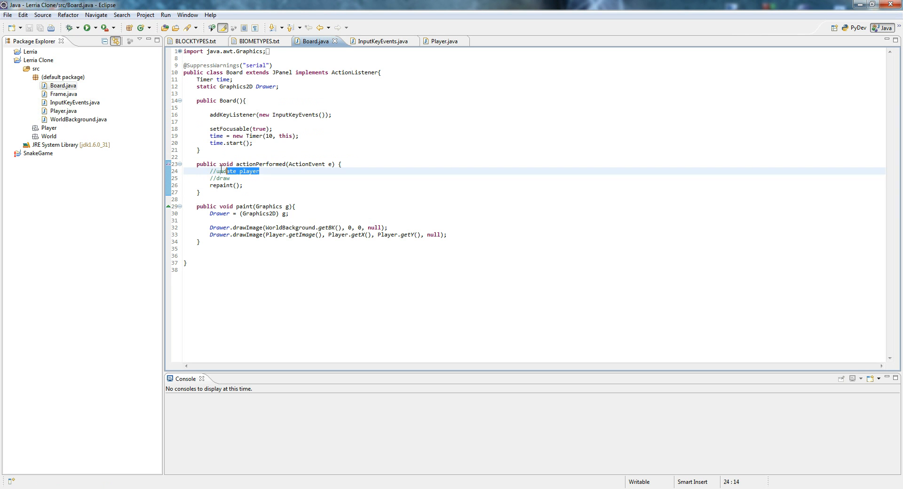
pyautogui.click(219, 178)
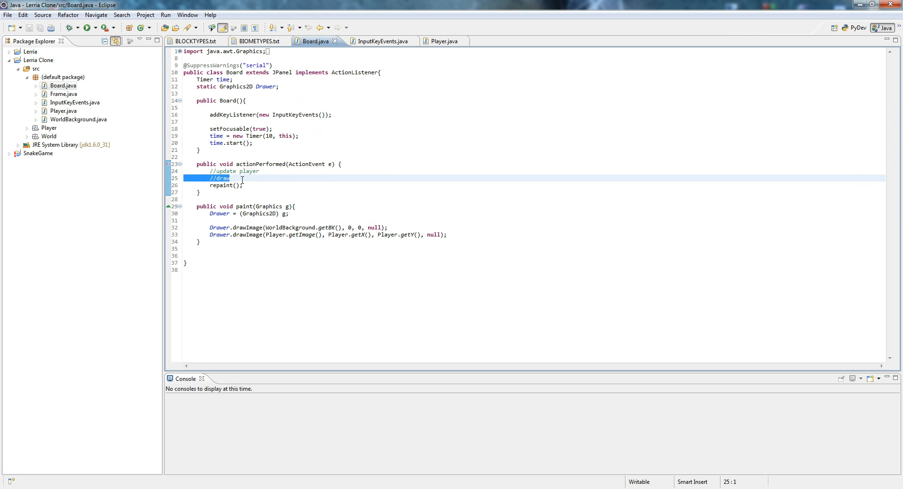
pyautogui.click(230, 177)
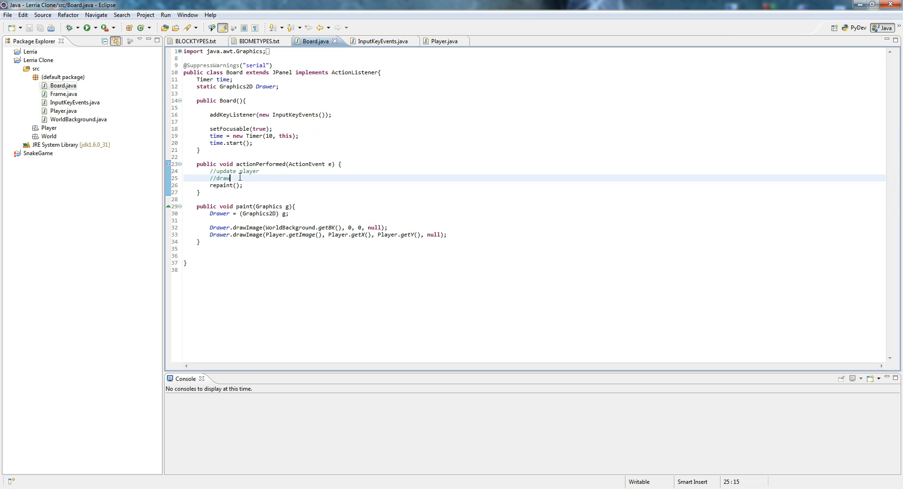
pyautogui.tripleClick(233, 171)
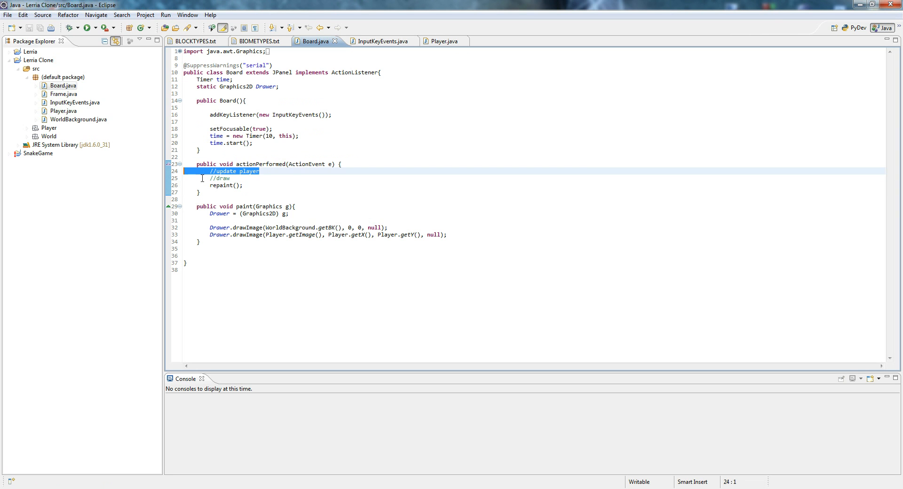
pyautogui.click(220, 178)
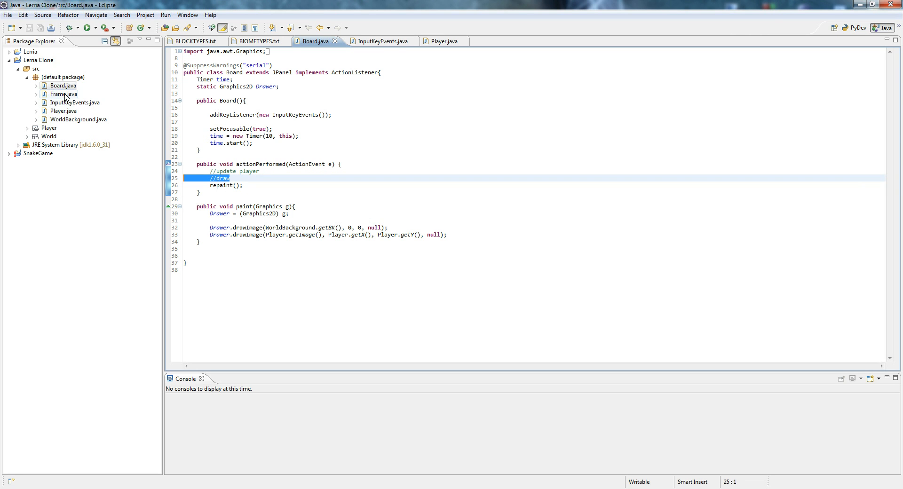
pyautogui.click(226, 184)
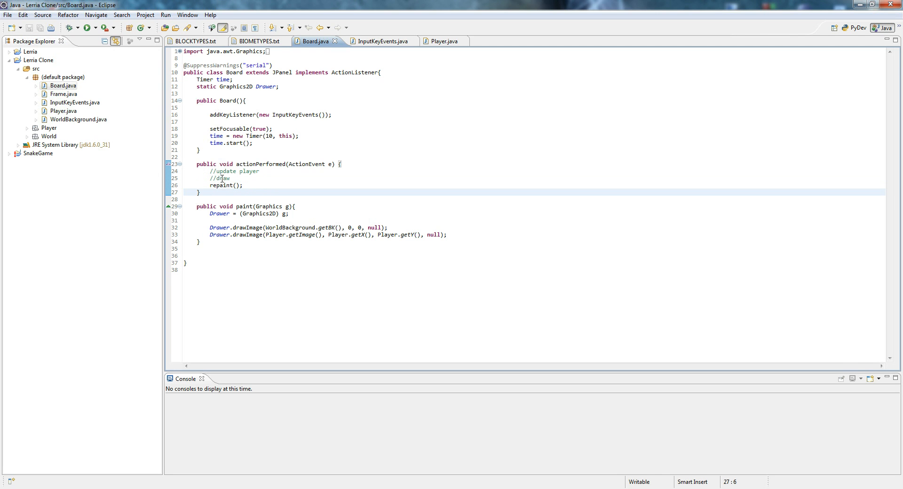
# Add a class named UpdateAll to the Lerria Clone default package
pyautogui.rightClick(63, 76)
pyautogui.write('Up')
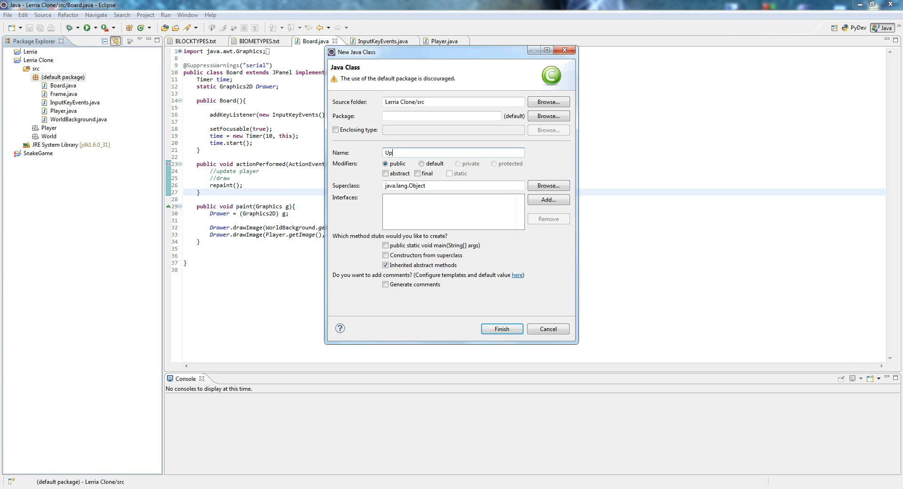
pyautogui.write('dateAll')
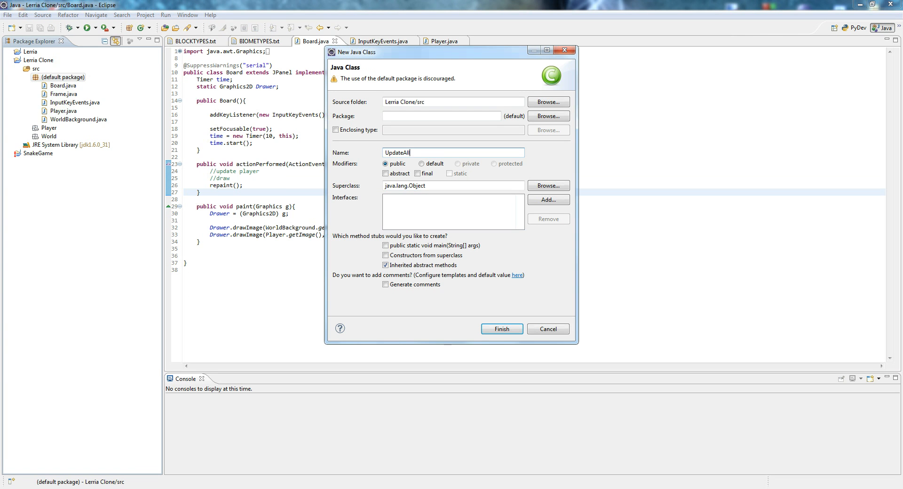
pyautogui.click(500, 329)
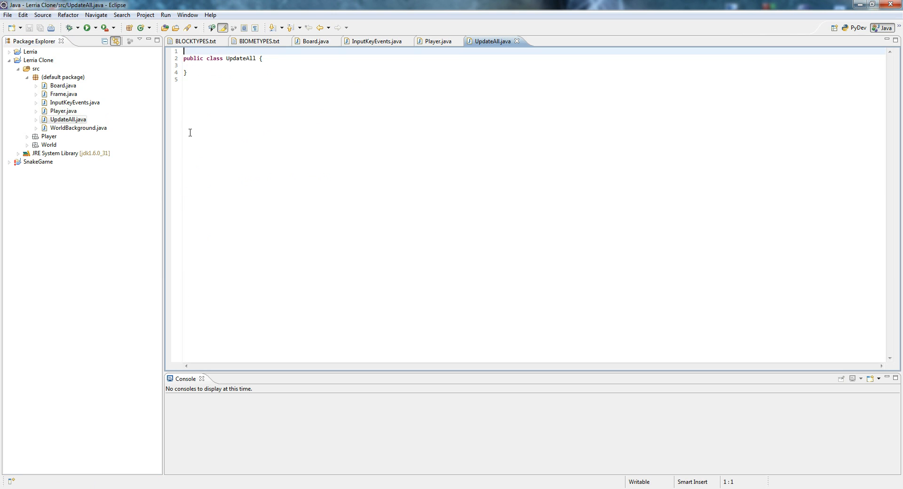
# Add an empty public static updatePlayer() method to UpdateAll
pyautogui.click(245, 63)
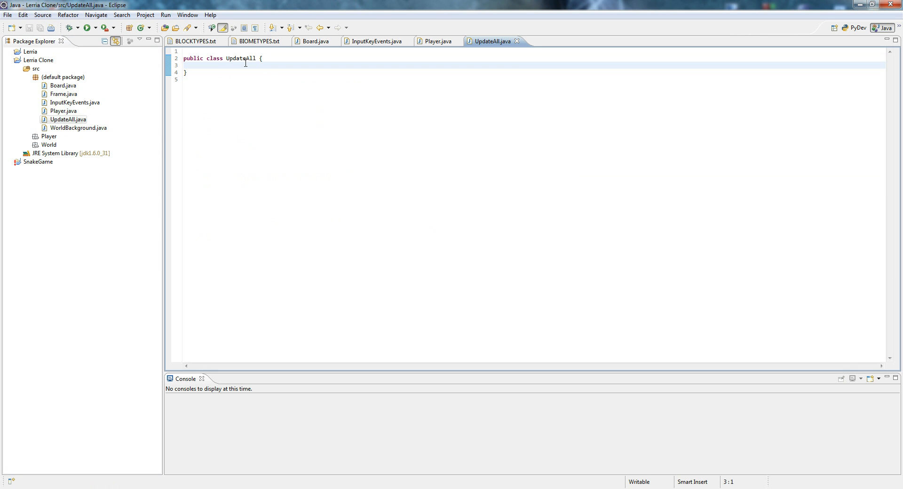
pyautogui.write('public static void')
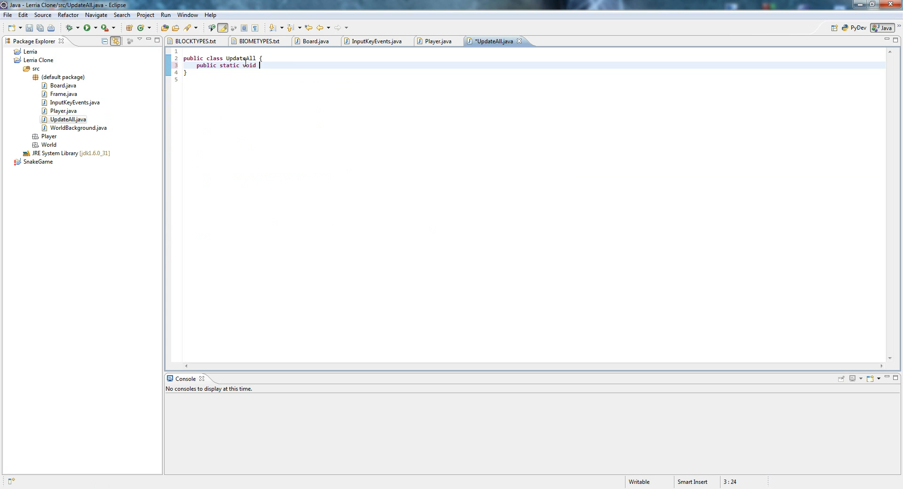
pyautogui.write('updatePla')
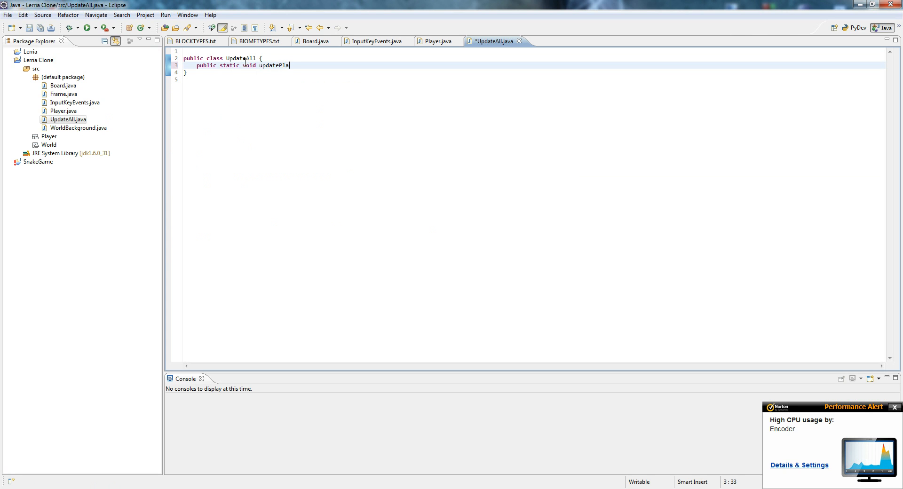
pyautogui.write('yer()[]')
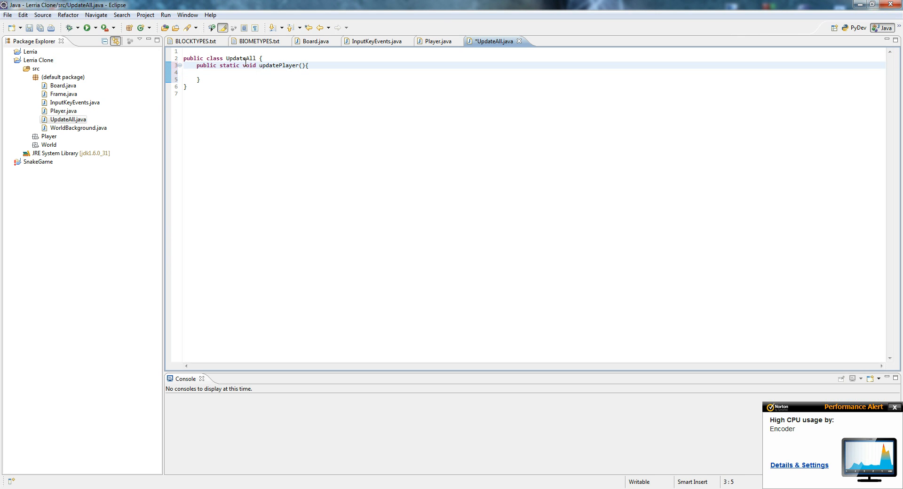
# Add a public static update() method that calls updatePlayer()
pyautogui.write('pu')
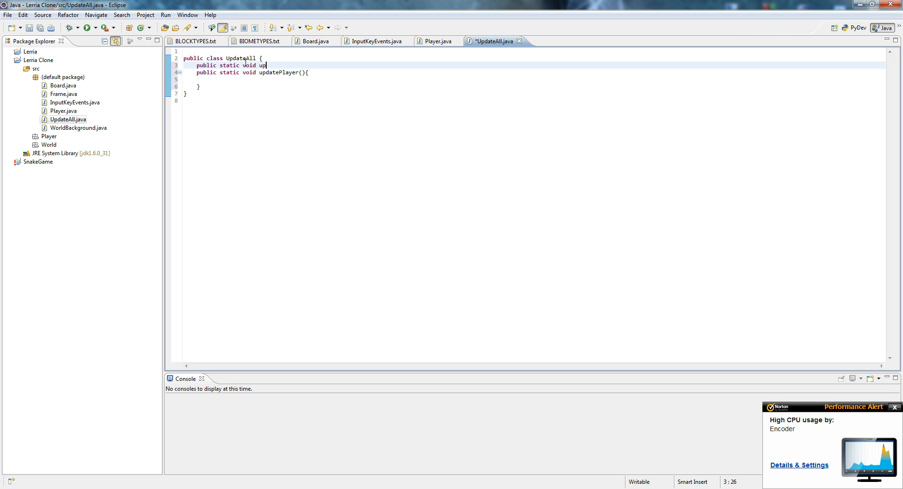
pyautogui.write('date(){')
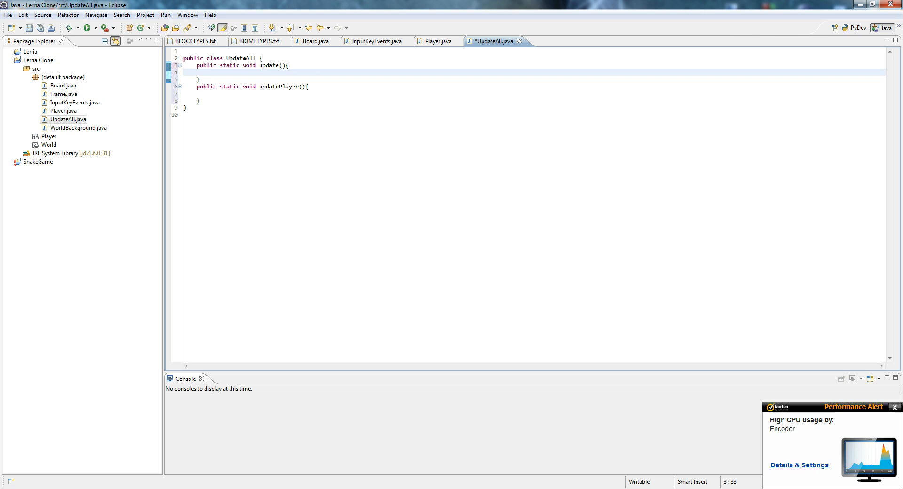
pyautogui.write('up')
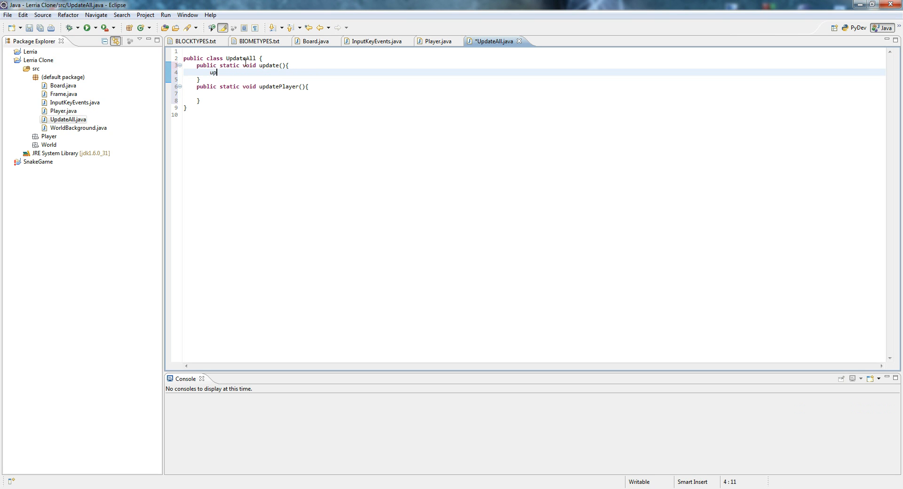
pyautogui.write('datePlay')
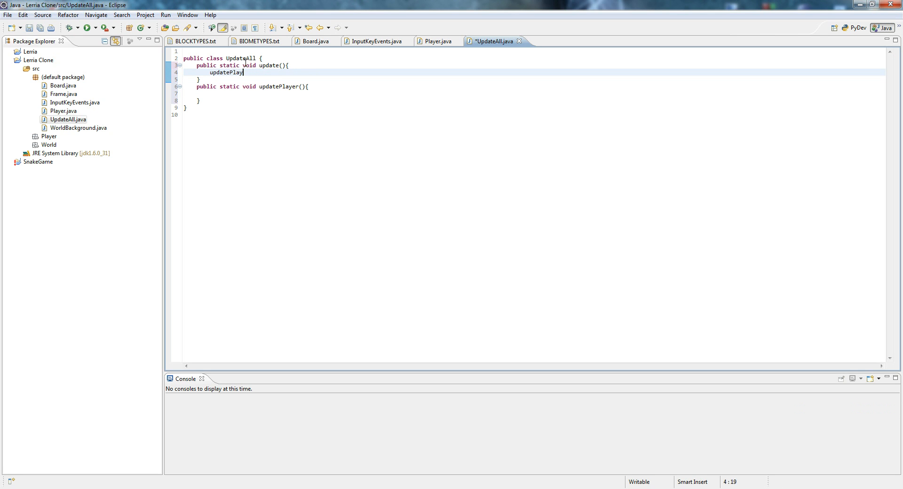
pyautogui.write('er();')
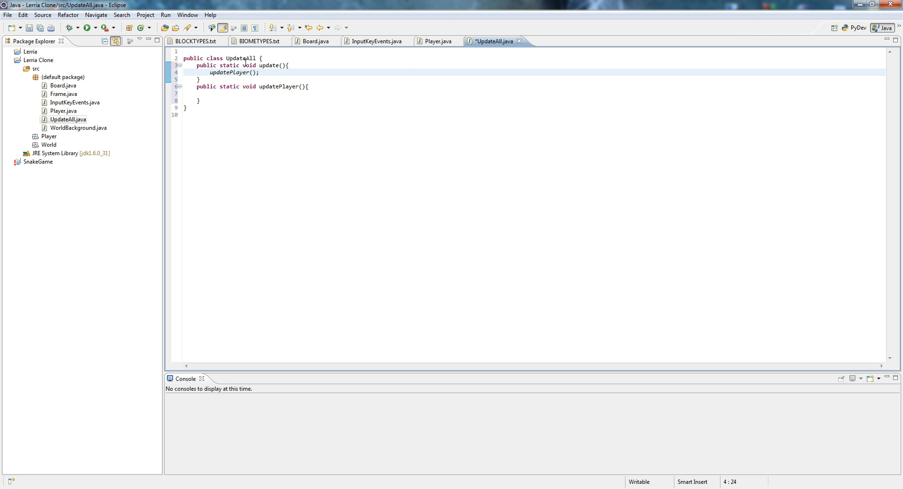
pyautogui.moveTo(328, 42)
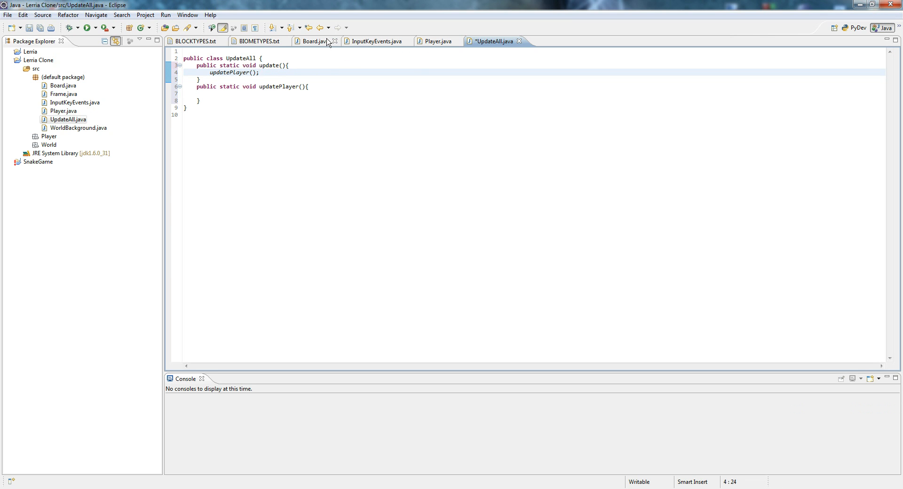
# In Board, replace //update player with UpdateAll.update(); and delete the //draw comment
pyautogui.click(312, 41)
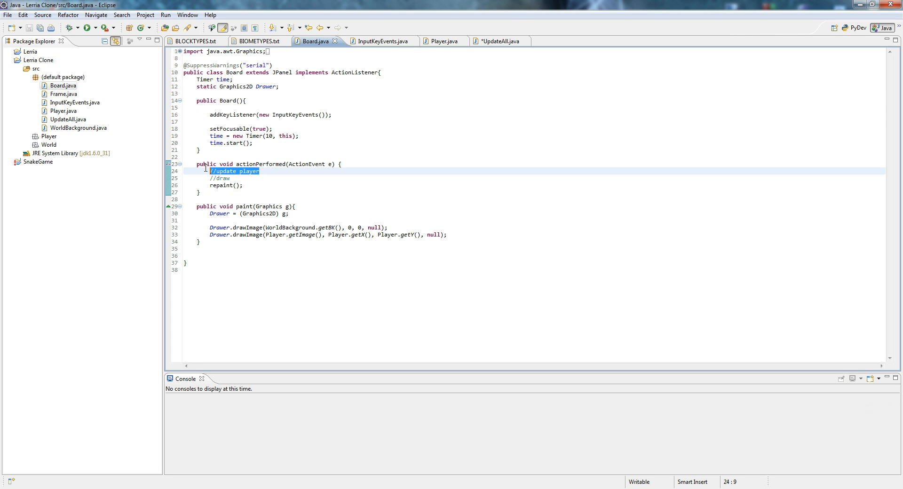
pyautogui.write('UpdateAL')
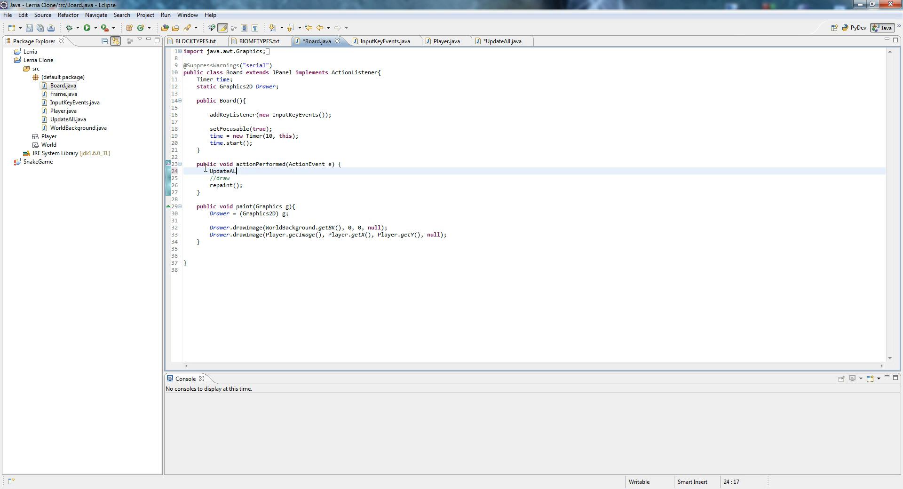
pyautogui.write('.update();')
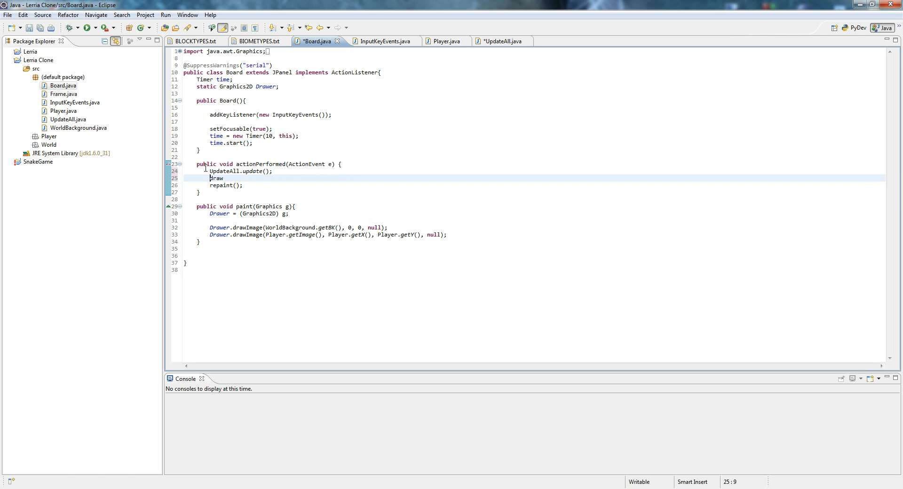
pyautogui.doubleClick(216, 179)
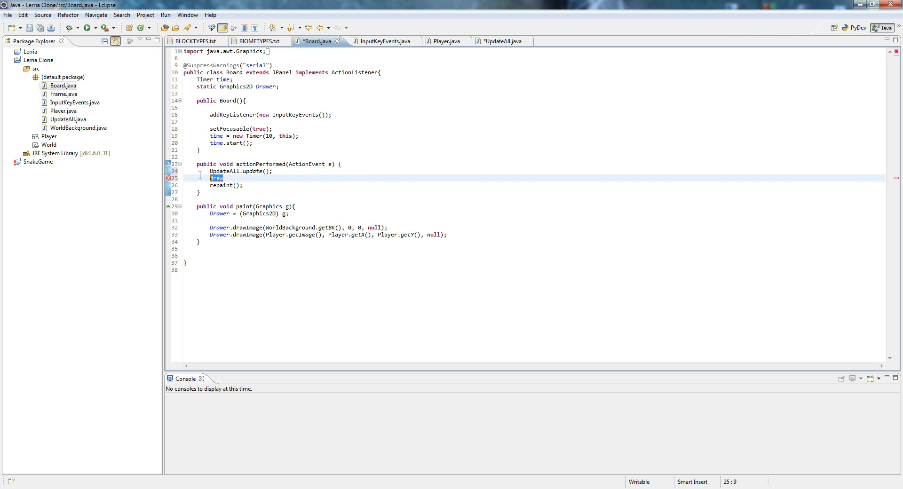
pyautogui.press('Delete')
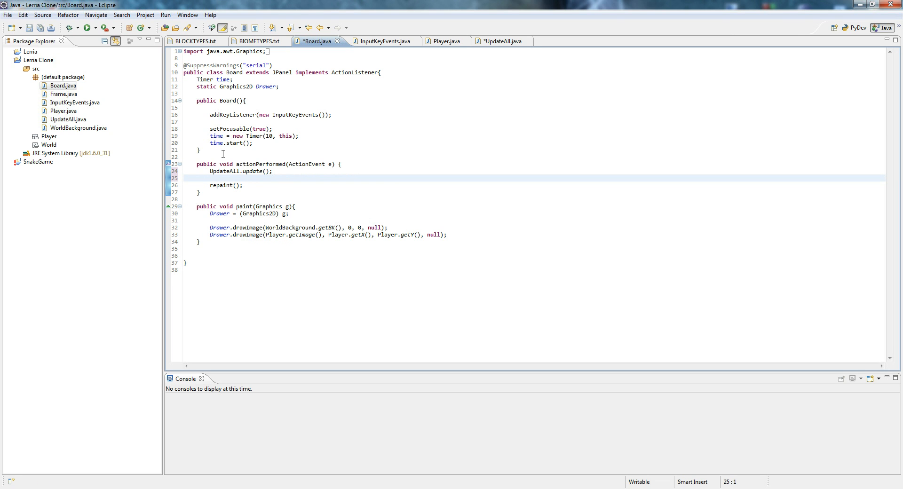
# Create a new DrawAll class in the default package
pyautogui.rightClick(62, 76)
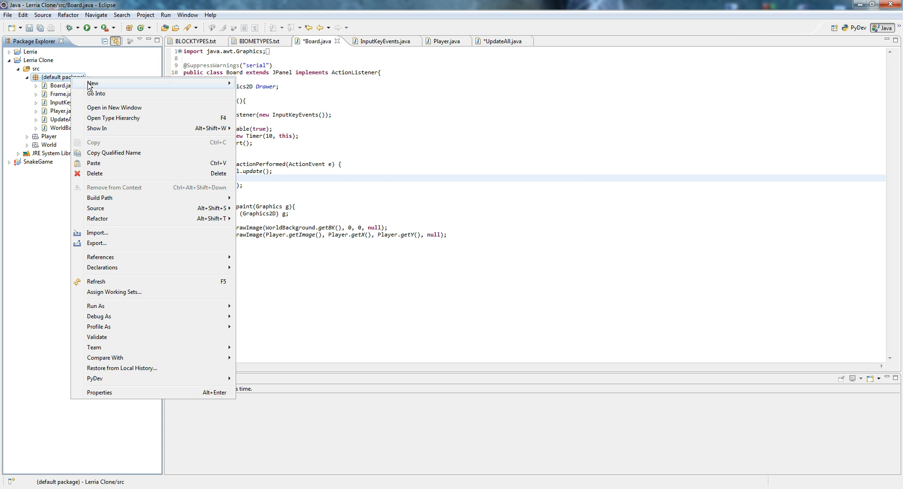
pyautogui.click(92, 84)
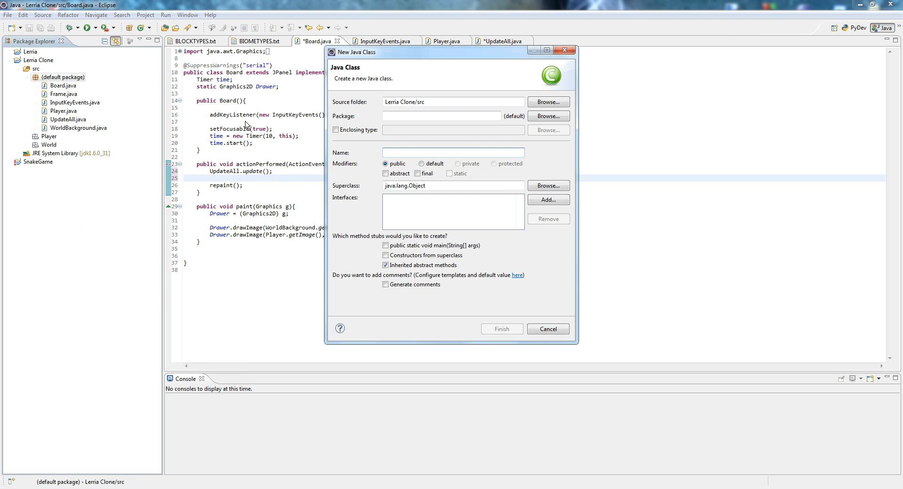
pyautogui.click(501, 329)
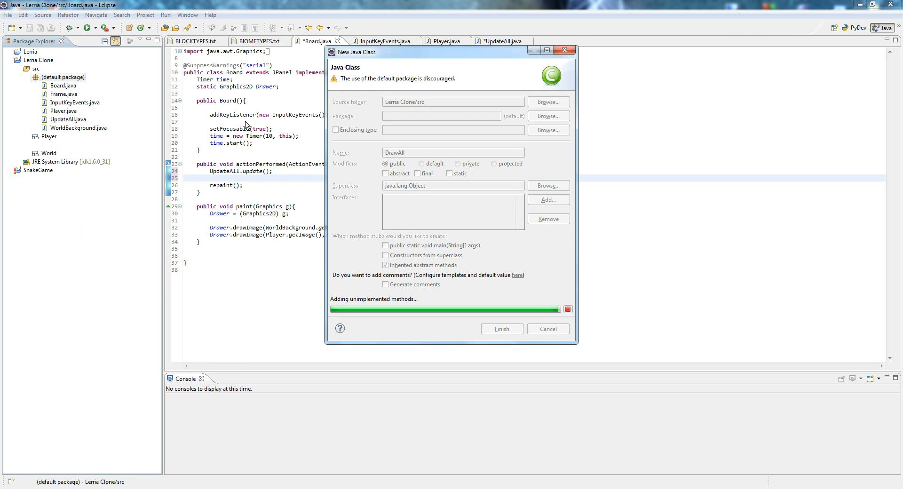
pyautogui.click(500, 328)
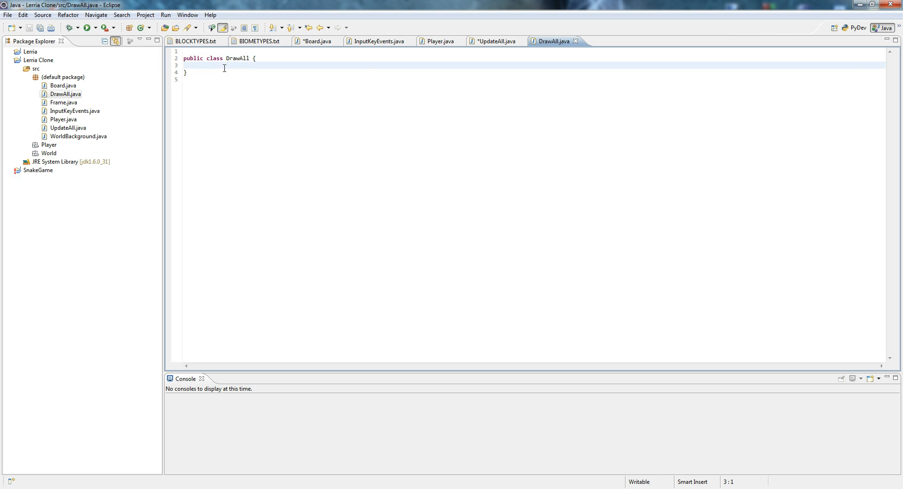
# Add empty public static drawBK() and drawPlayer() methods to DrawAll
pyautogui.write('public s')
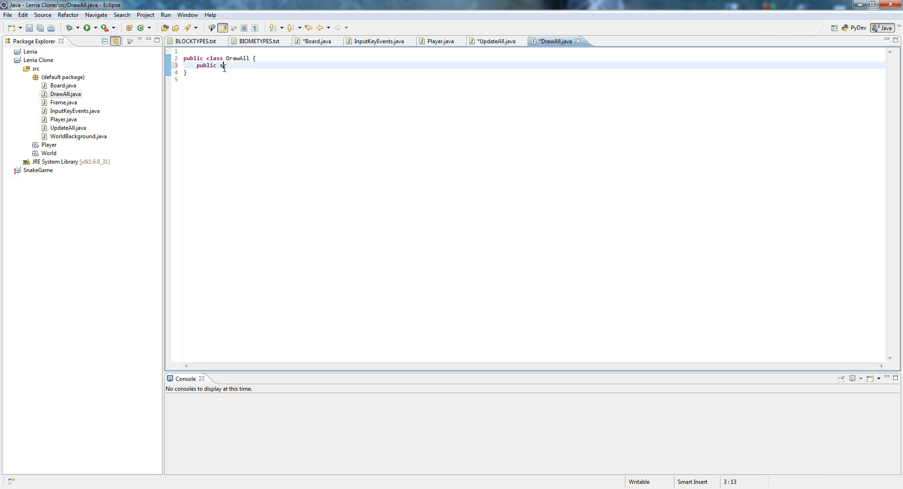
pyautogui.write('tatic void')
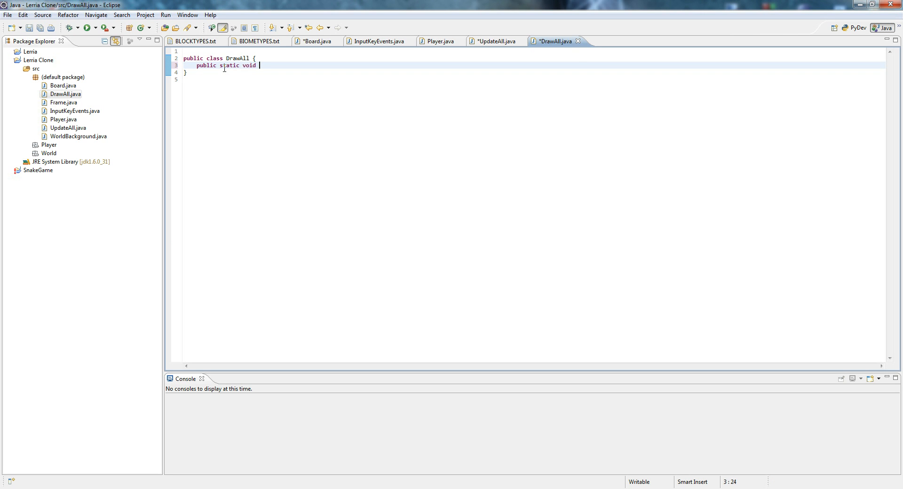
pyautogui.write('draw')
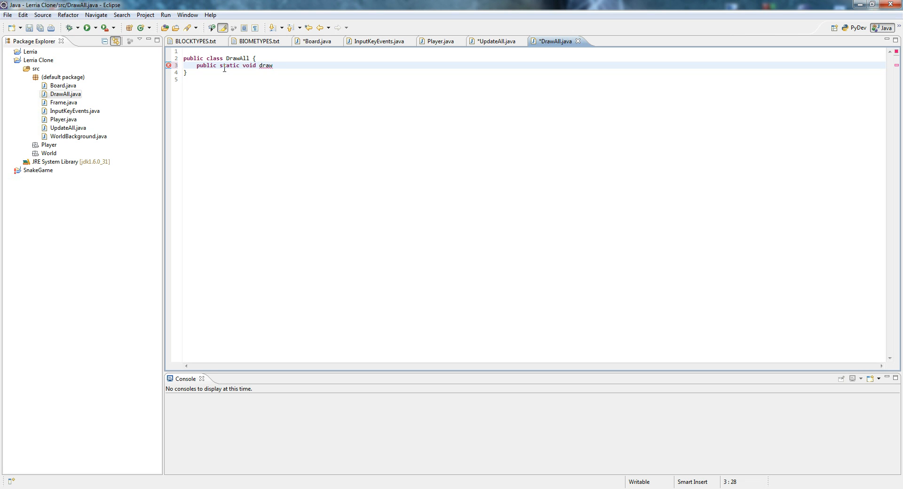
pyautogui.write('BK(){')
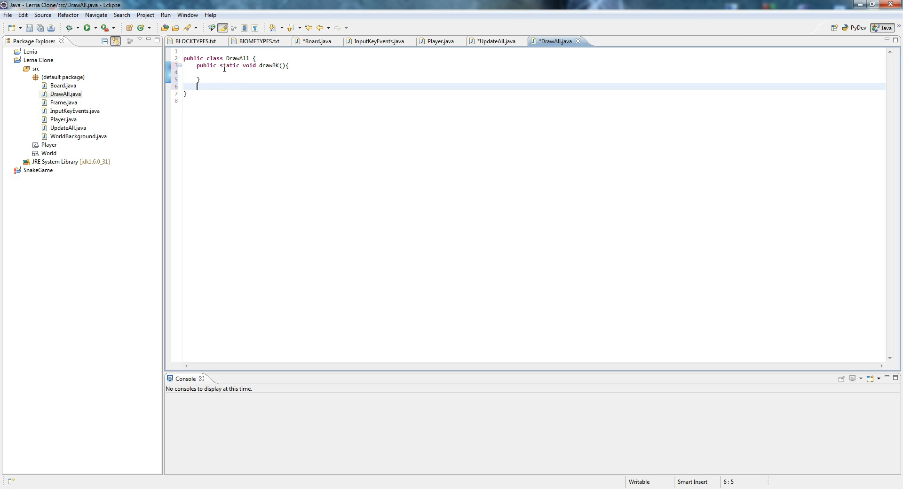
pyautogui.write('public st')
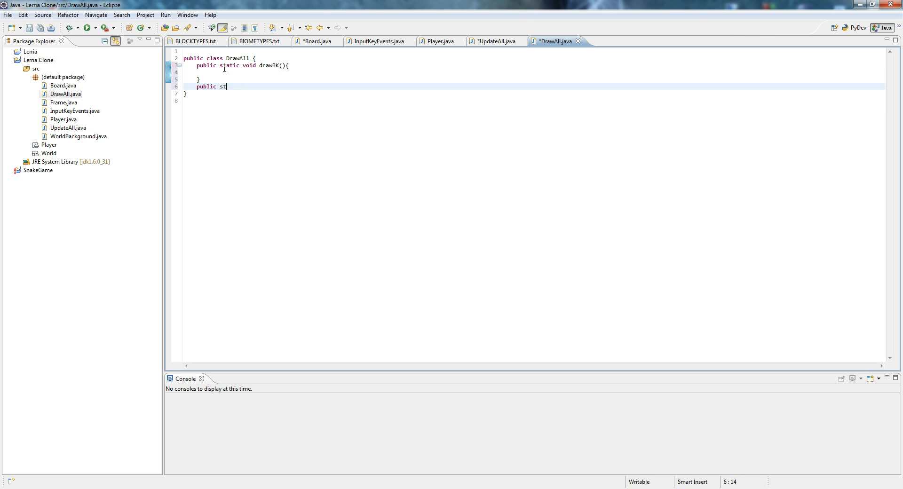
pyautogui.write('atic void d')
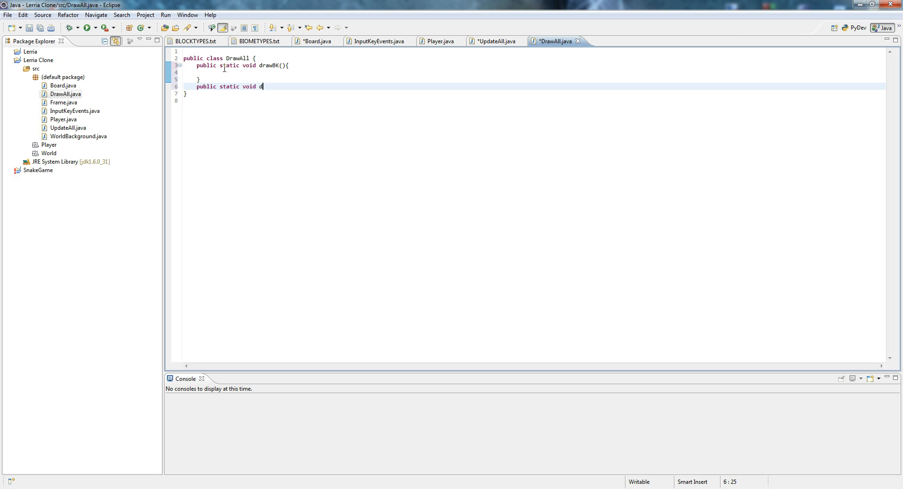
pyautogui.write('rawPlayer')
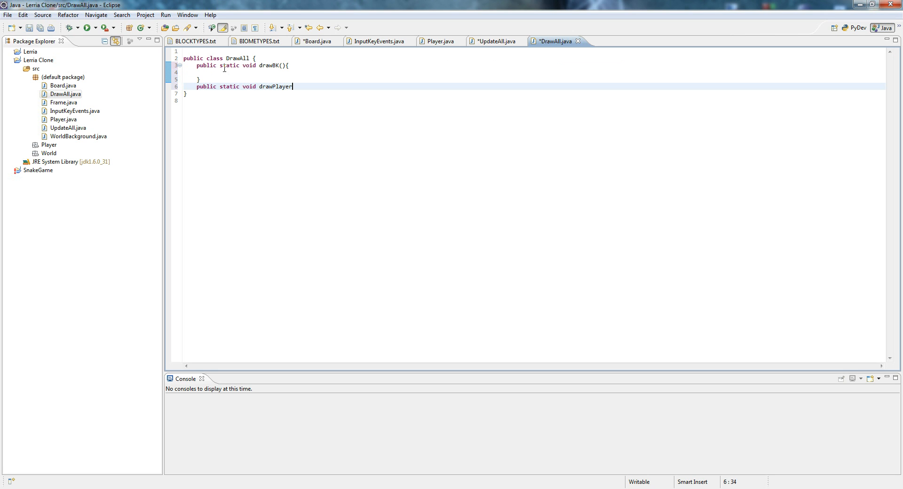
pyautogui.write('(){')
pyautogui.click(533, 59)
pyautogui.write('extends ')
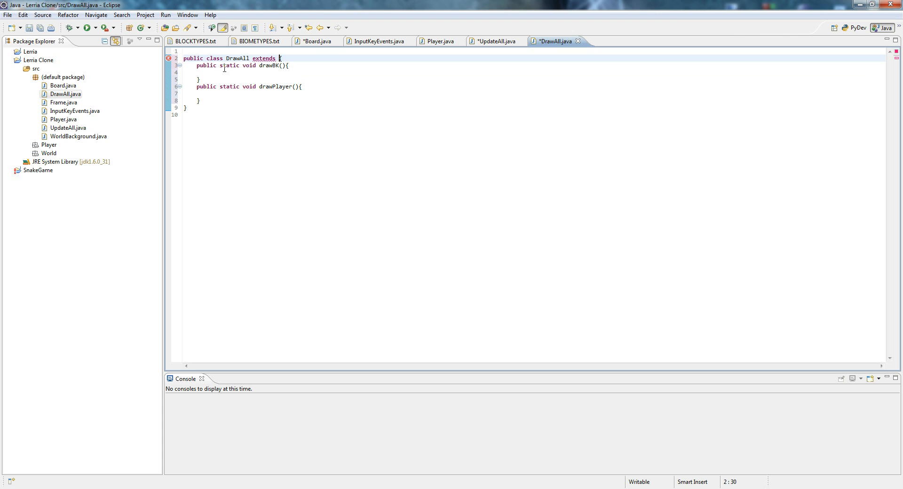
# Make DrawAll extend Board and select the player drawImage line in Board
pyautogui.write('Board')
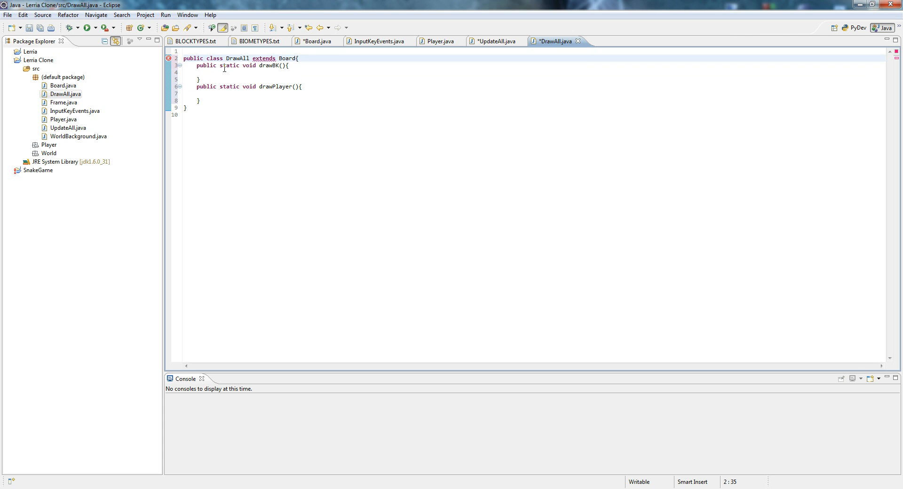
pyautogui.click(314, 41)
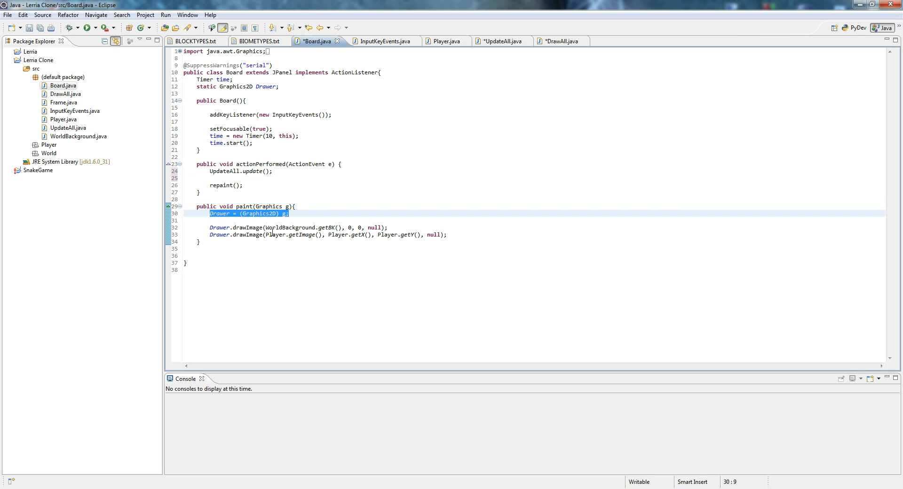
pyautogui.click(328, 234)
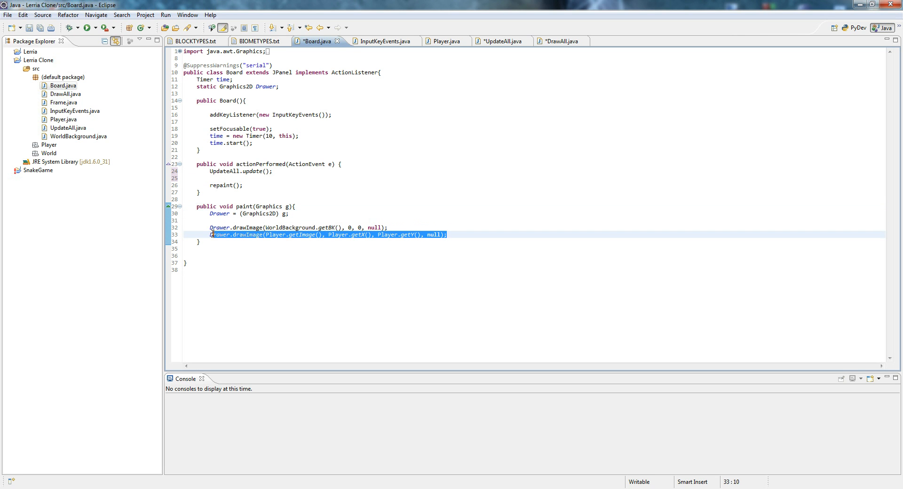
pyautogui.moveTo(509, 41)
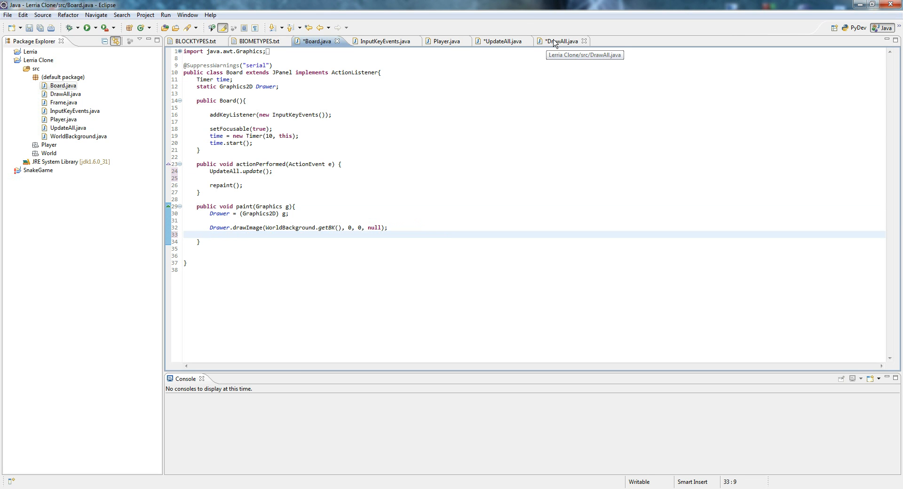
# Move the player line into drawPlayer and Drawer.drawImage(WorldBackground.getBK(), 0, 0, null) into drawBK
pyautogui.click(559, 41)
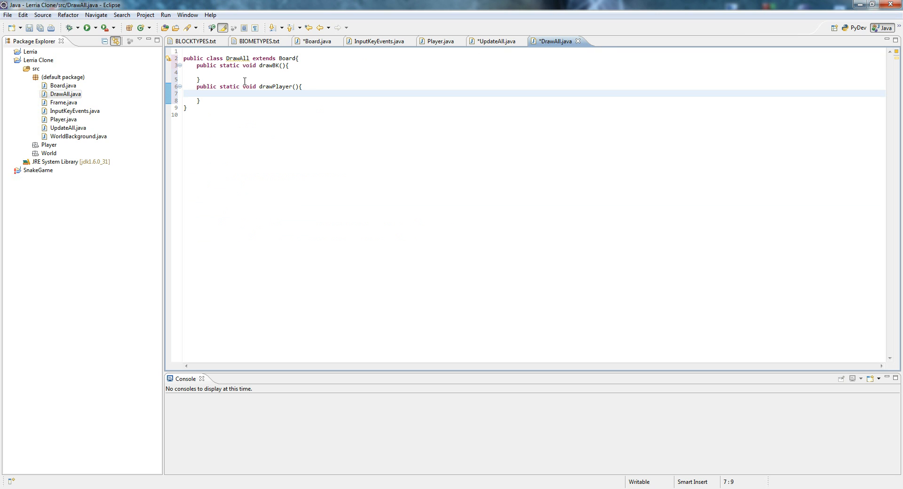
pyautogui.click(496, 41)
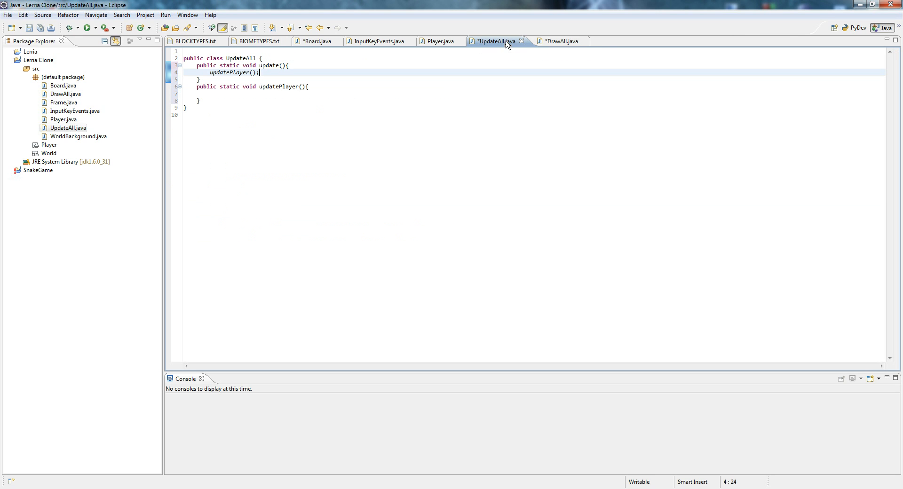
pyautogui.click(316, 41)
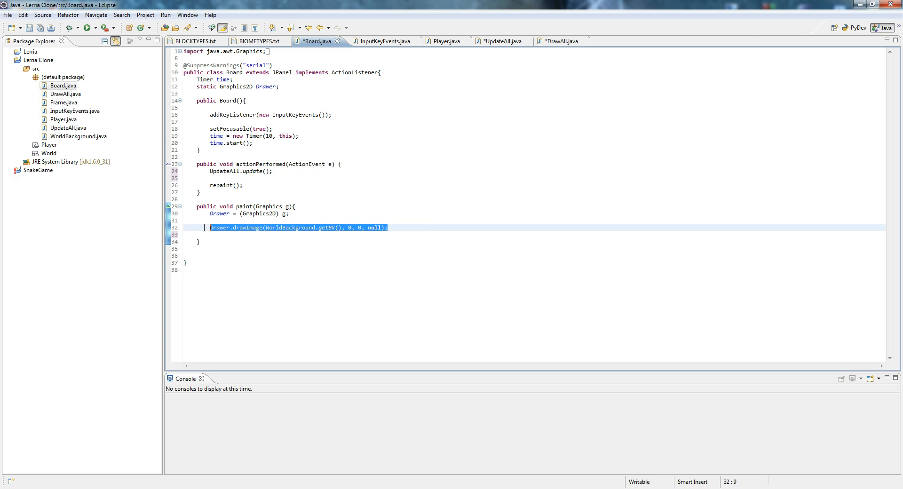
pyautogui.click(553, 41)
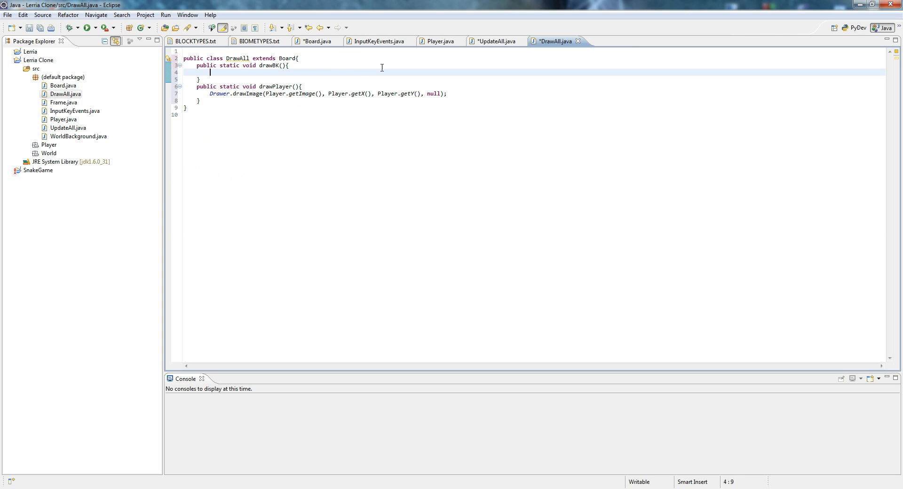
pyautogui.write('Drawer.drawImage(WorldBackground.getBK(), 0, 0, null);')
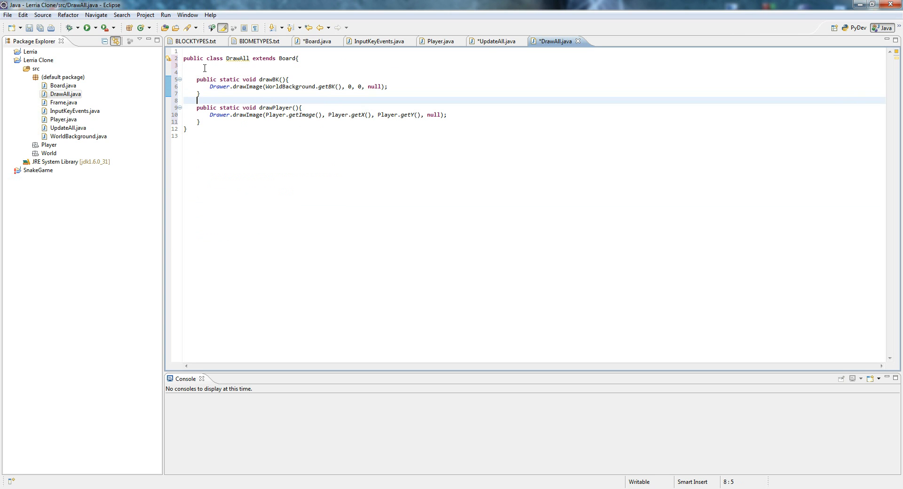
# Add a public static draw() method in DrawAll calling drawBK() and drawPlayer()
pyautogui.write('public static voi')
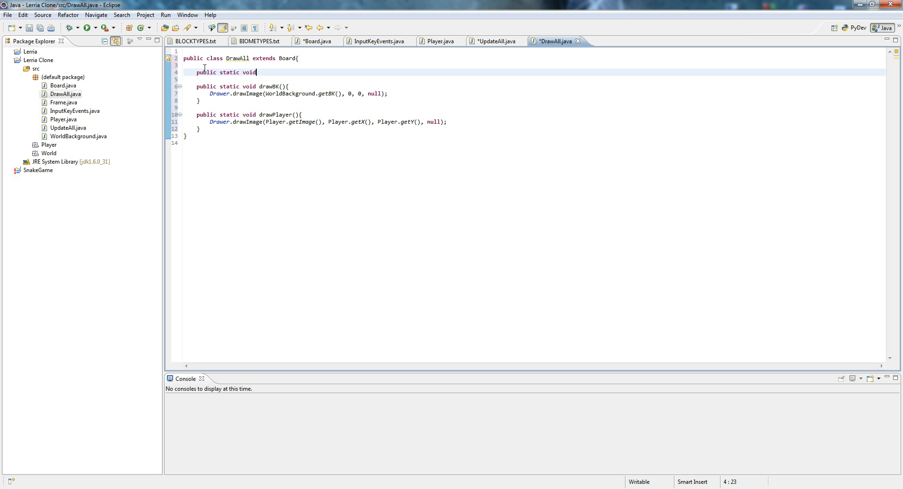
pyautogui.write('drawAll')
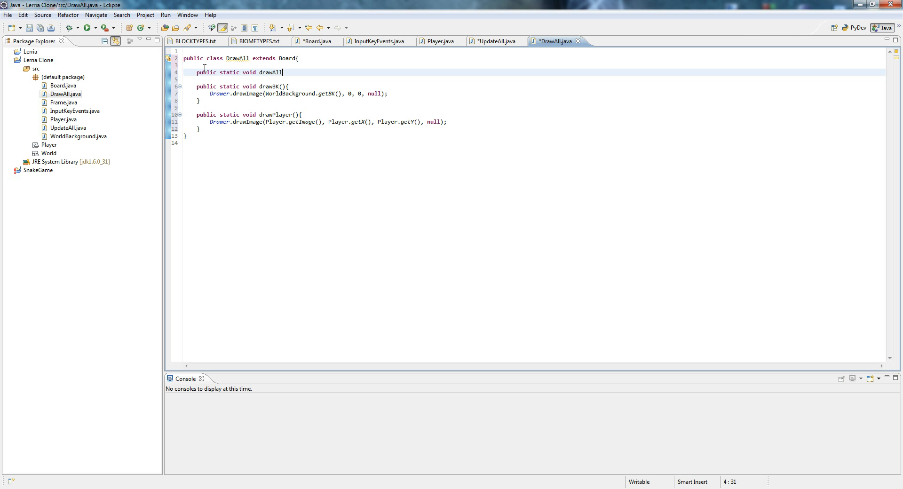
pyautogui.press('BackSpace')
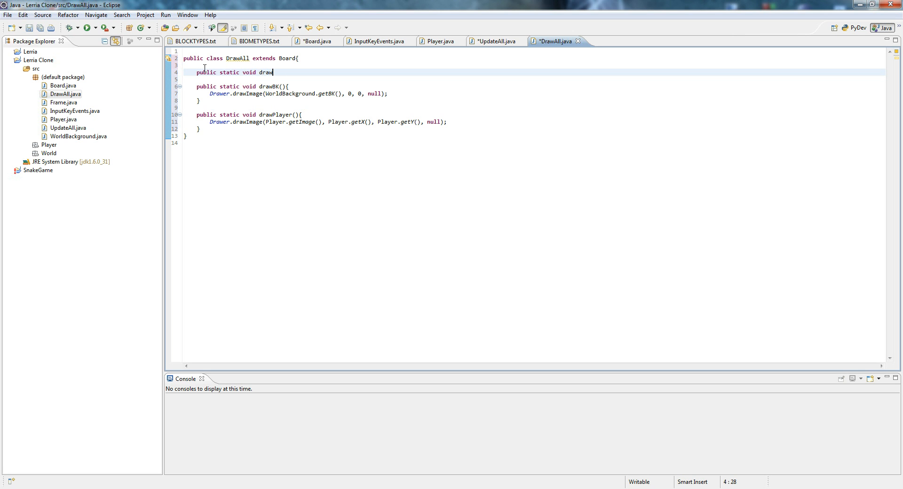
pyautogui.write('(){')
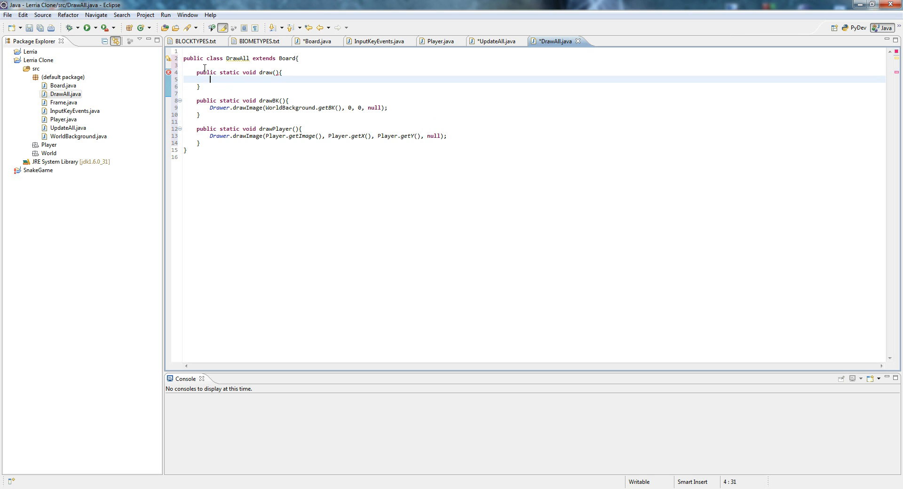
pyautogui.write('drawBK();')
pyautogui.write('drawPlayer();')
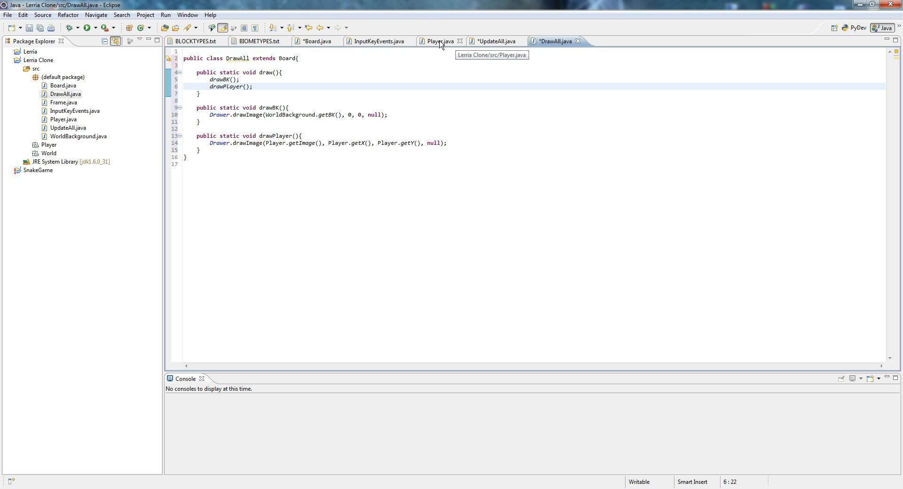
pyautogui.click(313, 41)
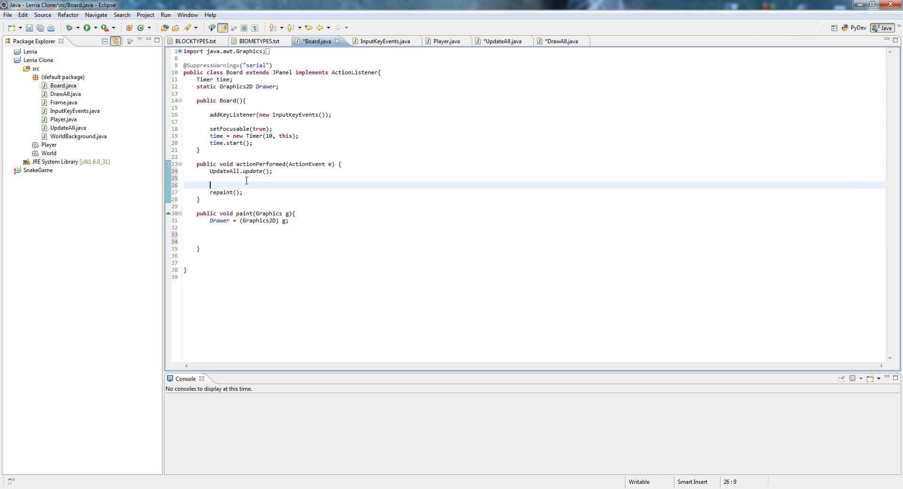
# Call DrawAll.draw() after UpdateAll.update() in Board, and make drawBK private
pyautogui.write('D')
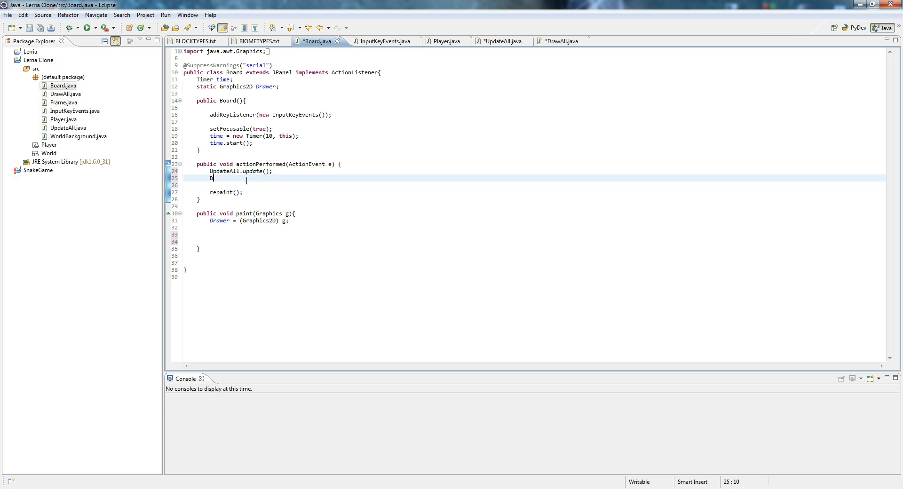
pyautogui.write('rawAll')
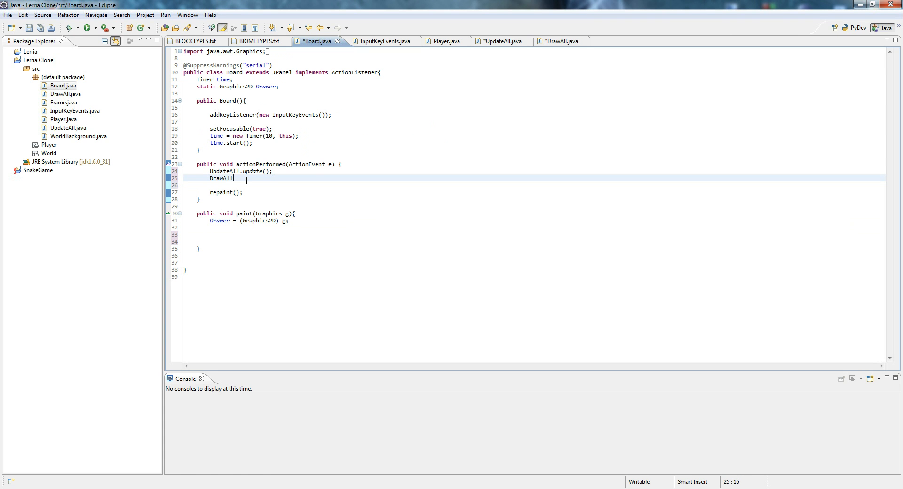
pyautogui.write('.draw();')
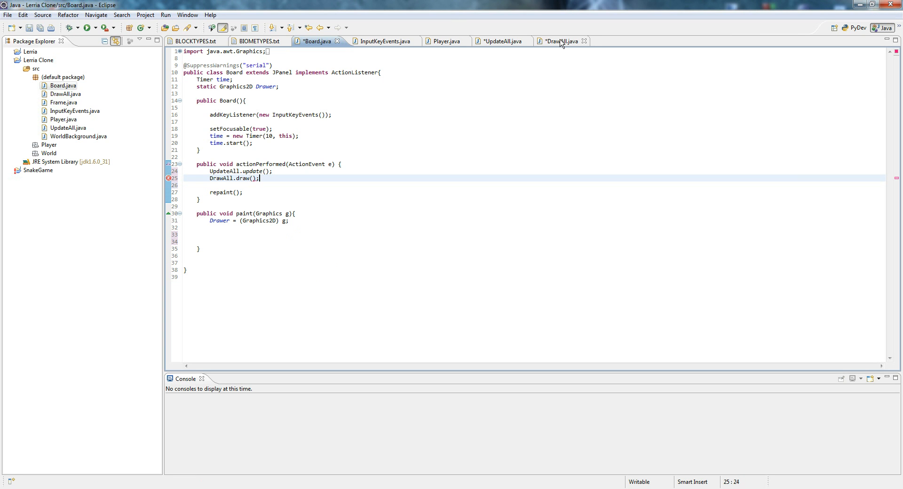
pyautogui.click(555, 41)
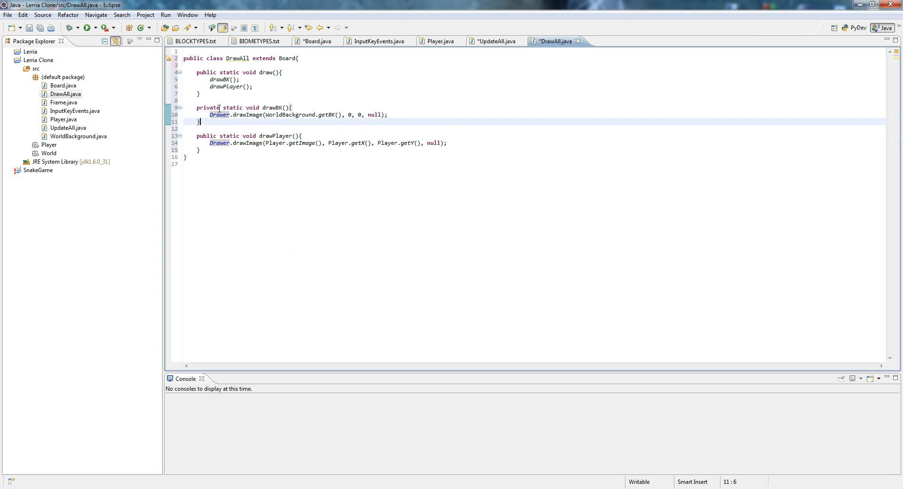
pyautogui.click(207, 136)
pyautogui.write('rivate')
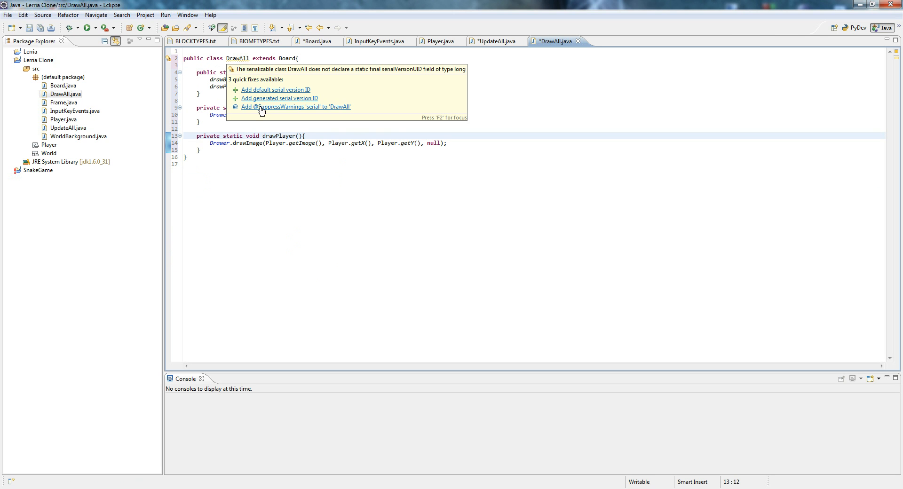
pyautogui.click(297, 106)
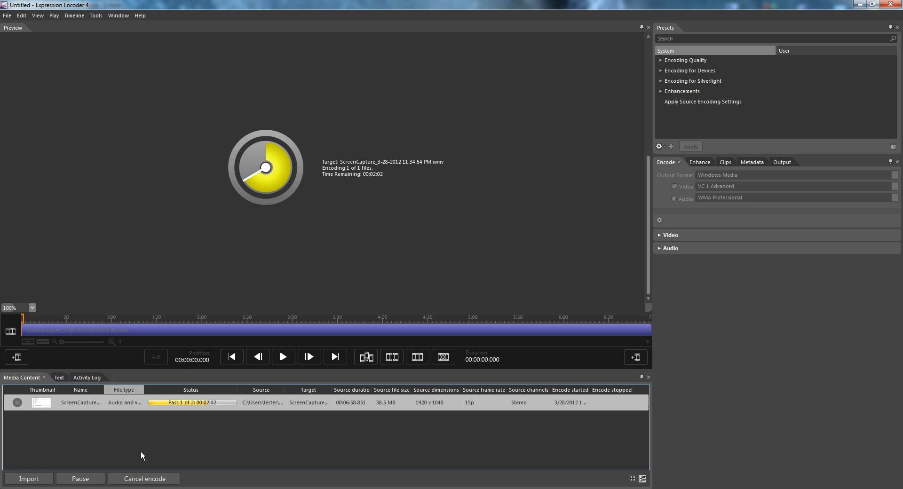
pyautogui.click(144, 479)
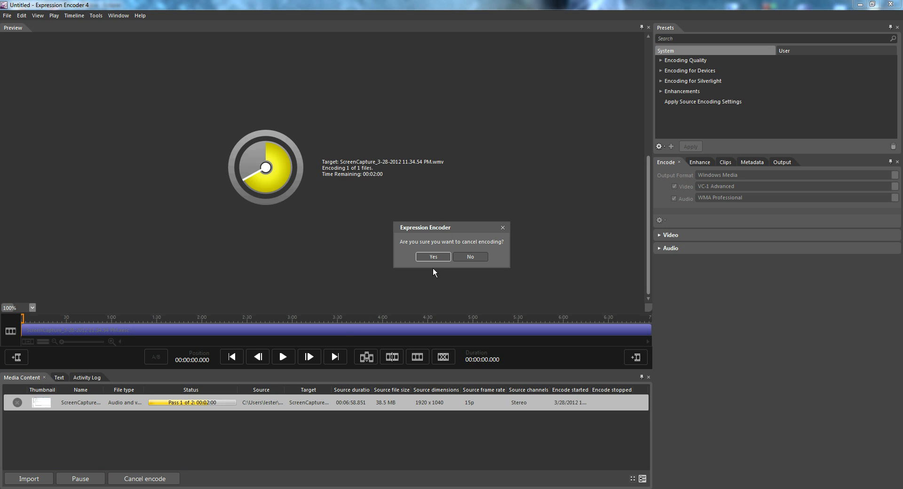
pyautogui.click(432, 256)
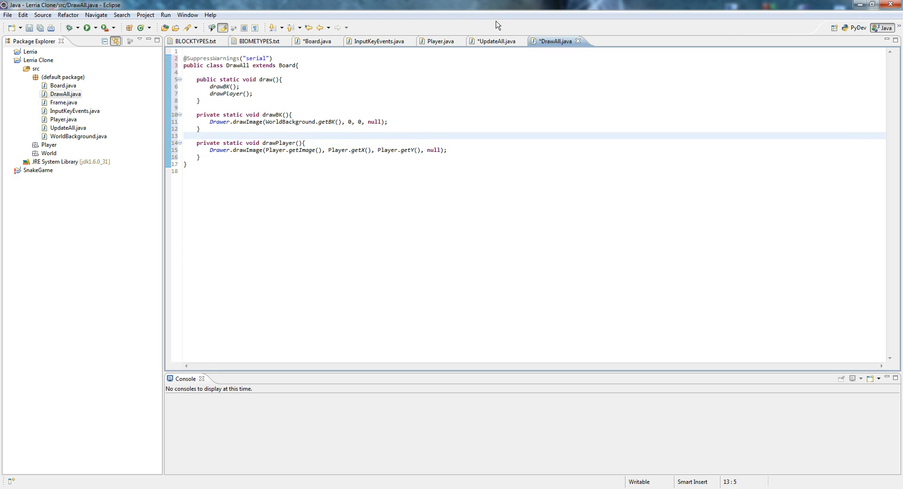
# In Player.java, add an empty public static updae() method after getImage
pyautogui.click(492, 40)
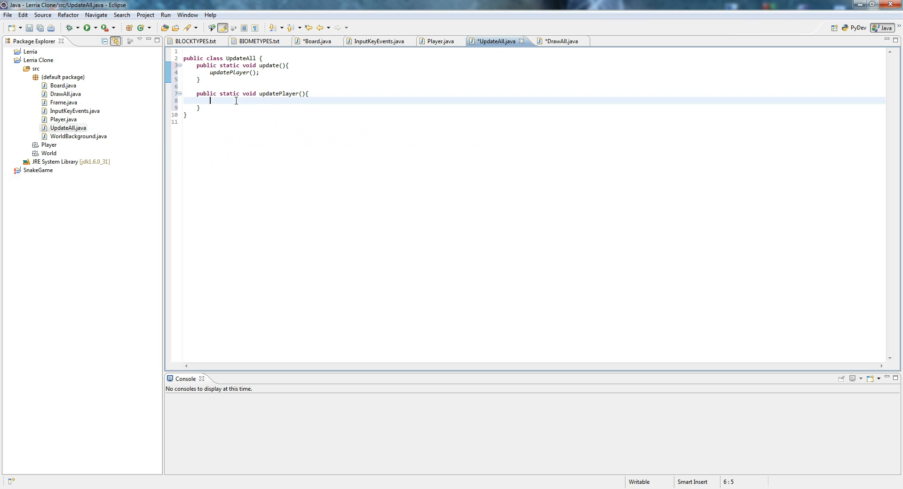
pyautogui.click(441, 41)
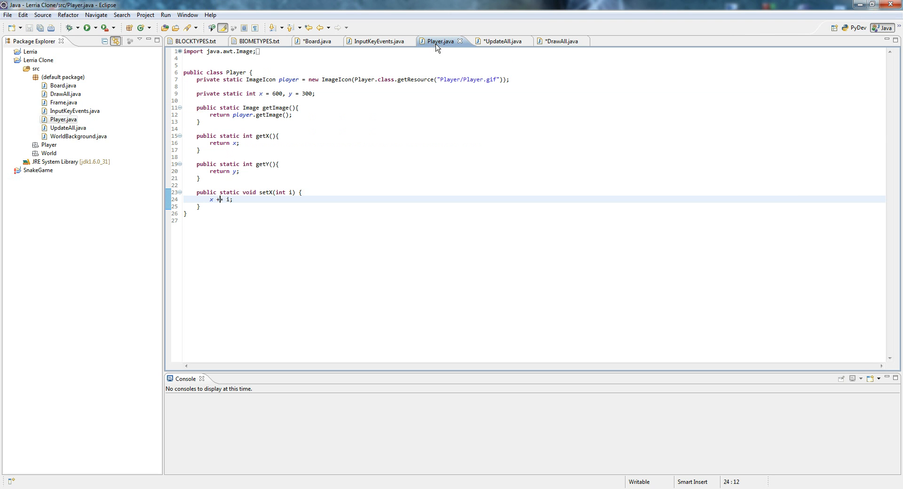
pyautogui.click(236, 128)
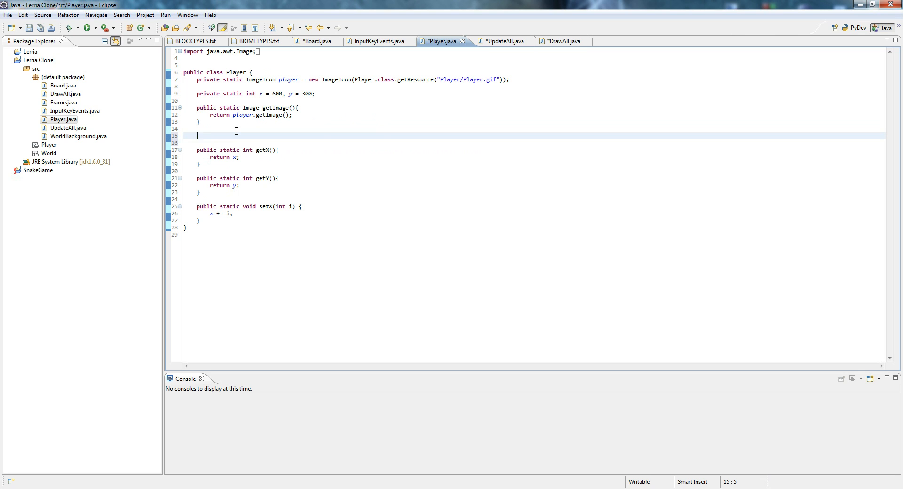
pyautogui.write('public static void up')
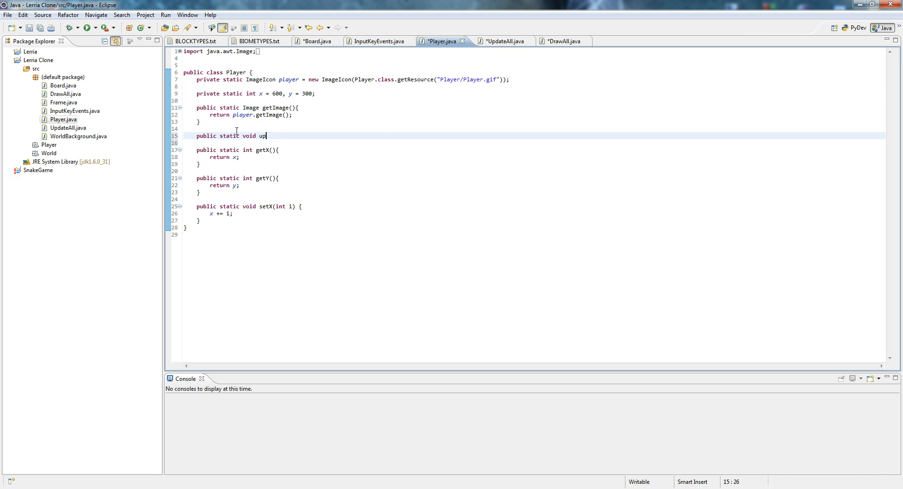
pyautogui.write('dae()[]')
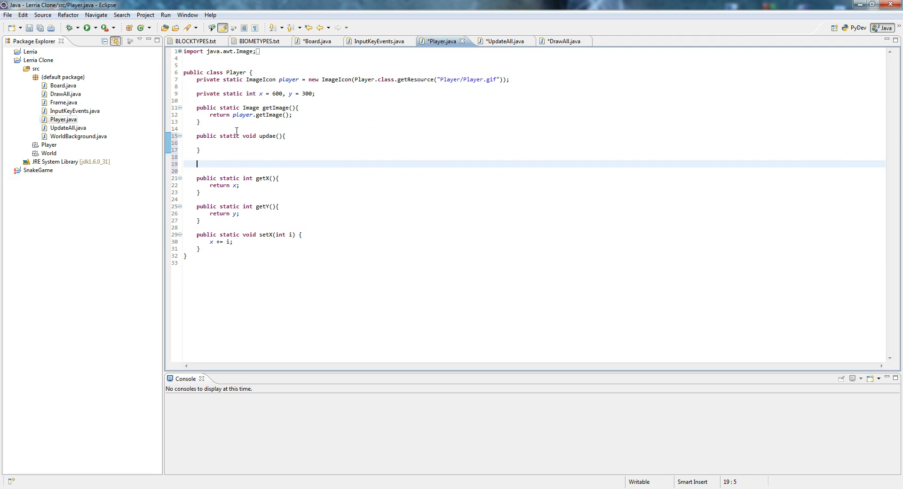
# Add an empty private static updateX() method and begin a new field declaration
pyautogui.write('privates')
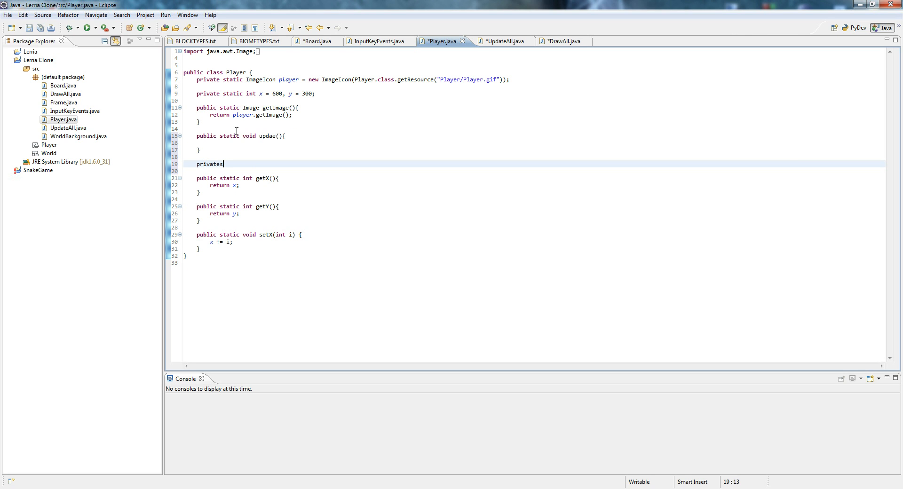
pyautogui.write('static void updateX')
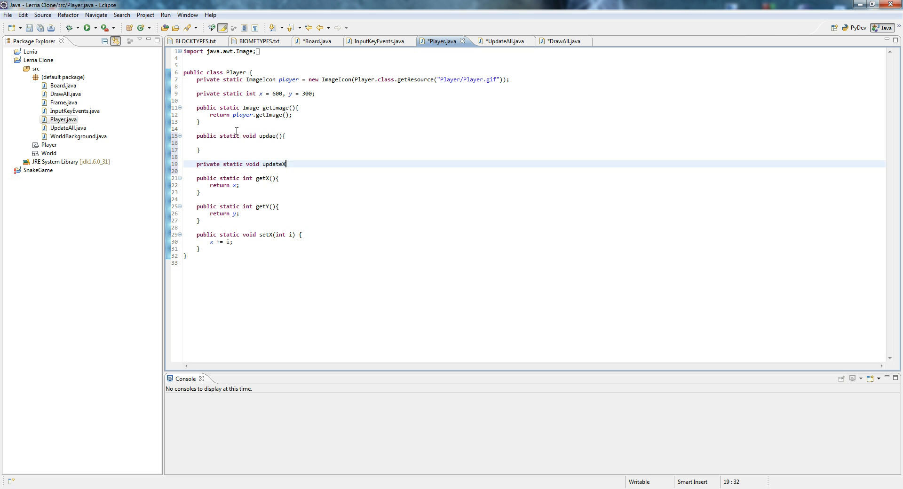
pyautogui.write('(){')
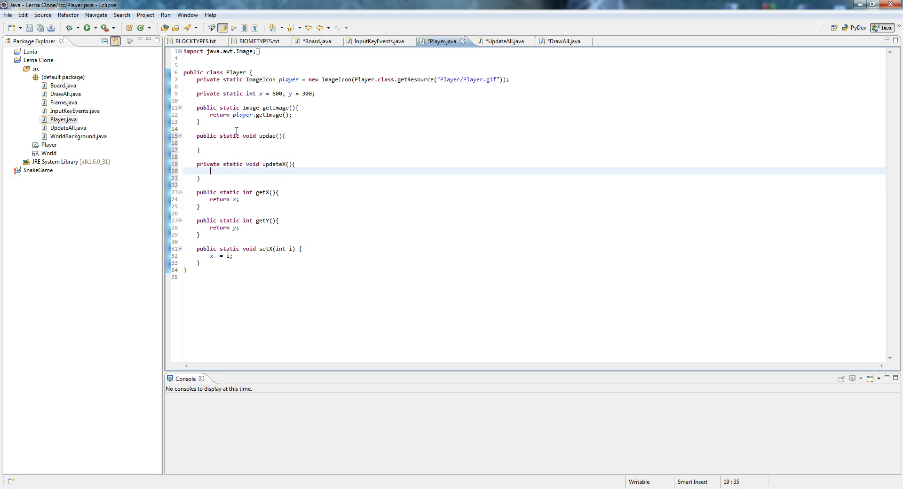
pyautogui.click(196, 128)
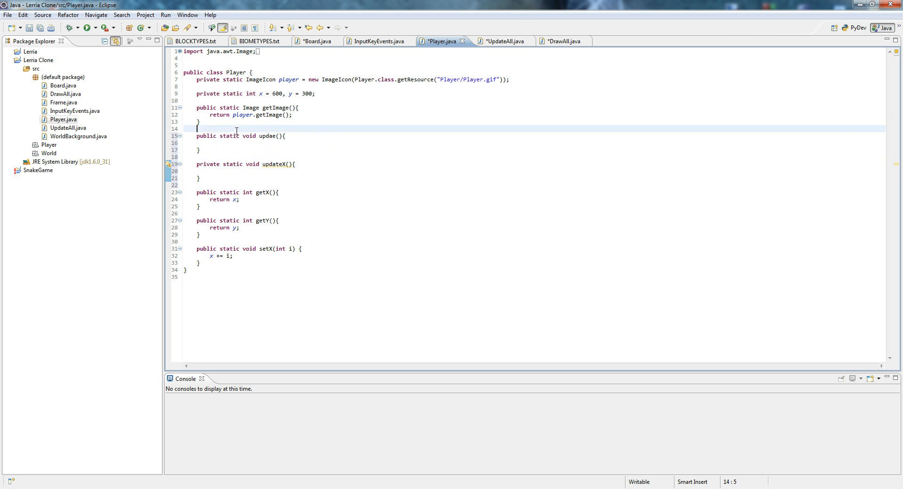
pyautogui.write('P')
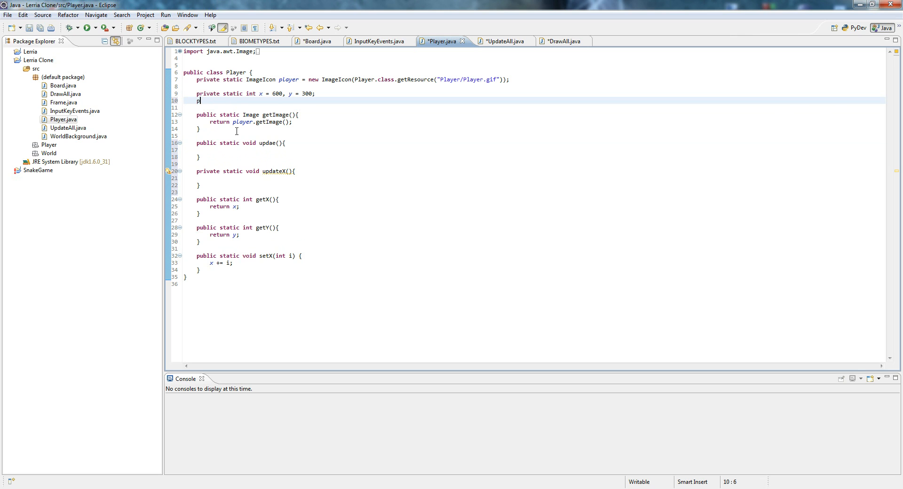
# Declare a private static int Xdisplacement field in Player
pyautogui.write('rivate static')
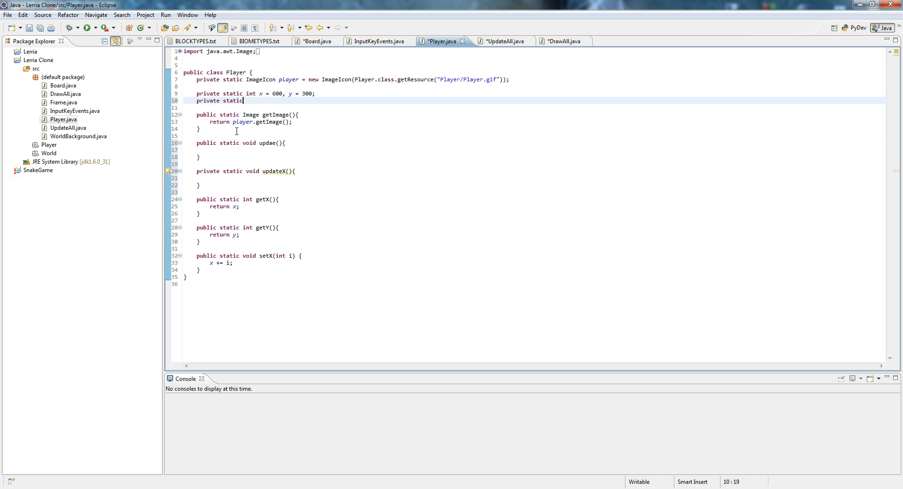
pyautogui.write('int change')
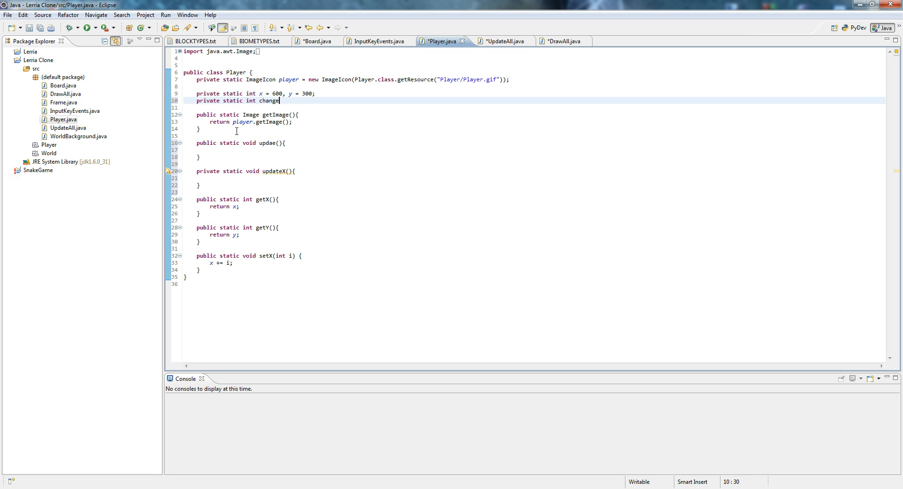
pyautogui.write('X;')
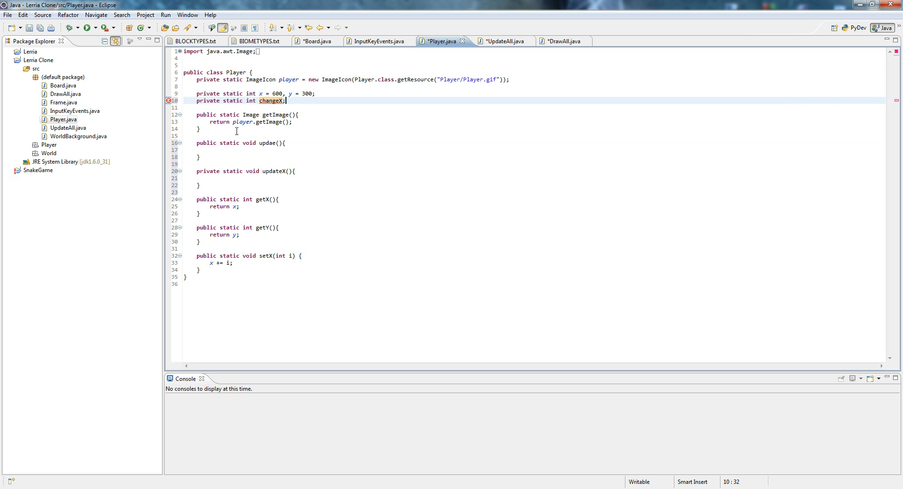
pyautogui.click(277, 100)
pyautogui.write('dis')
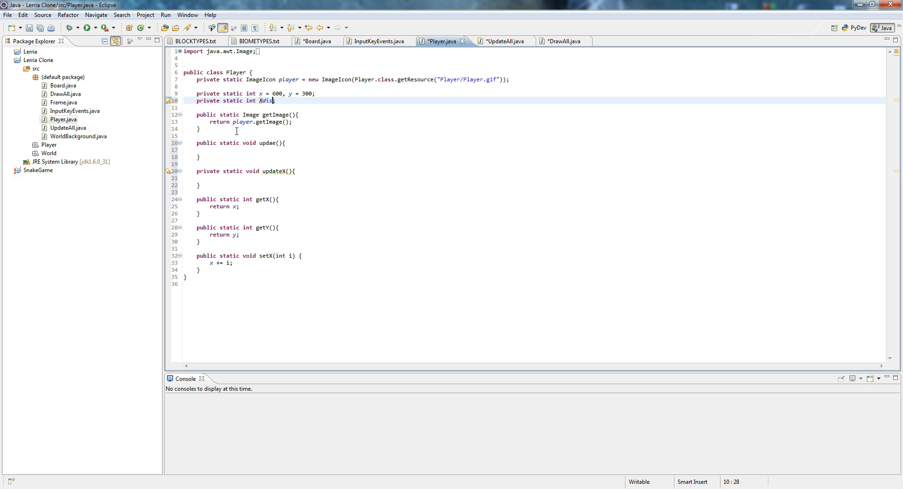
pyautogui.write('placement')
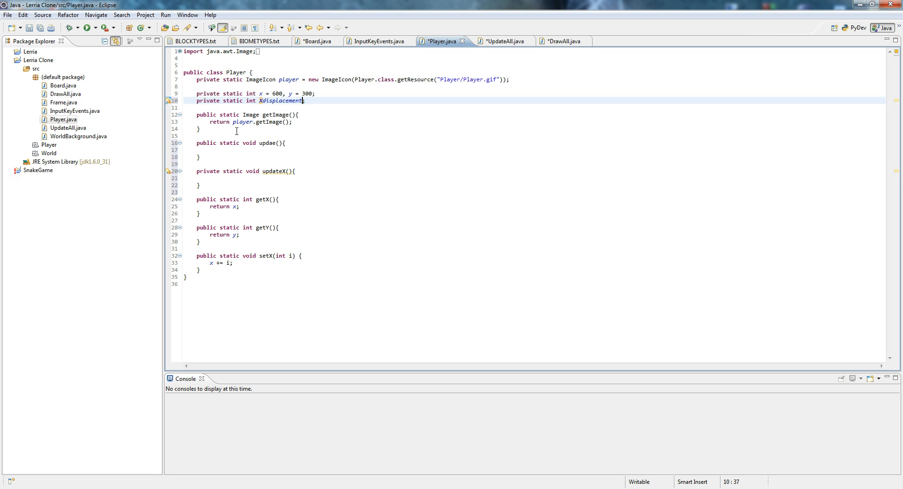
# Rename updae to update, have it call updateX(), and delete the setX method
pyautogui.click(210, 150)
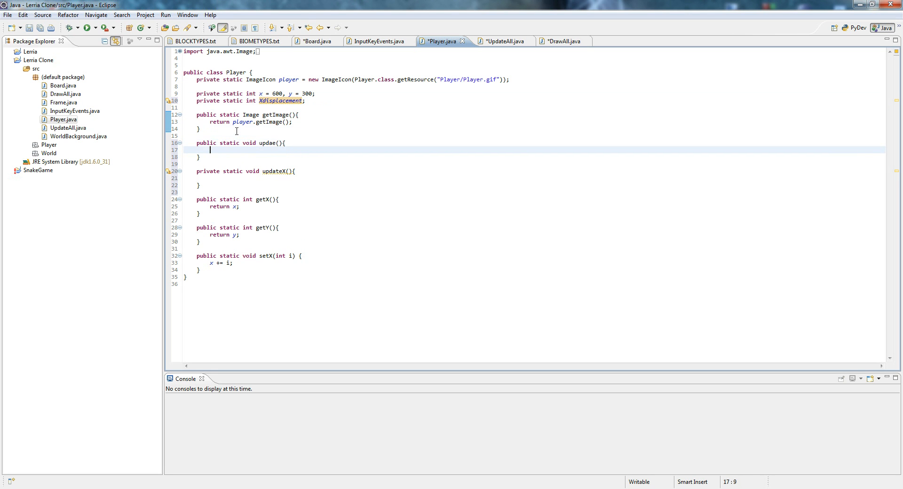
pyautogui.write('t')
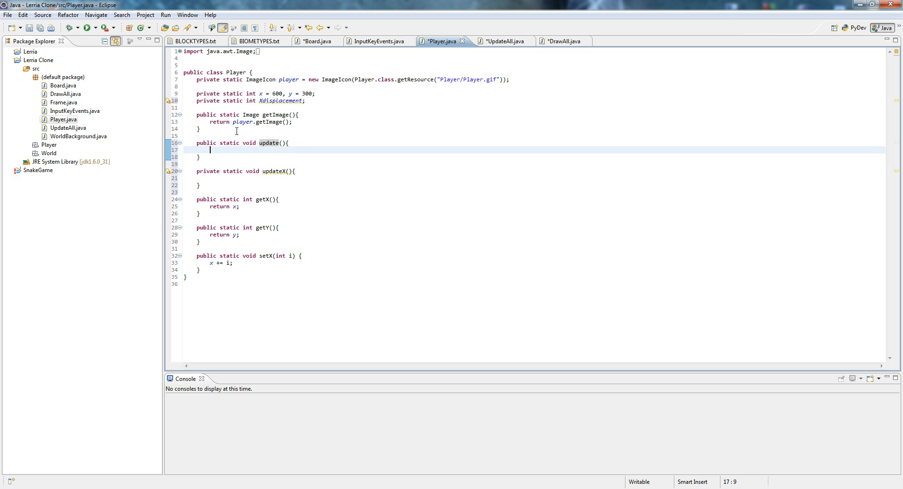
pyautogui.write('updateX();')
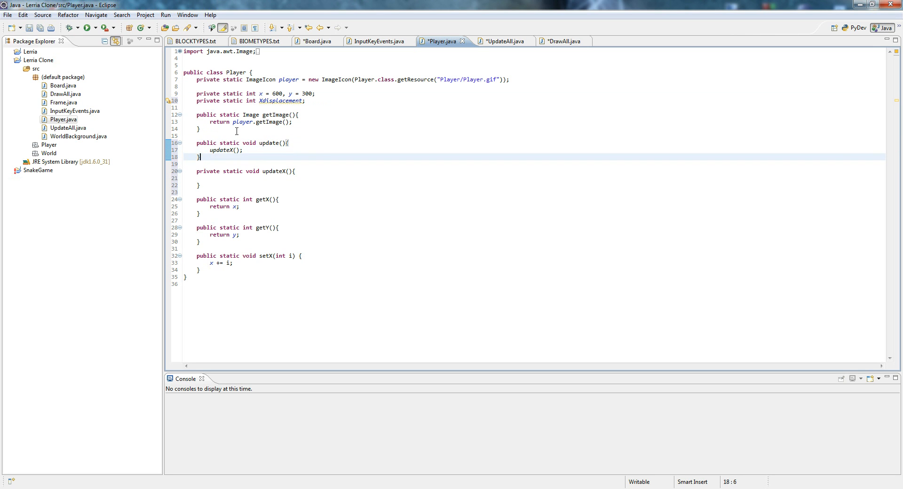
pyautogui.click(210, 177)
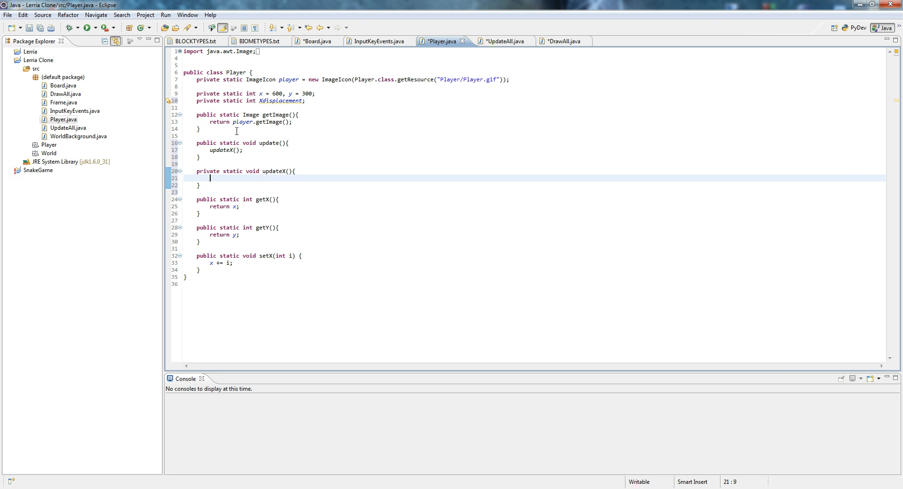
pyautogui.moveTo(210, 263)
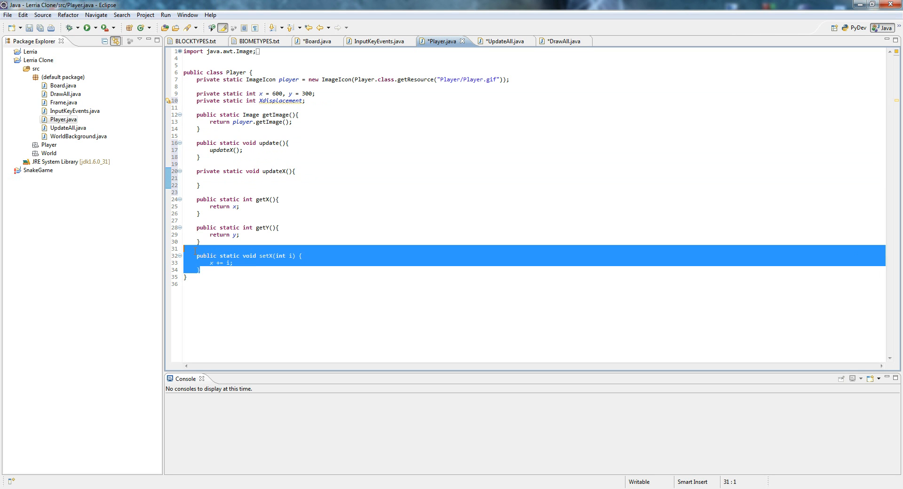
pyautogui.press('Delete')
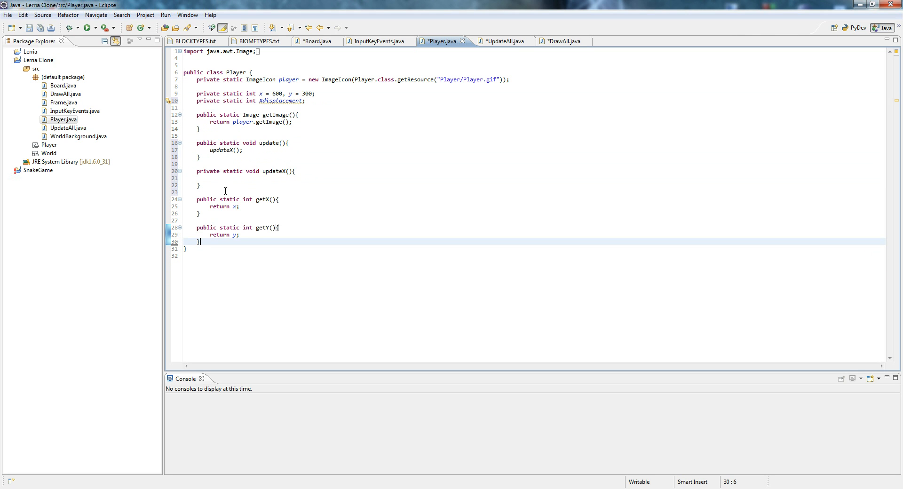
# Write public static setXDisplacement(int i) in Player, assigning i to Xdisplacement
pyautogui.write('pu')
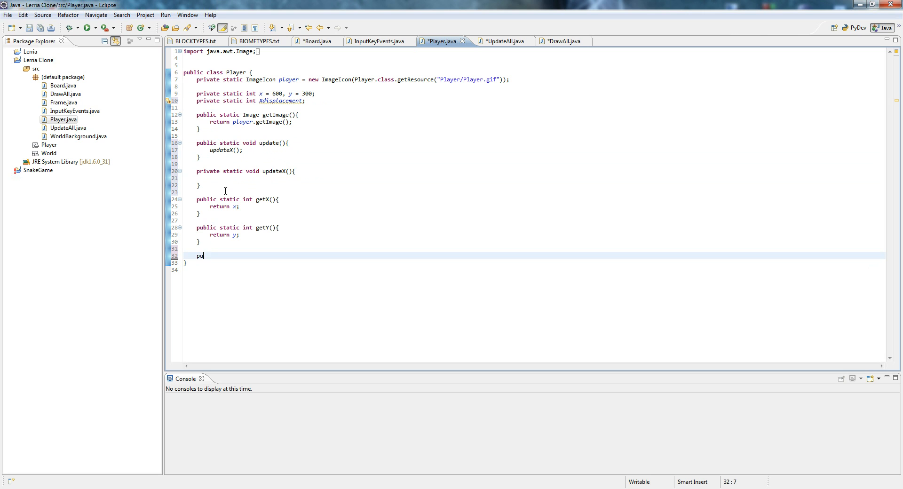
pyautogui.write('blic static vo')
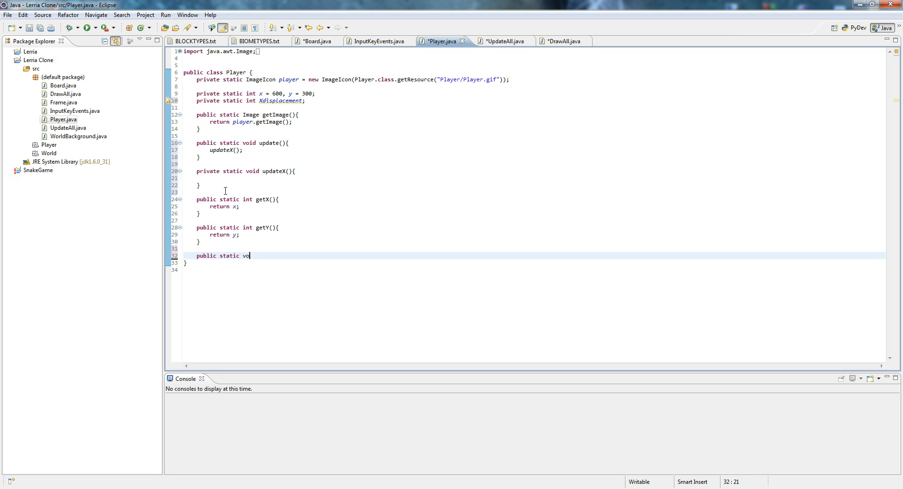
pyautogui.write('id')
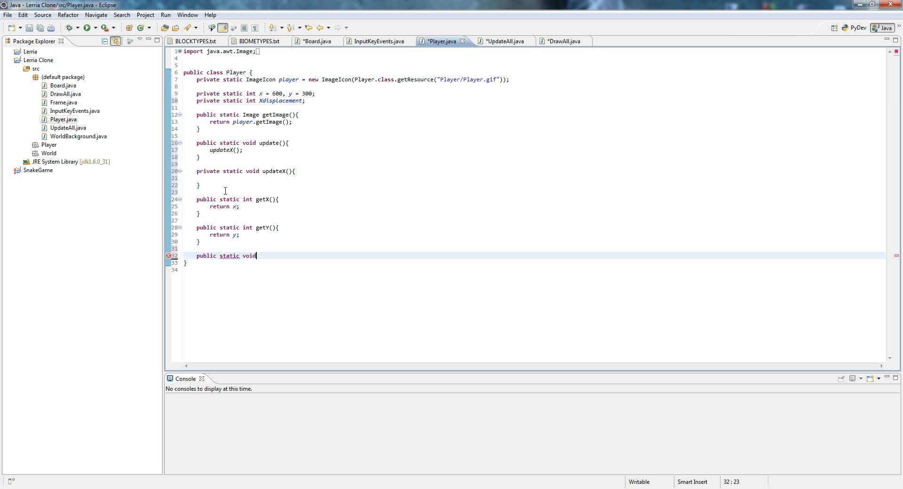
pyautogui.write('set')
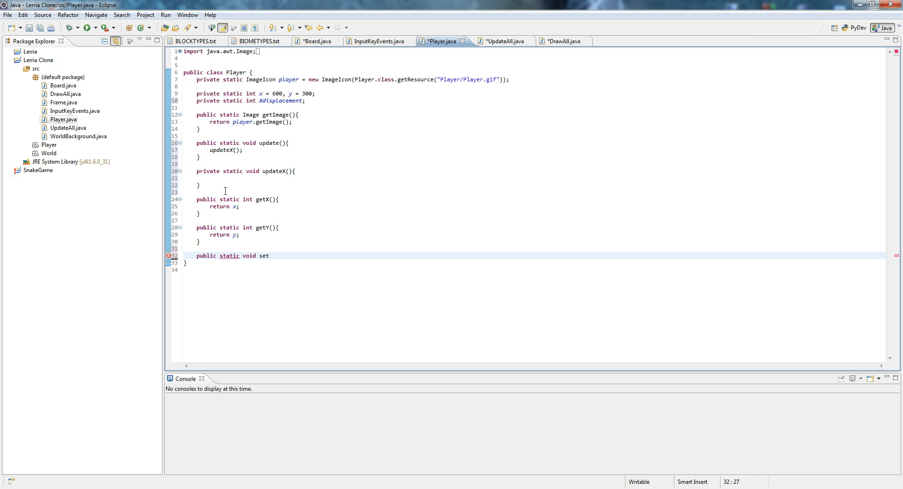
pyautogui.write('XDisplace')
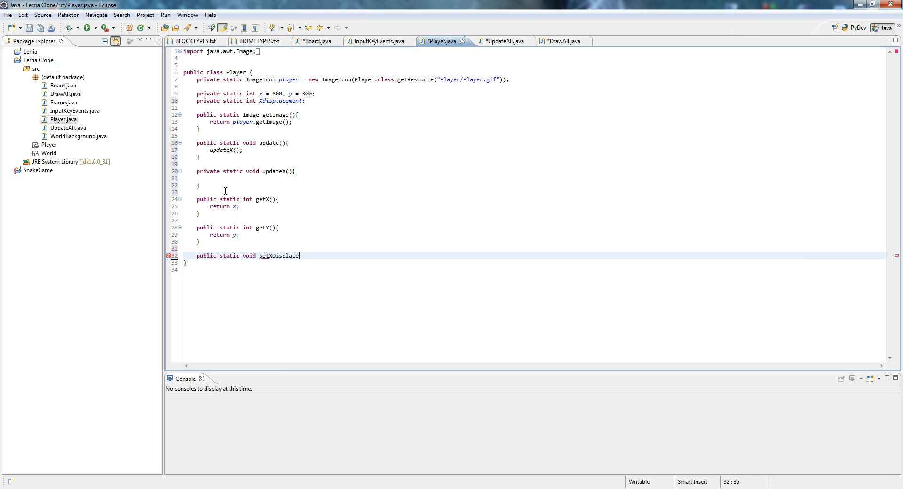
pyautogui.write('ment(){')
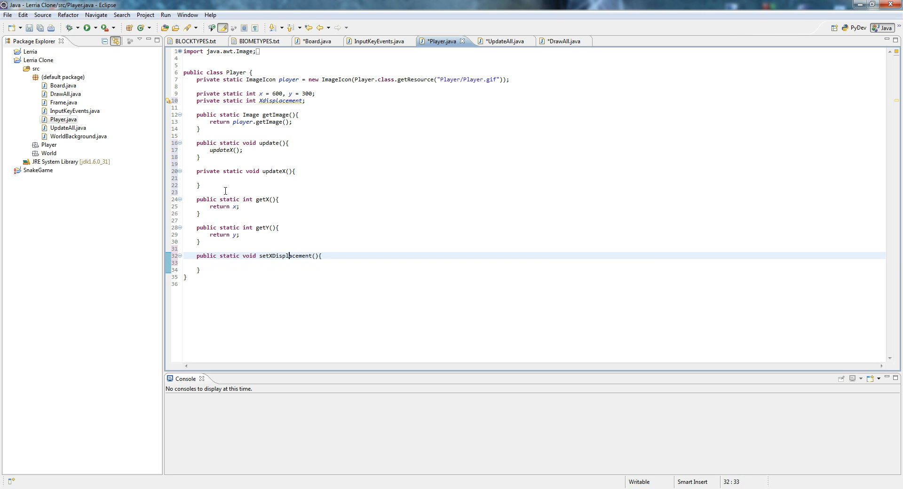
pyautogui.write('int i')
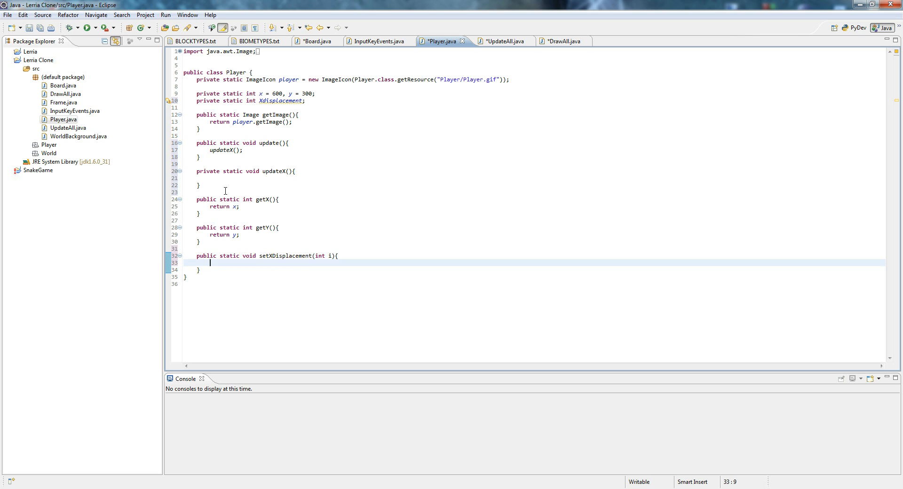
pyautogui.write('Xdisplacement =')
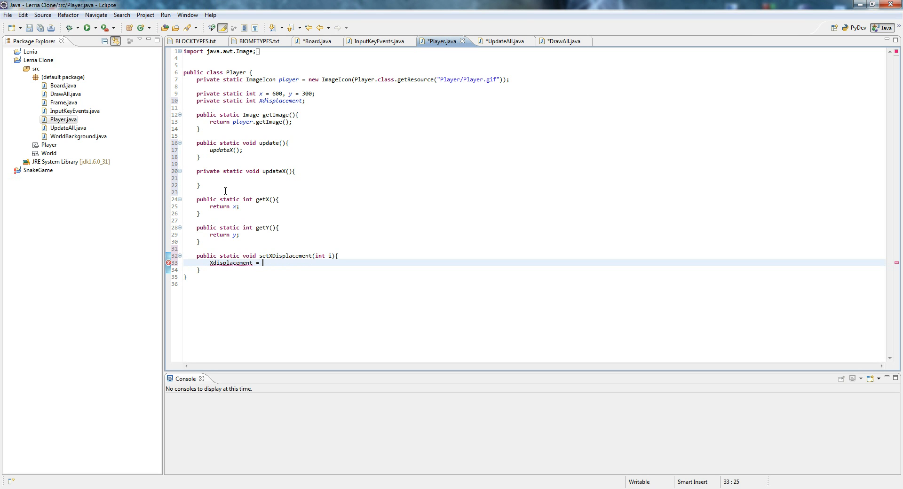
pyautogui.write('i;')
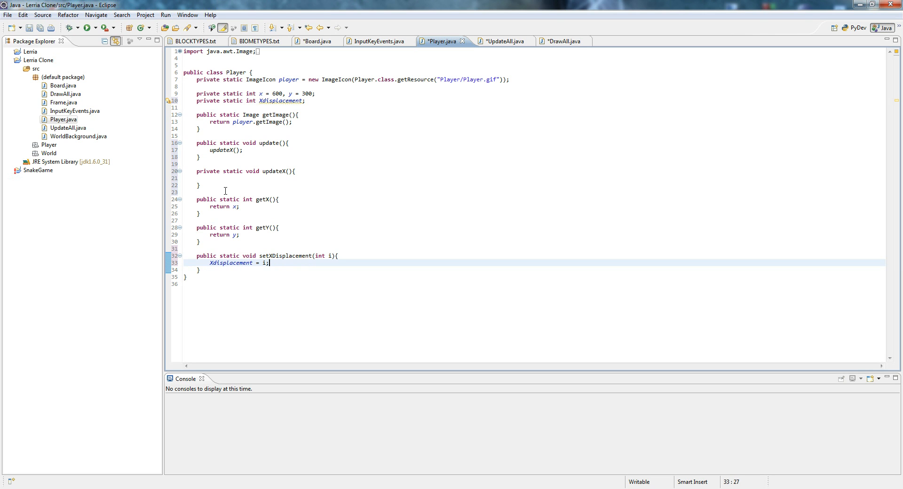
pyautogui.click(210, 177)
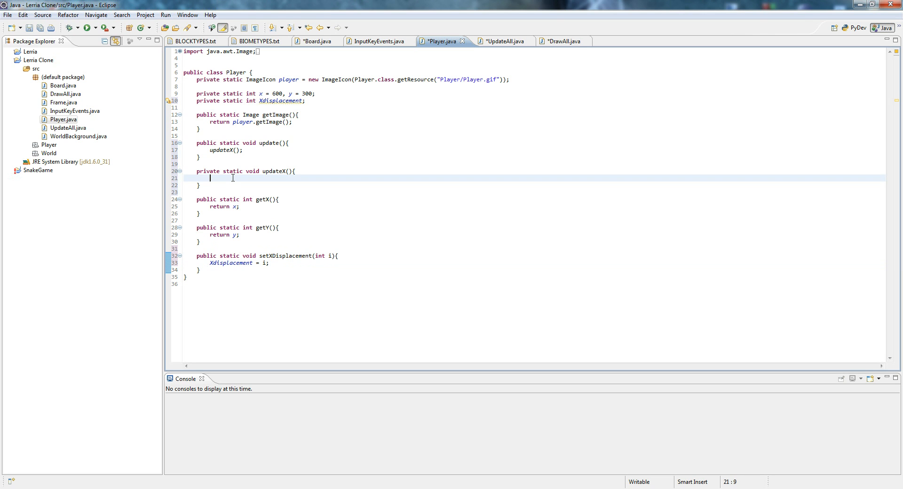
# Type 'x += Xdisplacement;' in updateX, correcting the misspelled field name
pyautogui.write('x +=')
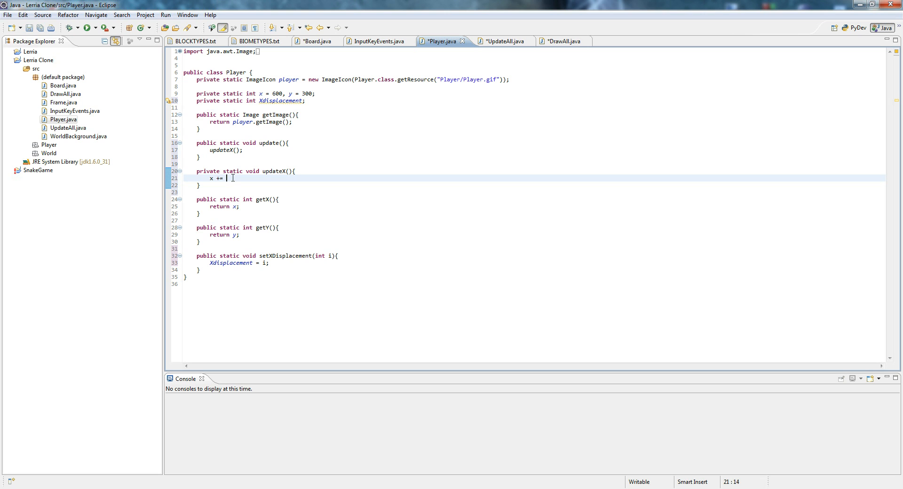
pyautogui.write('displa')
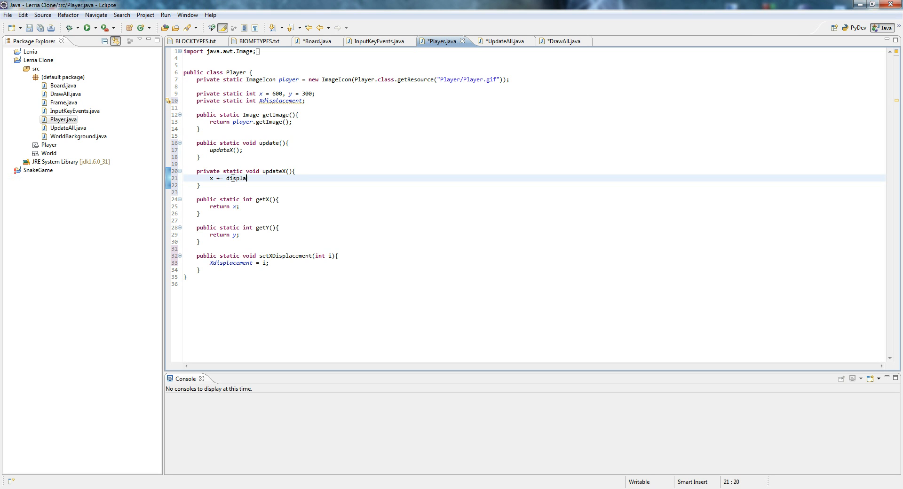
pyautogui.write('cement;')
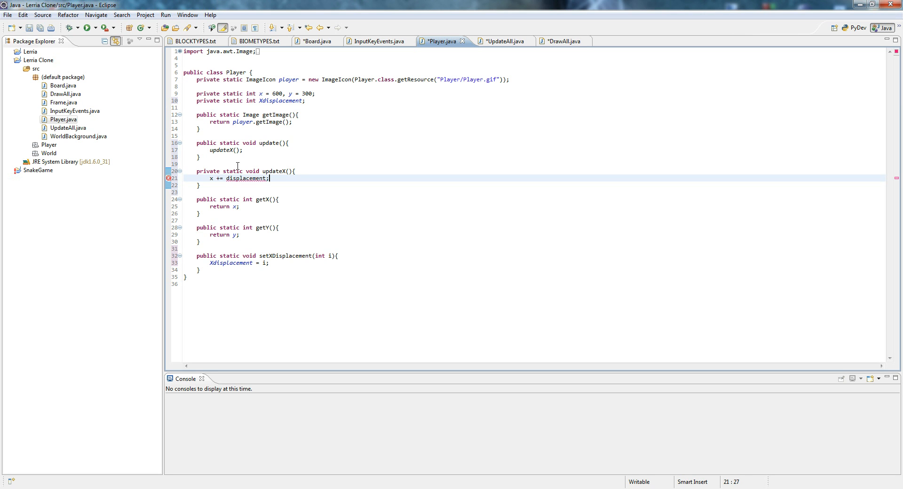
pyautogui.click(168, 178)
pyautogui.write('X')
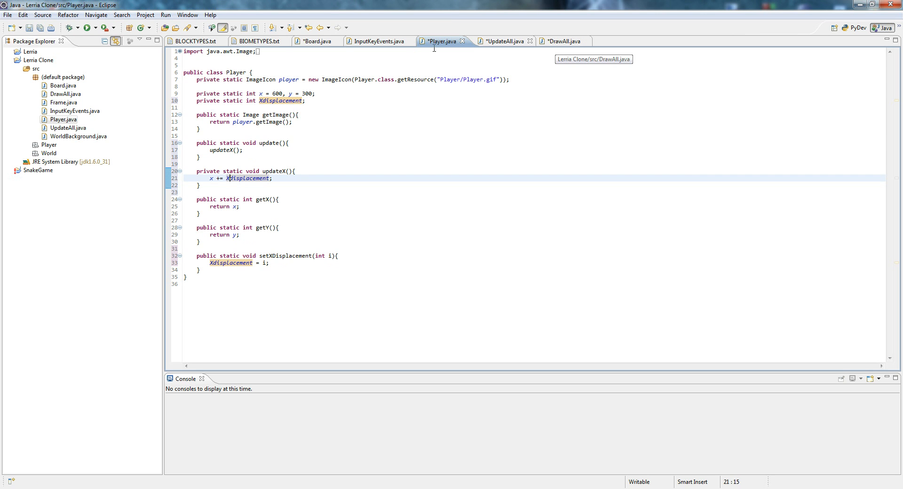
pyautogui.doubleClick(279, 101)
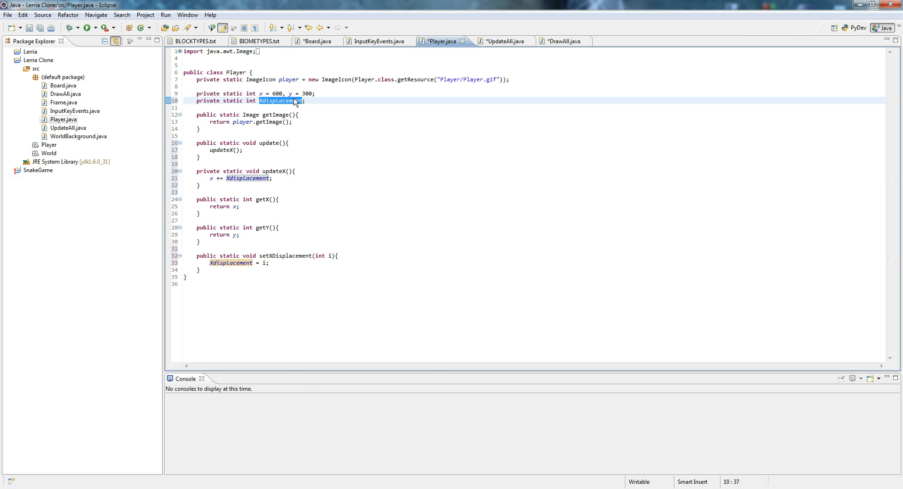
pyautogui.rightClick(278, 100)
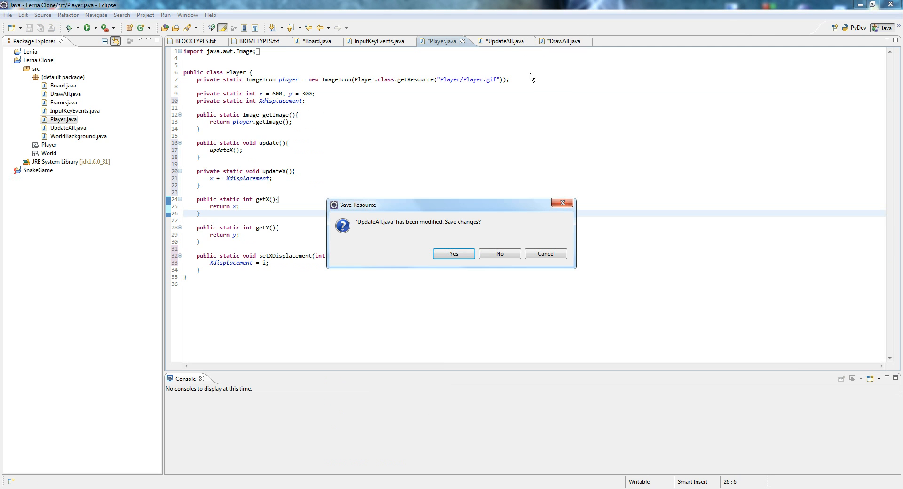
pyautogui.moveTo(544, 254)
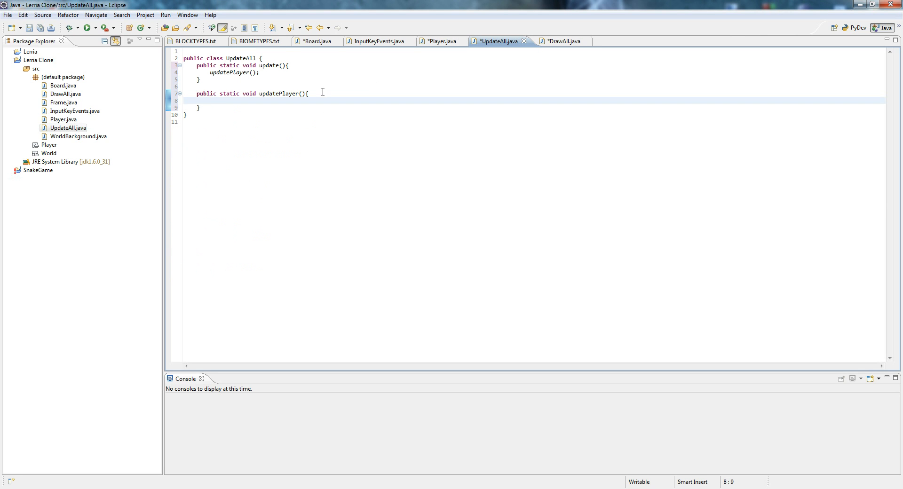
# Add 'Player.update();' inside UpdateAll's updatePlayer, then return to Board.java
pyautogui.write('Player.')
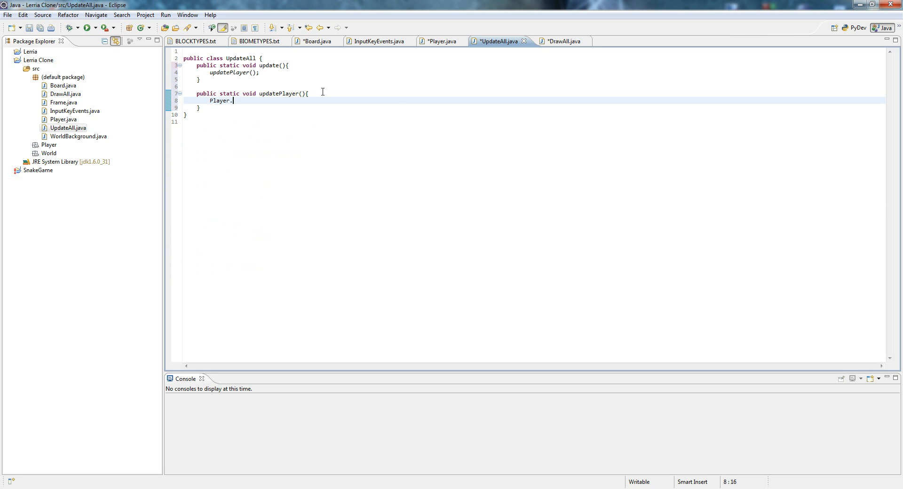
pyautogui.write('update()')
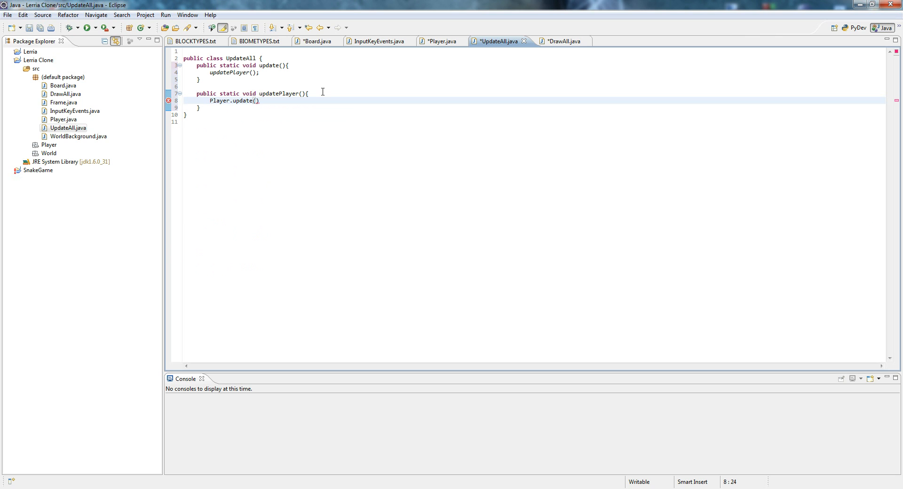
pyautogui.write(';')
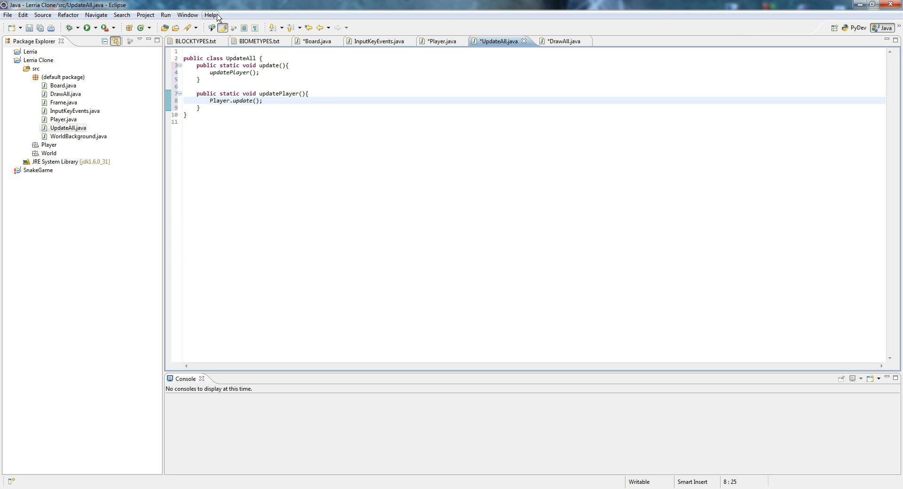
pyautogui.click(314, 41)
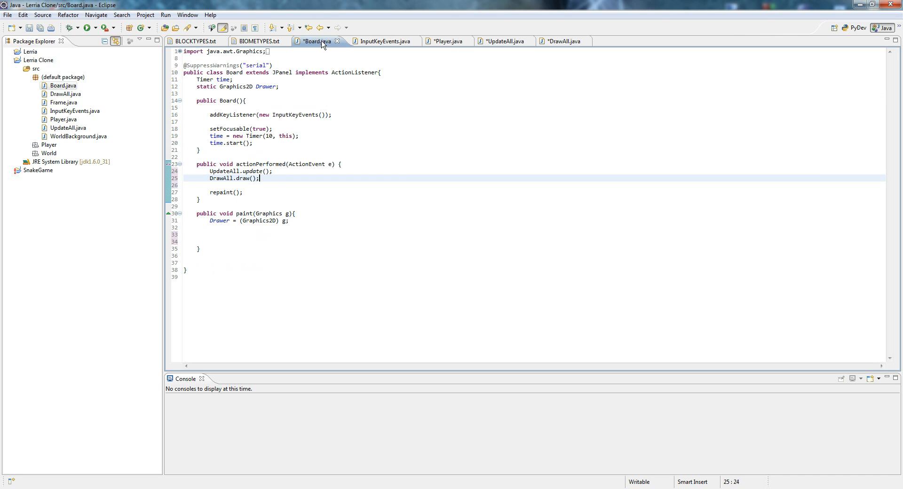
# In InputKeyEvents, change the A and D setX calls to setXDisplacement(-2) and setXDisplacement(2)
pyautogui.click(380, 41)
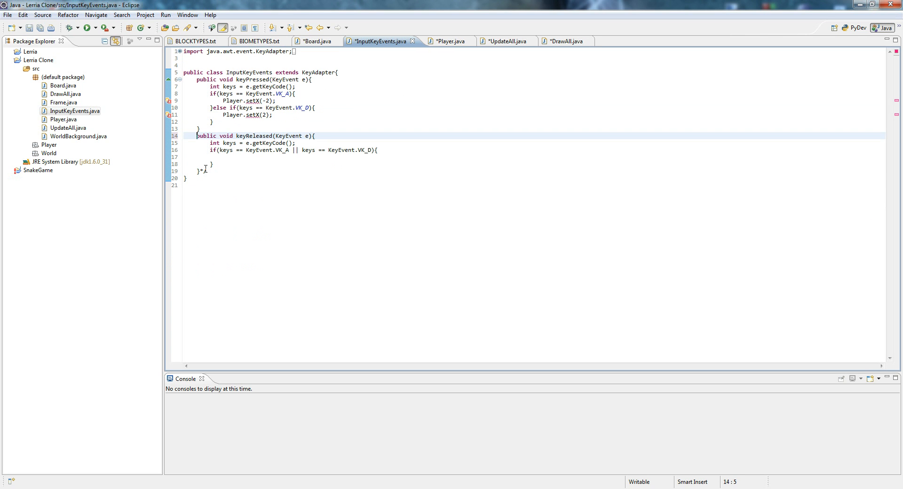
pyautogui.click(202, 128)
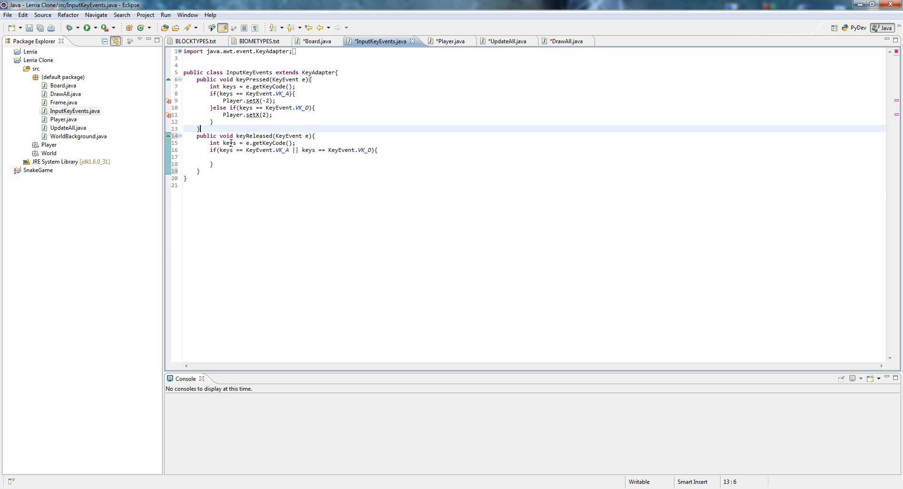
pyautogui.doubleClick(259, 115)
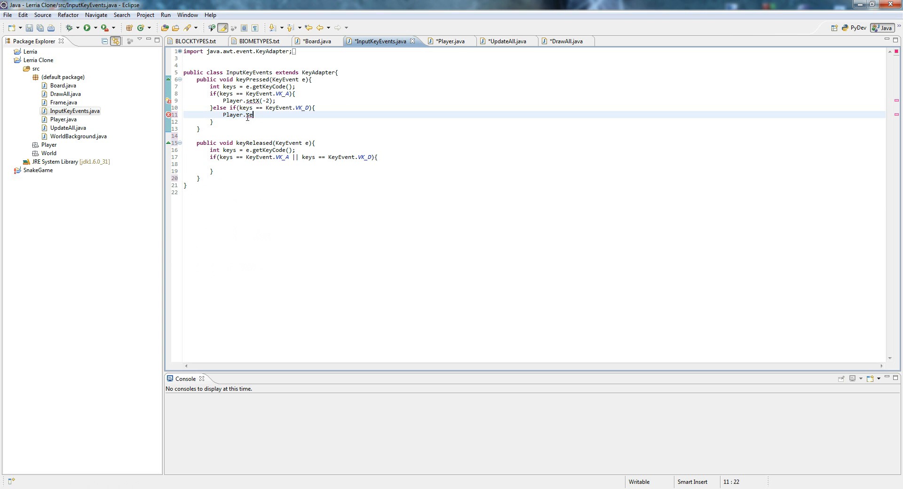
pyautogui.write('tXDisplacement(2')
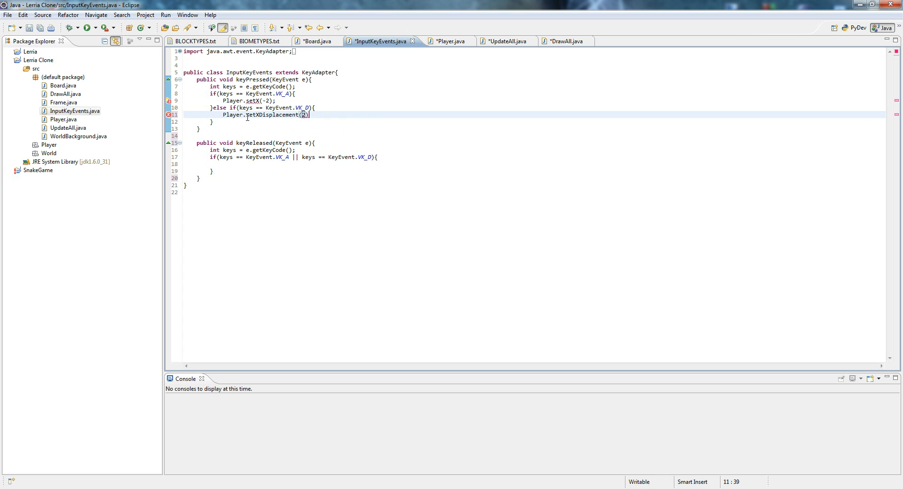
pyautogui.click(272, 100)
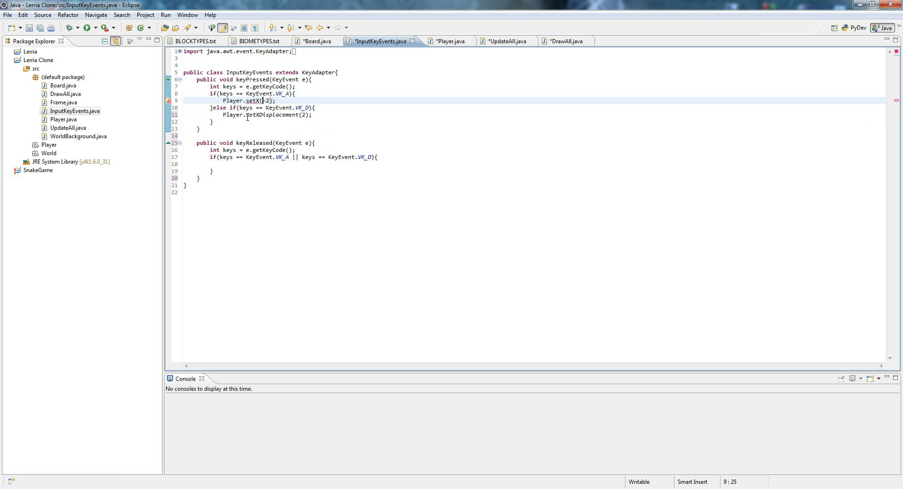
pyautogui.press('BackSpace')
pyautogui.write('Displacement')
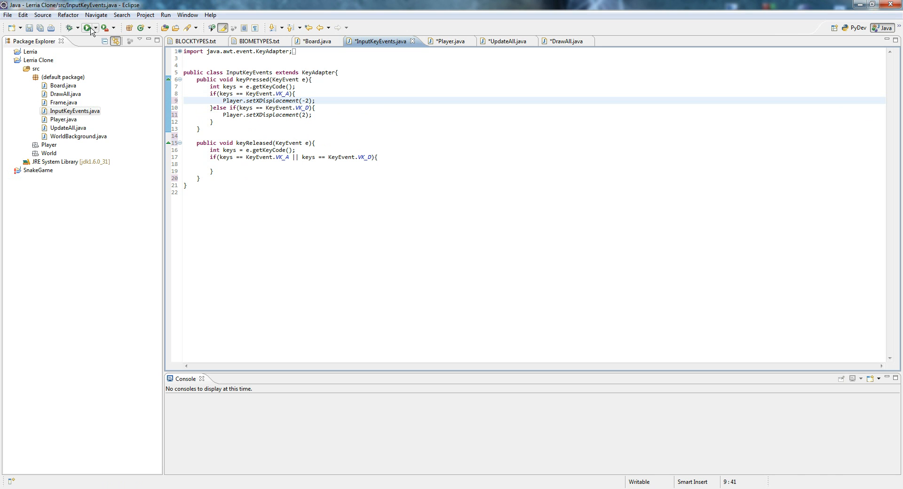
# Run the game, close the blank window, and follow the DrawAll.java:6 stack trace link
pyautogui.click(85, 28)
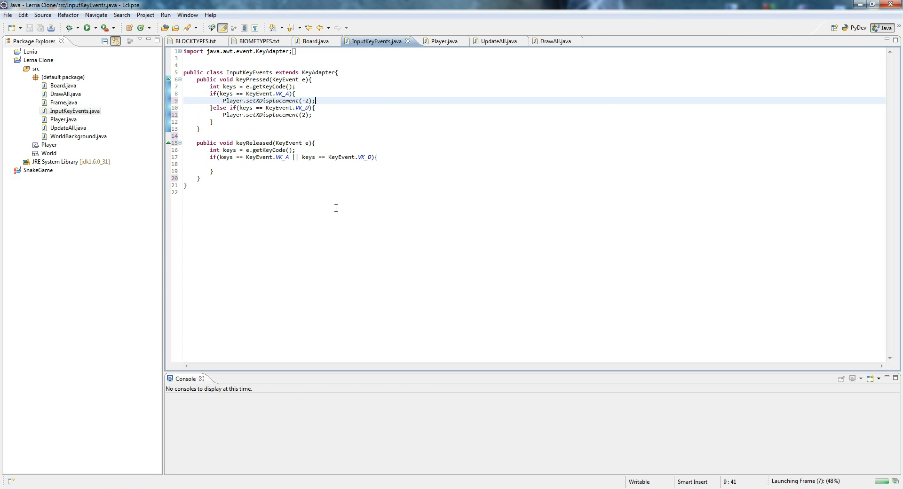
pyautogui.click(84, 28)
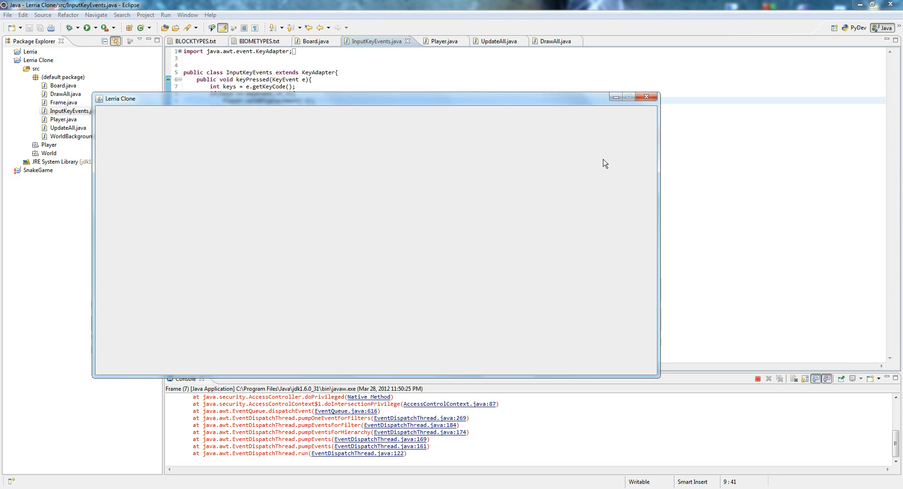
pyautogui.click(645, 97)
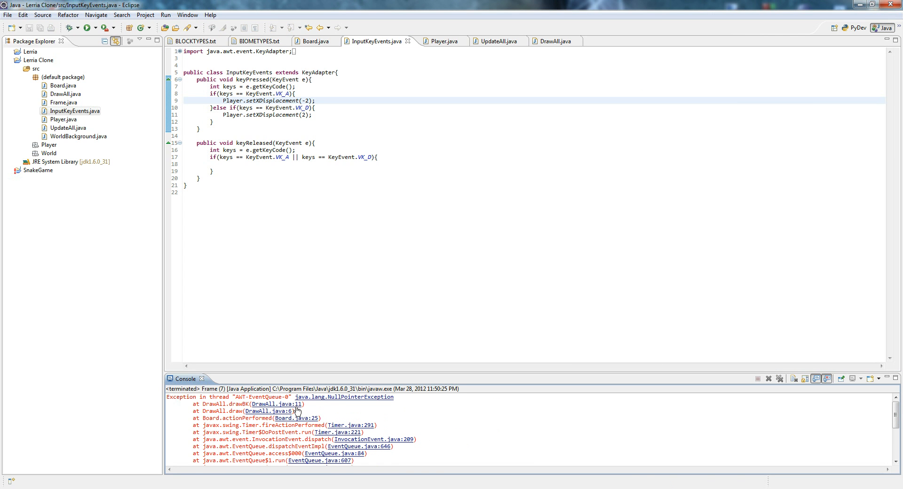
pyautogui.click(548, 41)
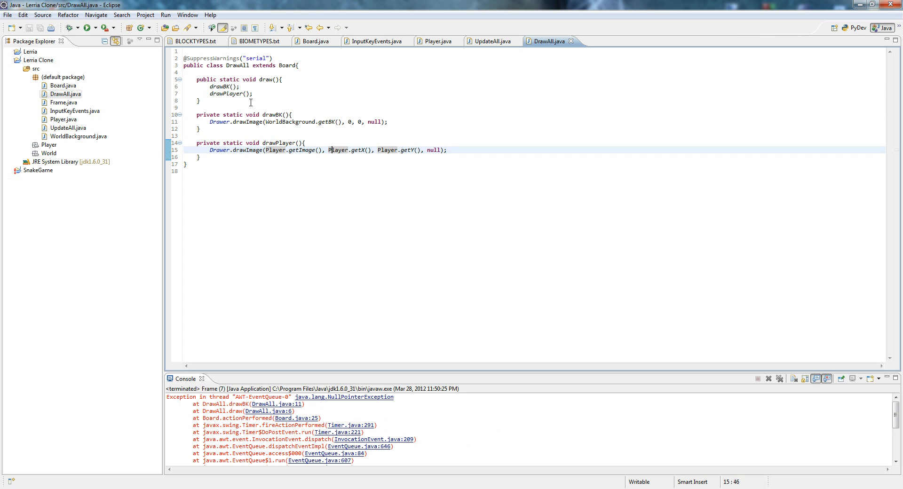
pyautogui.moveTo(261, 115)
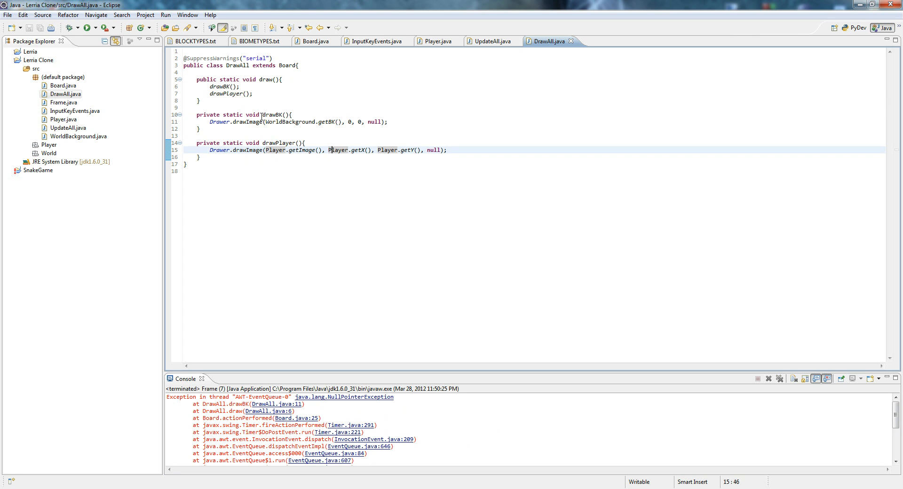
pyautogui.moveTo(487, 42)
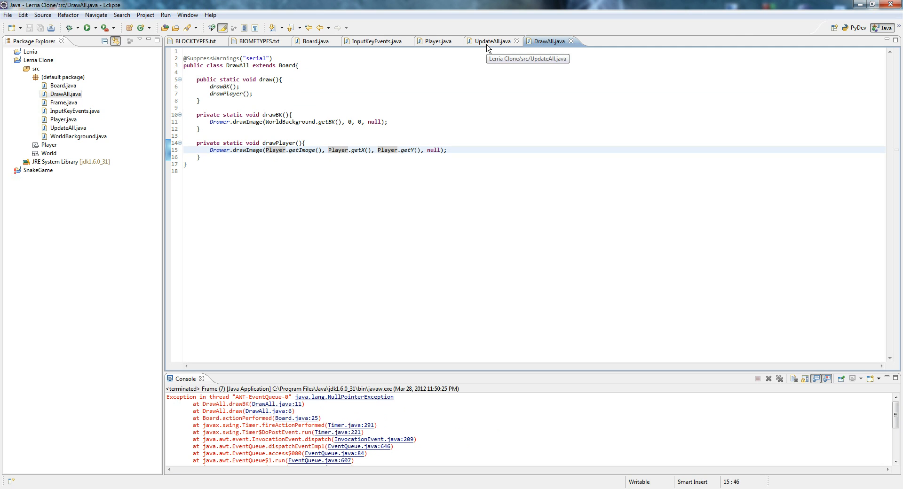
# Move Board's repaint() call from the end to the top of actionPerformed
pyautogui.click(312, 41)
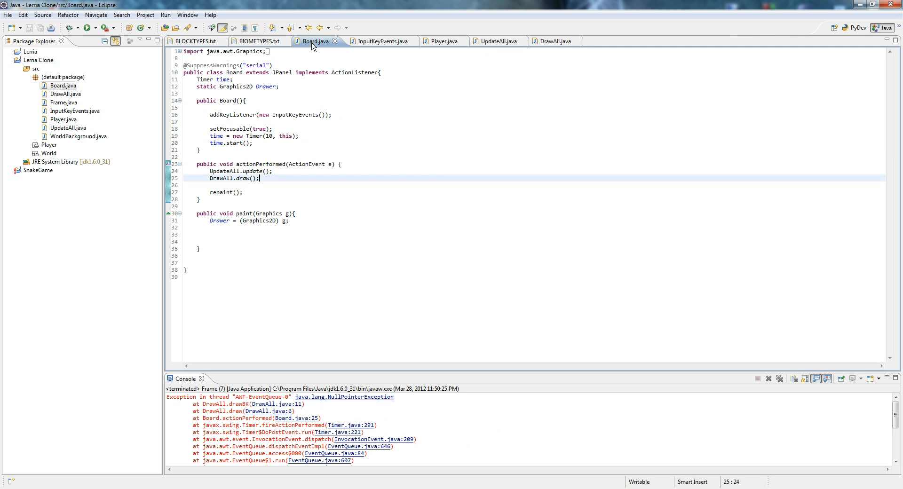
pyautogui.press('BackSpace')
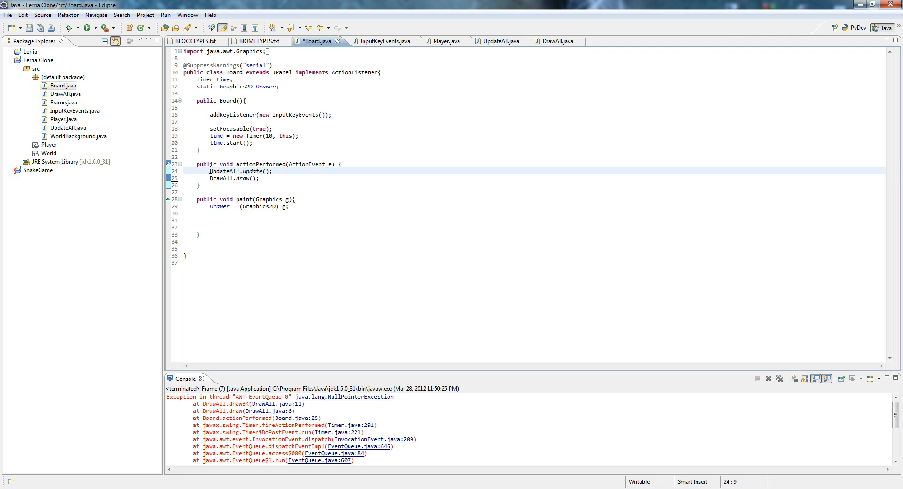
pyautogui.write('repain')
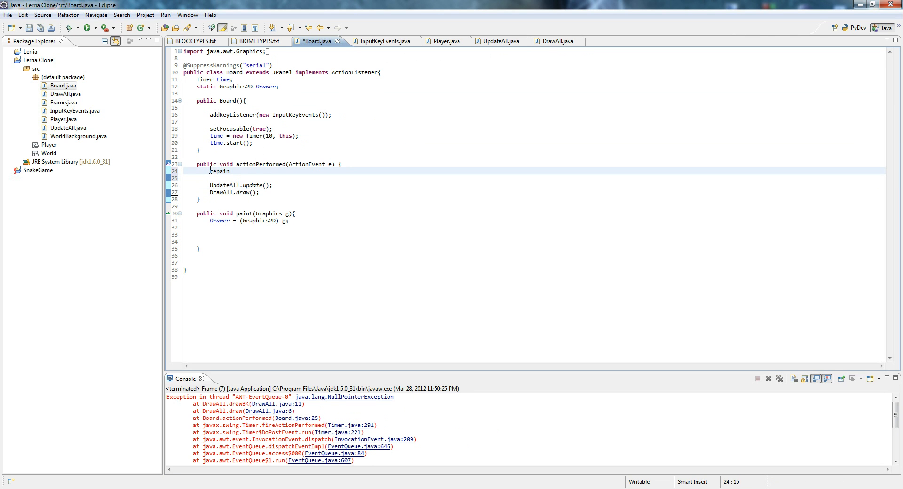
pyautogui.write('t();')
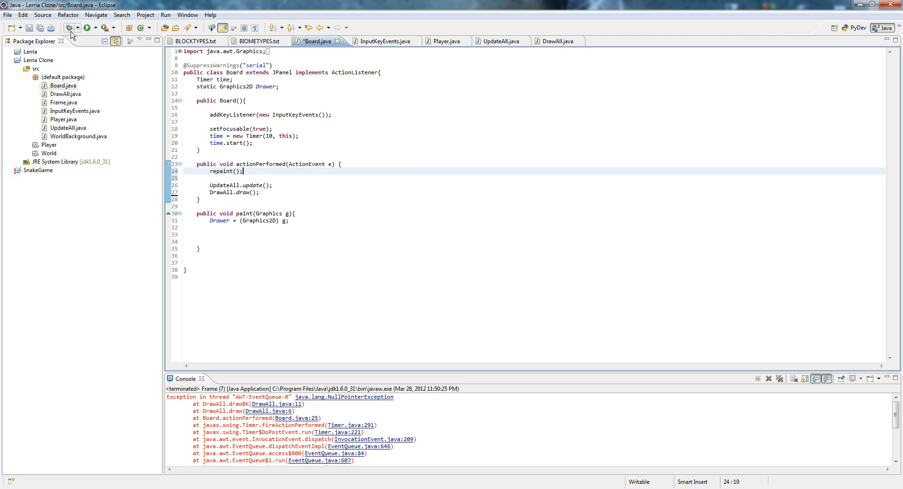
# Rerun the game and close the still-empty Lerria Clone window
pyautogui.click(85, 27)
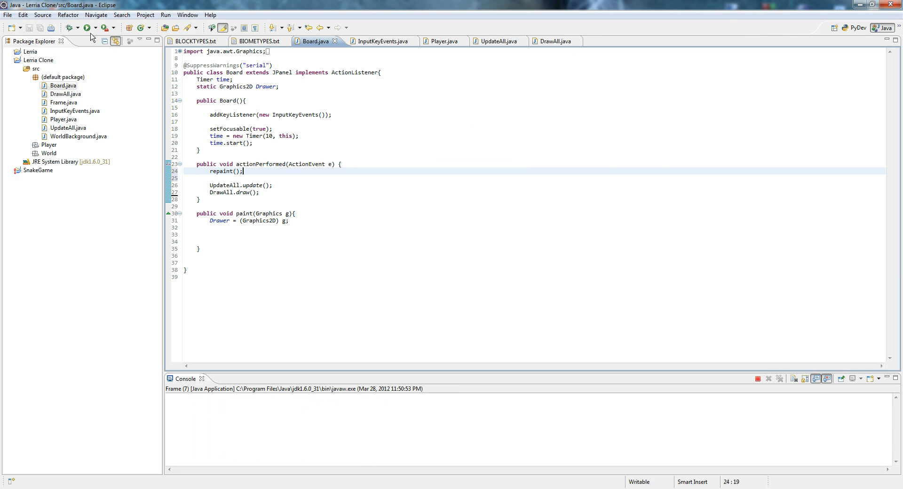
pyautogui.click(85, 28)
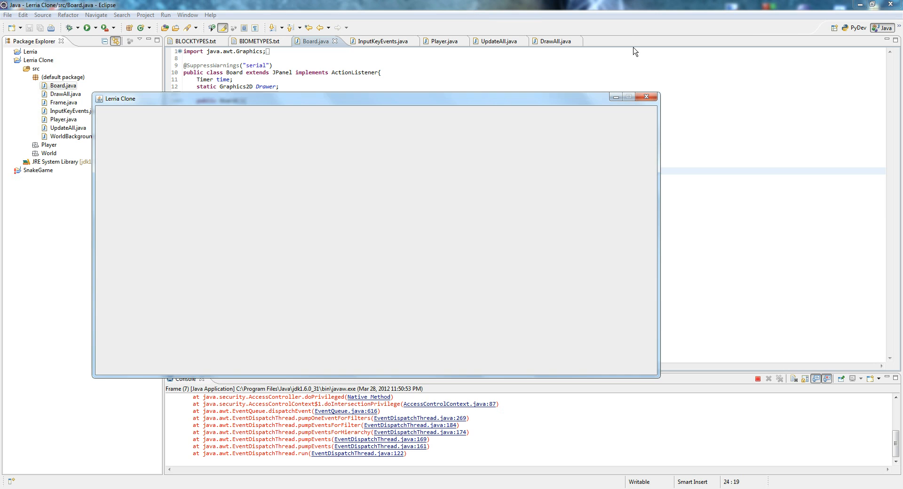
pyautogui.click(646, 96)
pyautogui.write('Drawer = (Graphics2D) g;')
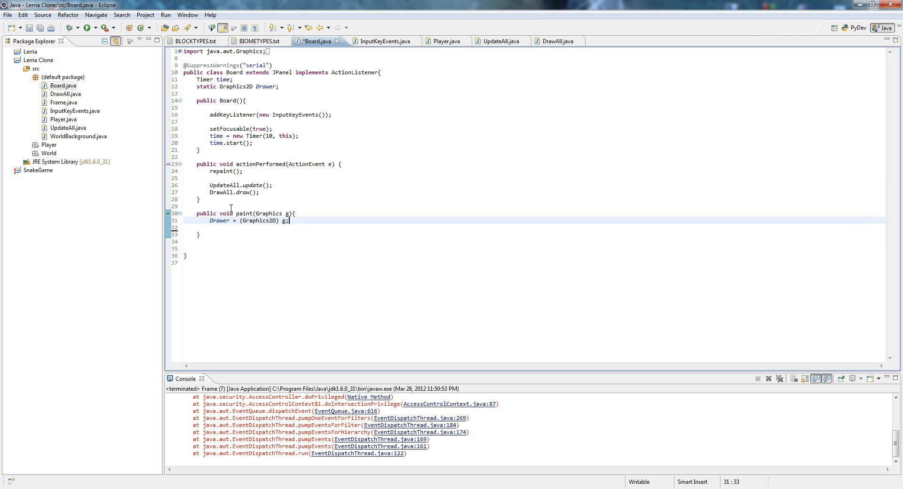
# Move the DrawAll.draw(); call from actionPerformed into Board's paint method
pyautogui.click(10, 60)
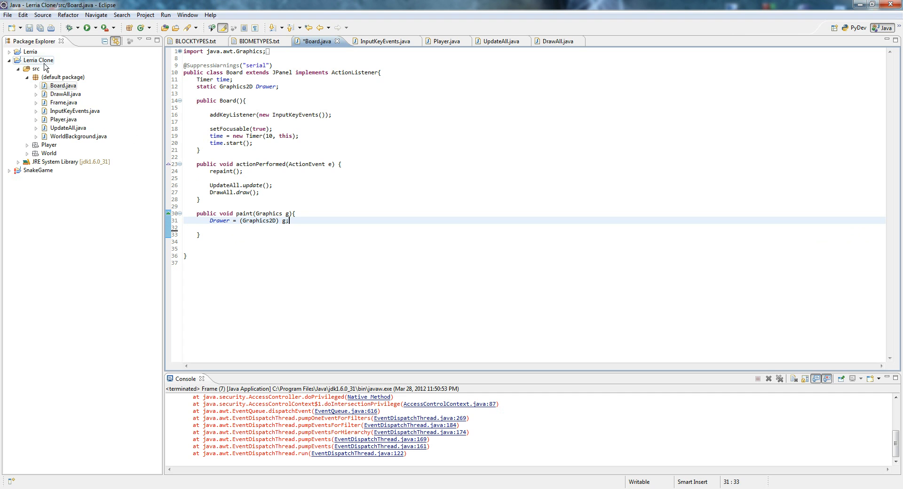
pyautogui.click(18, 59)
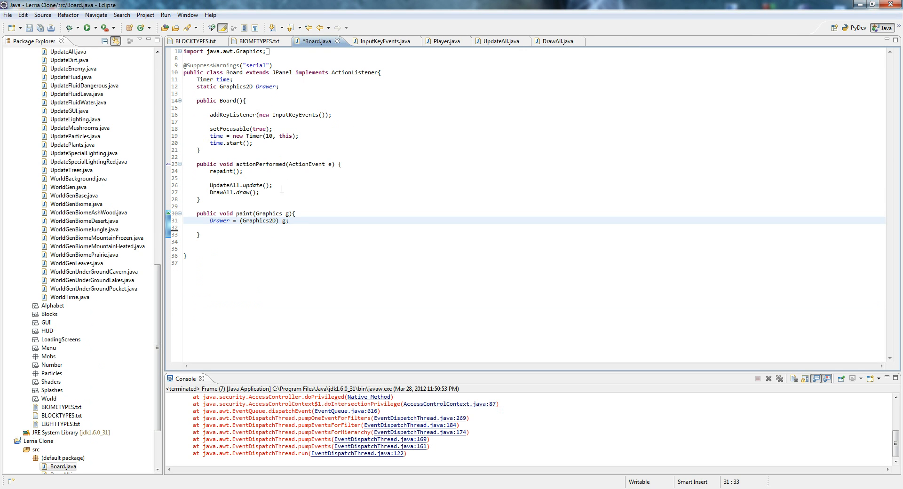
pyautogui.doubleClick(228, 192)
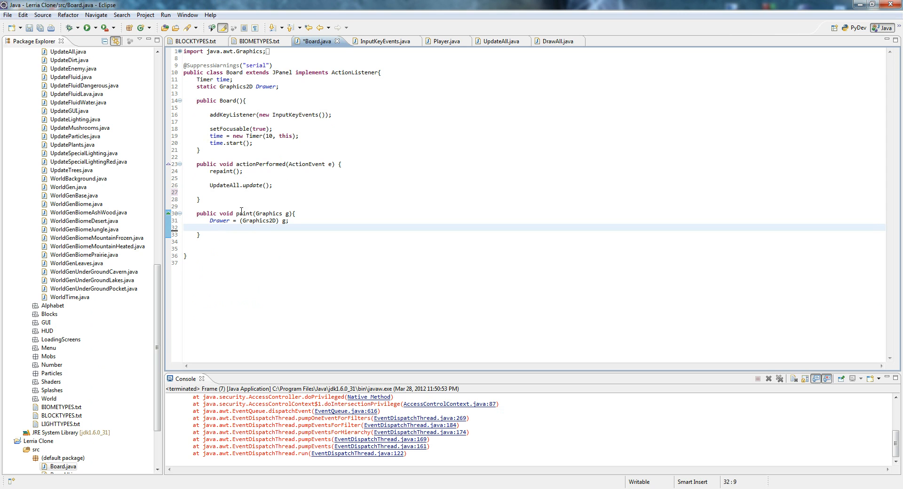
pyautogui.write('DrawAll.draw();')
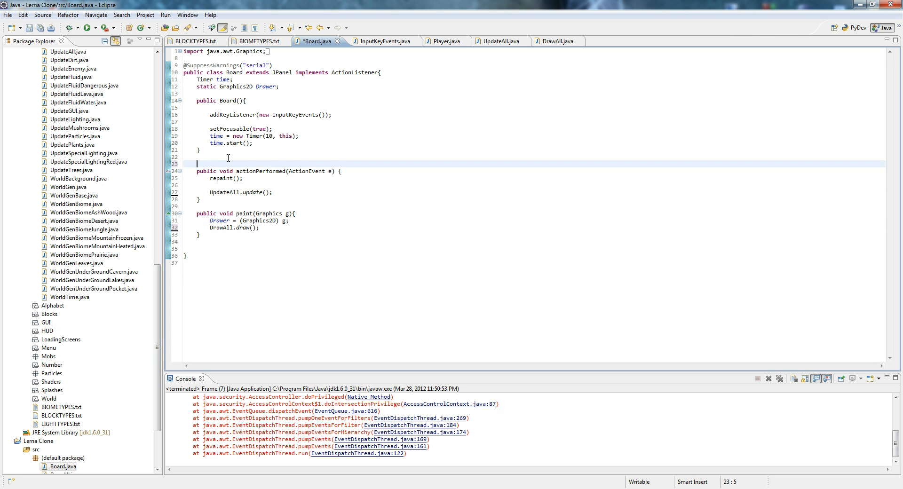
# Label the two methods with '//update method' and '//drawMethod' comments
pyautogui.write('//update method')
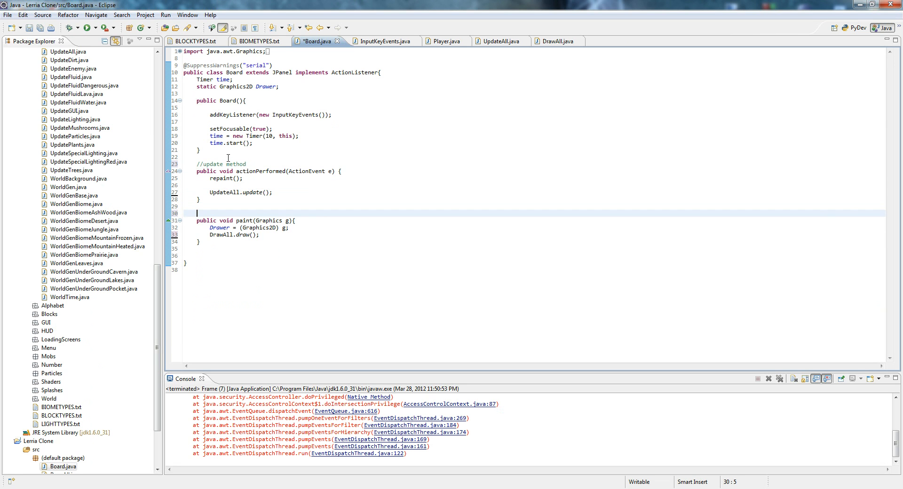
pyautogui.write('//dr')
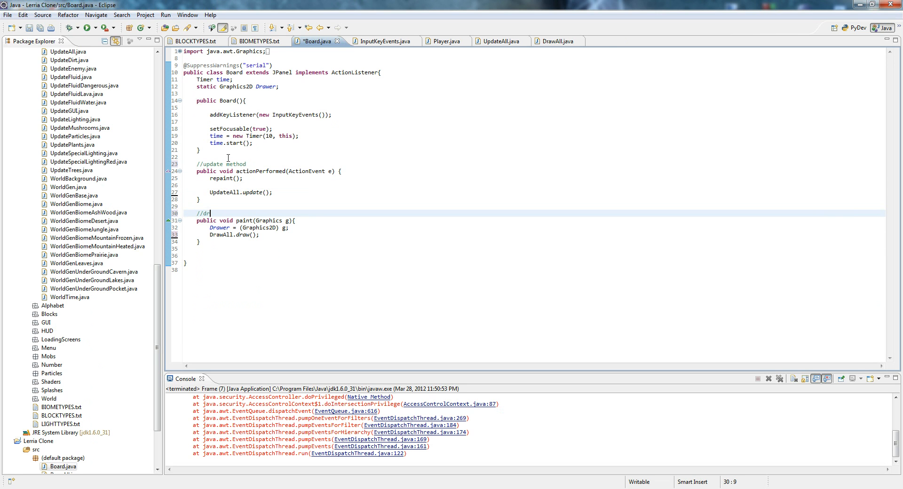
pyautogui.write('awMethod')
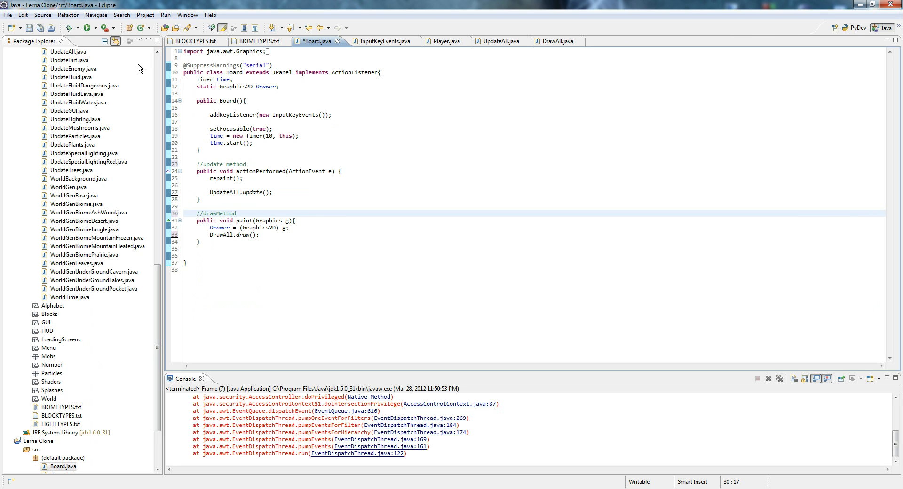
# Save Board, launch the game to confirm the sprite on teal, then close it
pyautogui.click(84, 27)
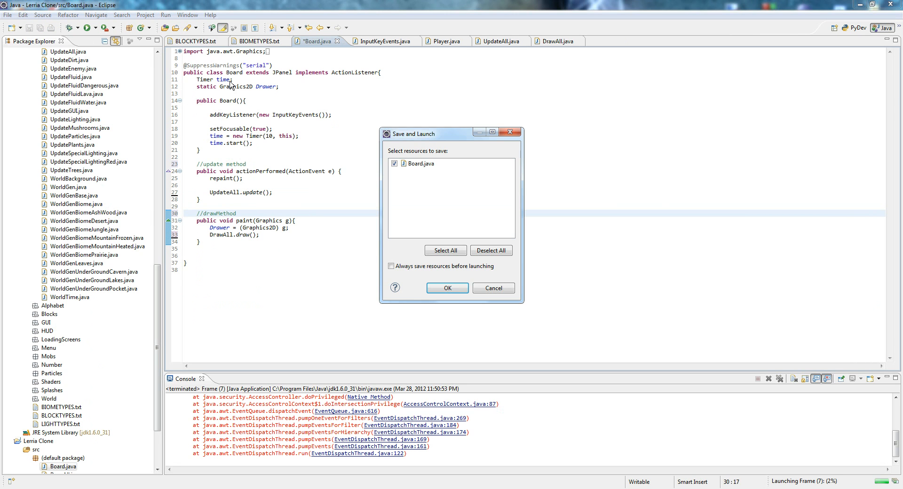
pyautogui.click(446, 288)
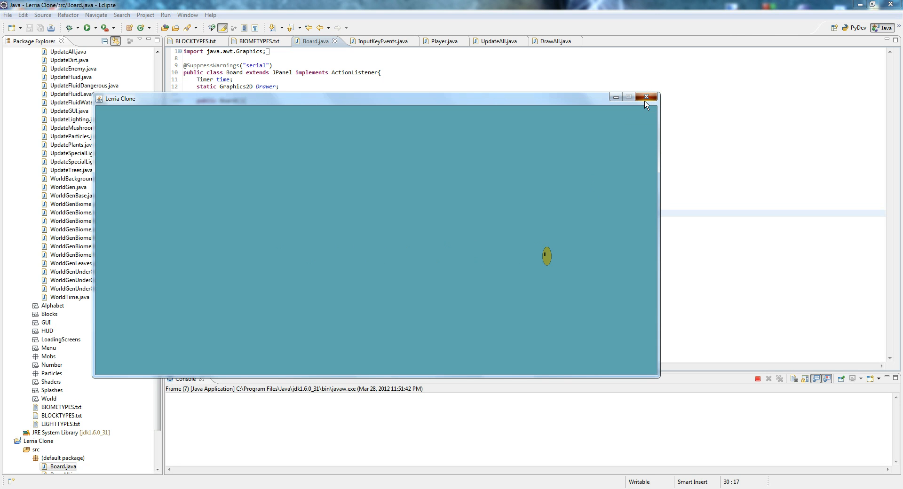
pyautogui.click(645, 97)
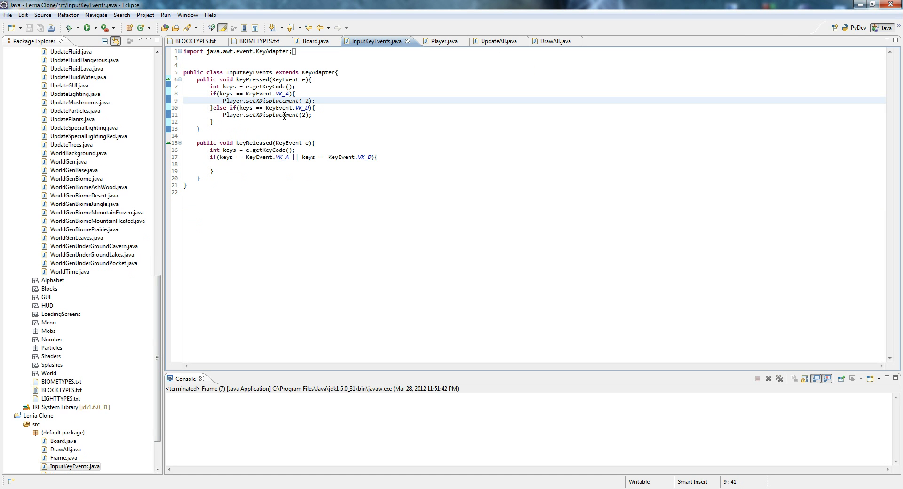
# Add Player.setXDisplacement(0) inside keyReleased's A/D release check
pyautogui.doubleClick(251, 143)
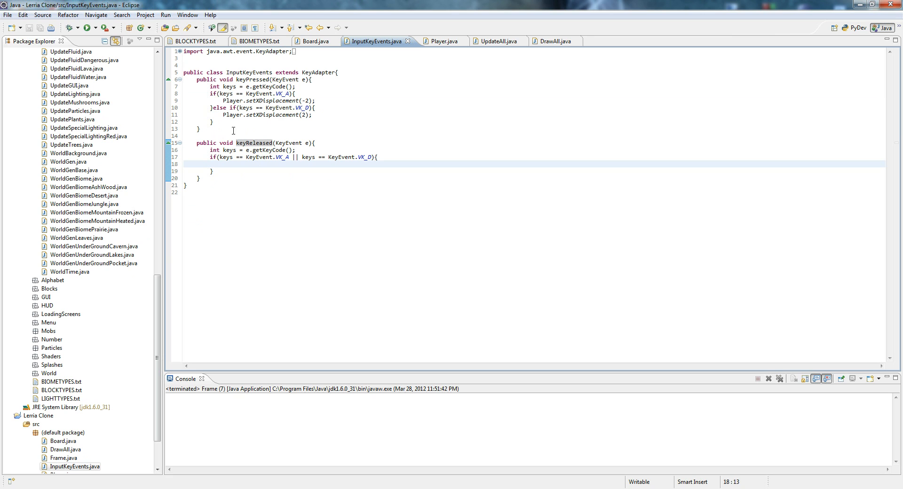
pyautogui.doubleClick(244, 143)
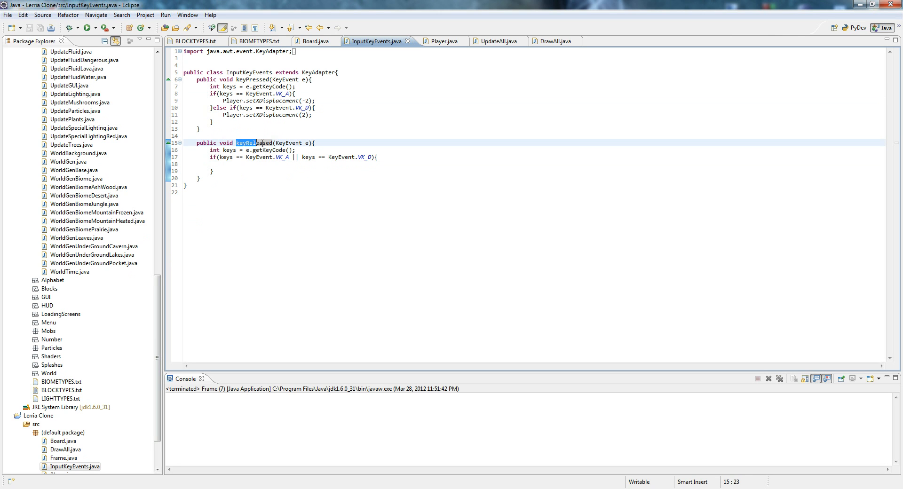
pyautogui.click(264, 164)
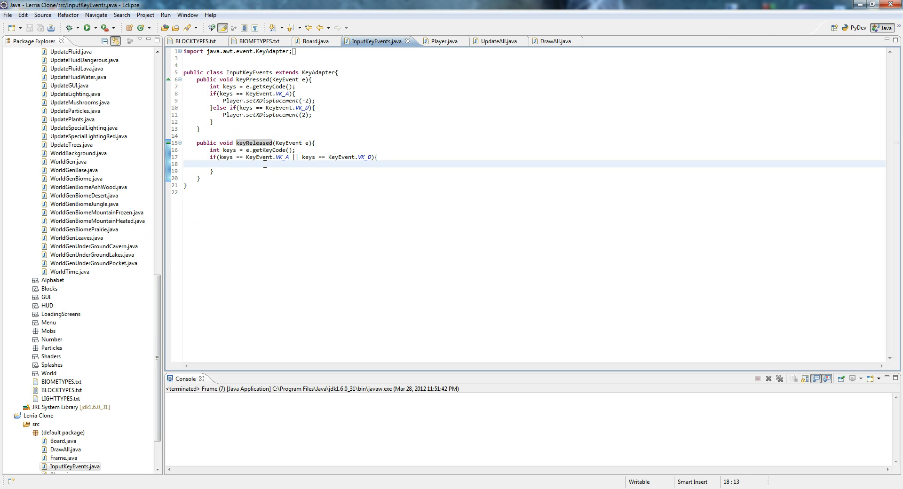
pyautogui.write('Player.set')
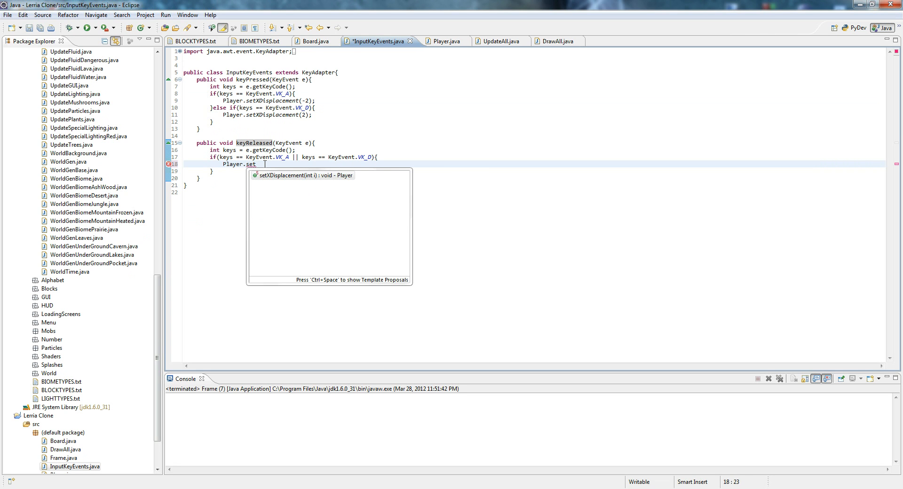
pyautogui.write('XDisplacement(i')
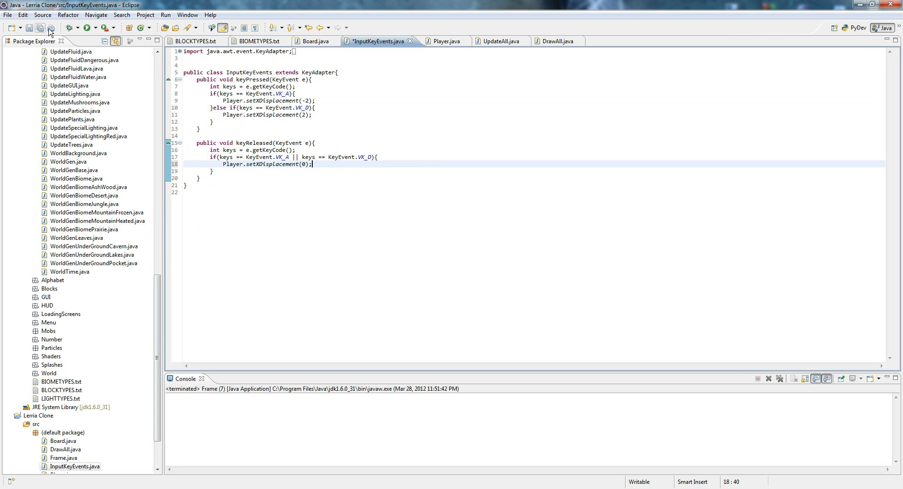
# Save InputKeyEvents.java, launch the game to check the sprite stops on key release, then close it
pyautogui.click(85, 28)
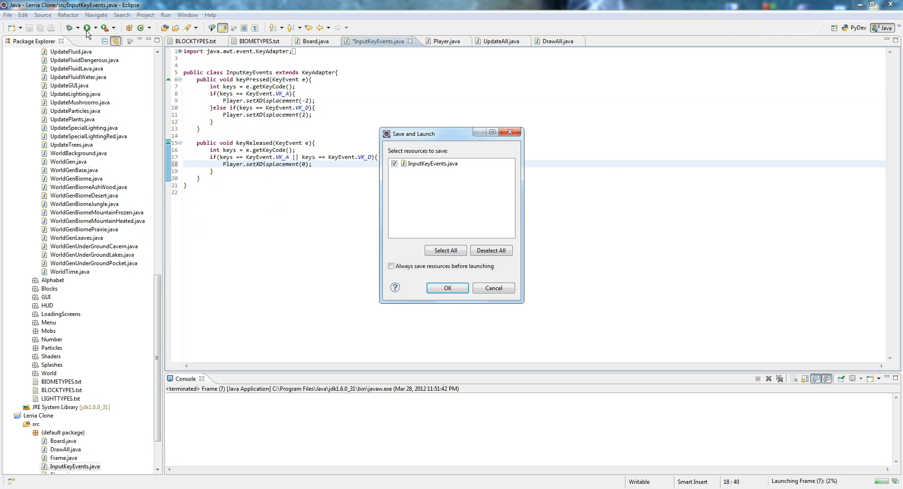
pyautogui.click(447, 288)
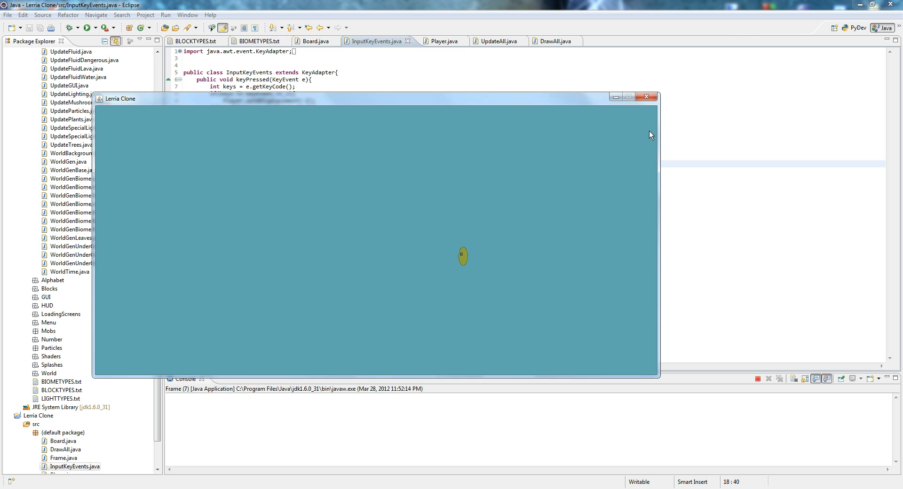
pyautogui.click(646, 97)
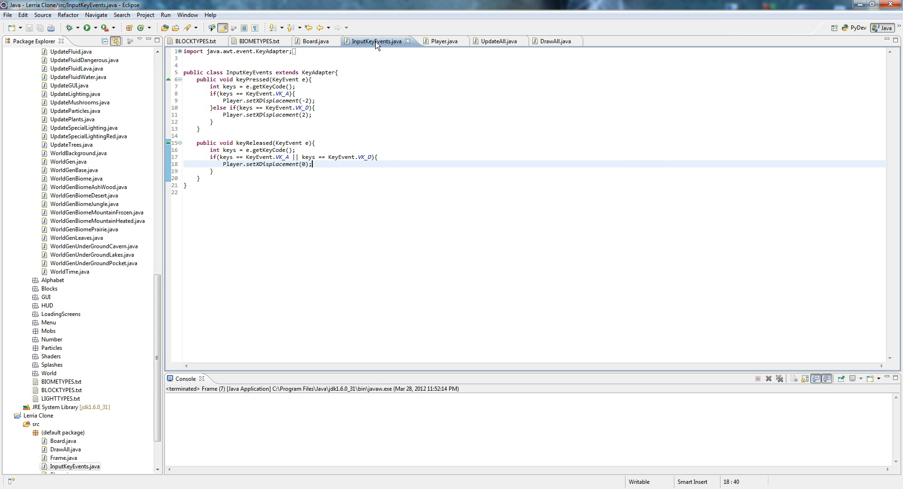
pyautogui.click(314, 41)
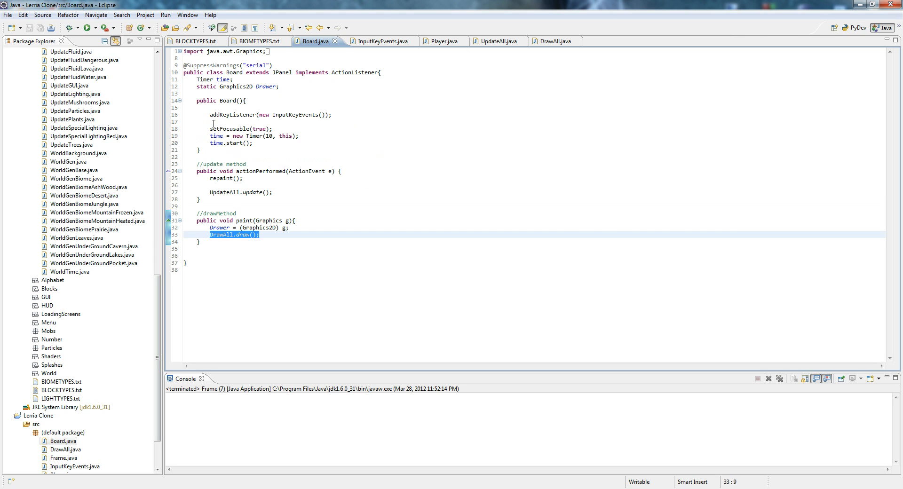
pyautogui.click(196, 233)
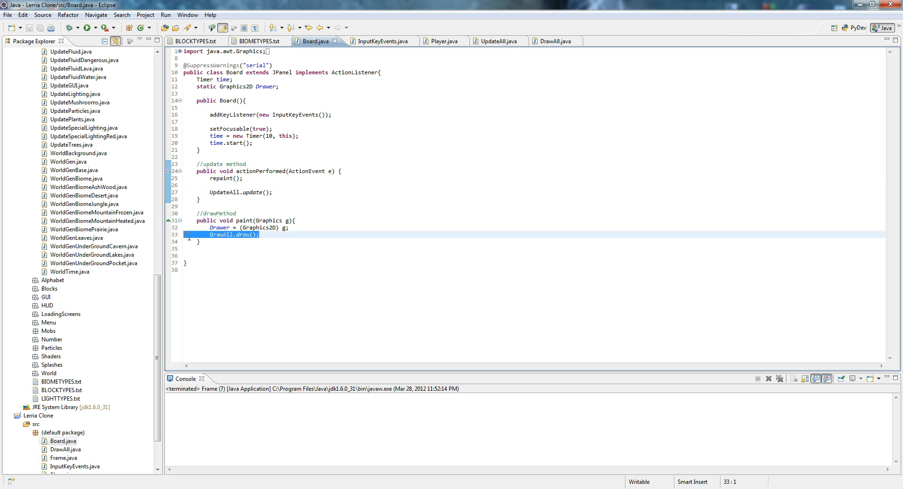
pyautogui.click(490, 41)
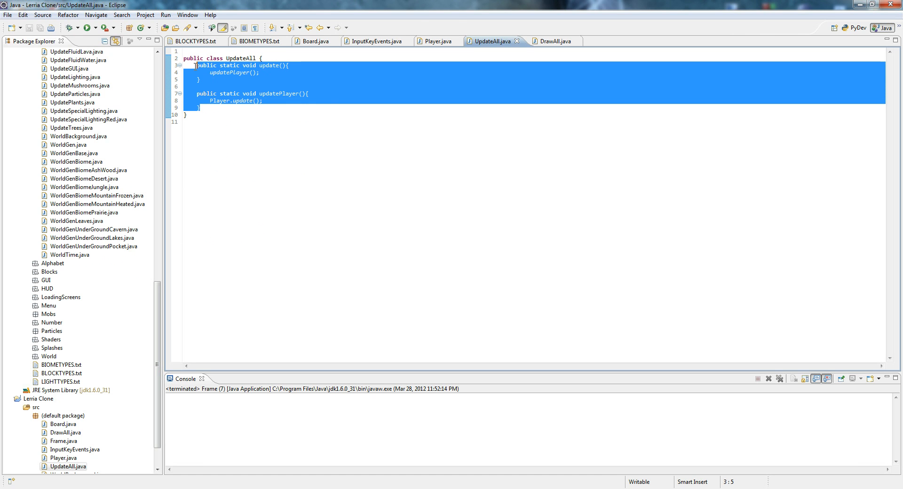
pyautogui.click(552, 41)
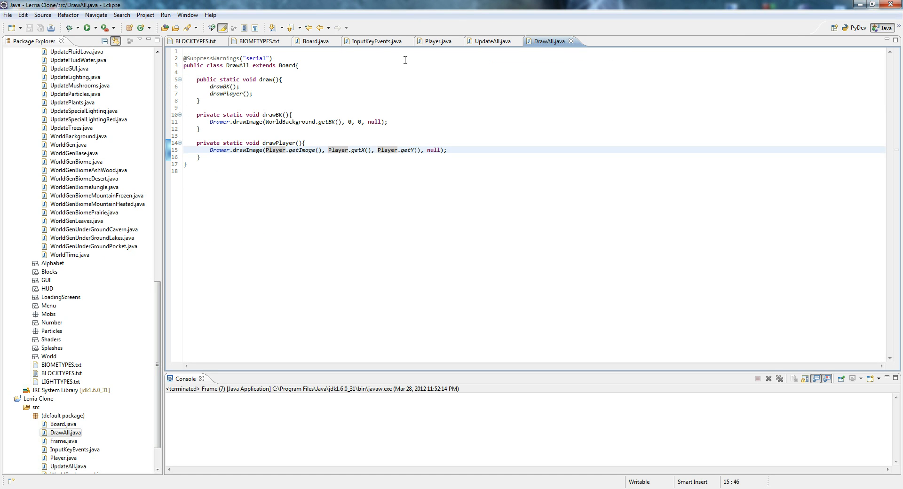
pyautogui.click(313, 41)
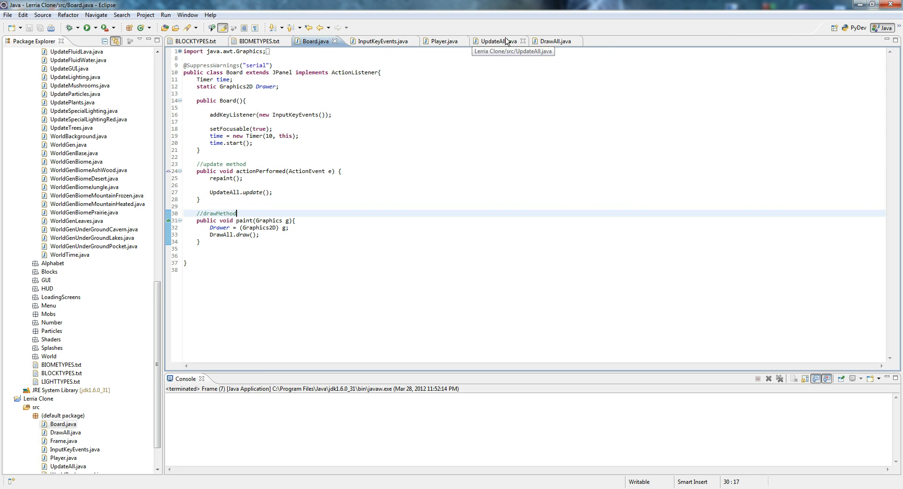
pyautogui.click(551, 41)
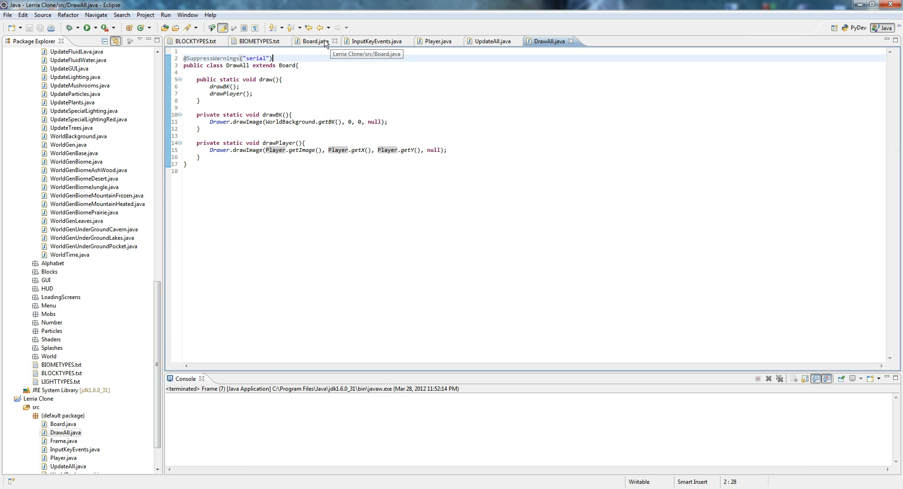
pyautogui.click(310, 41)
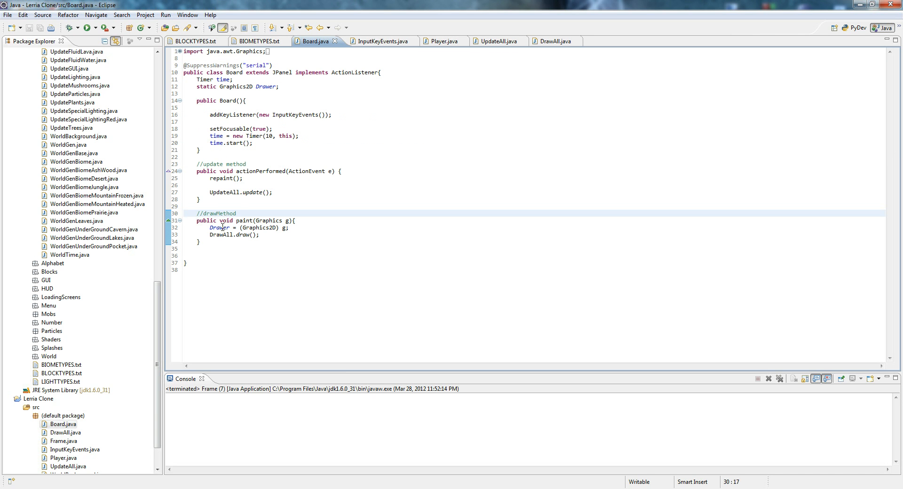
pyautogui.doubleClick(218, 227)
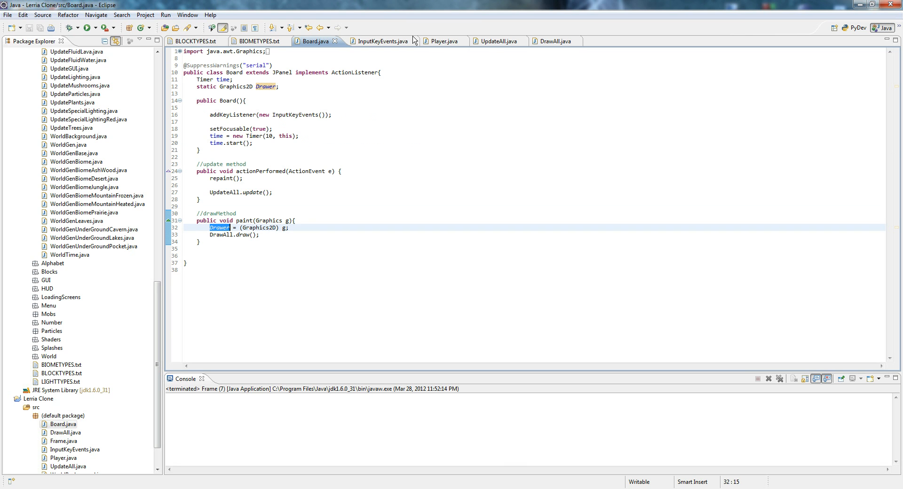
pyautogui.click(442, 41)
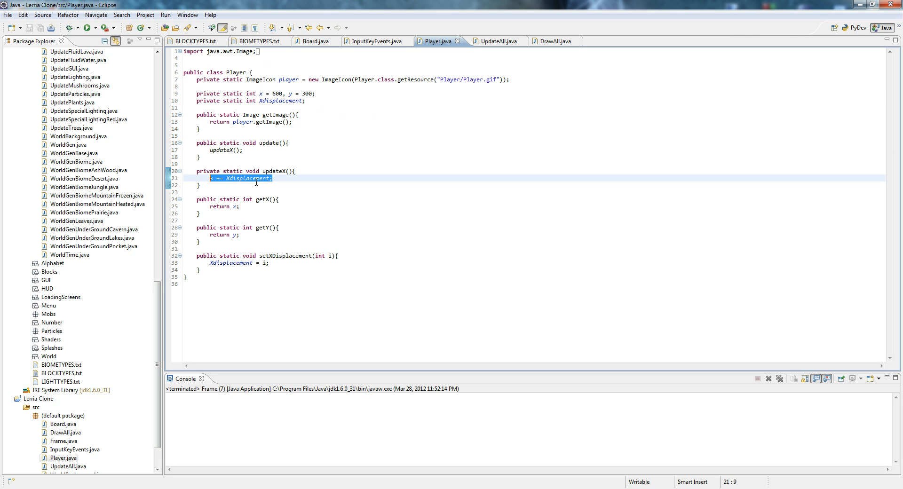
pyautogui.moveTo(307, 156)
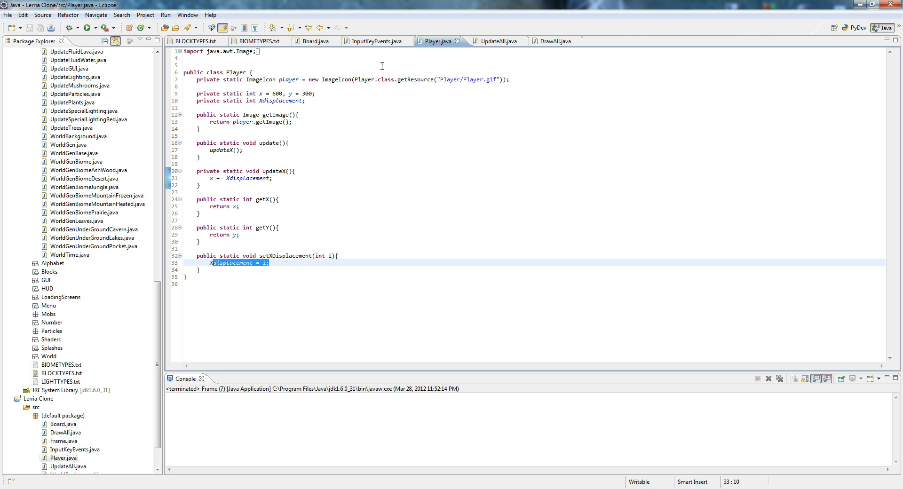
pyautogui.click(377, 41)
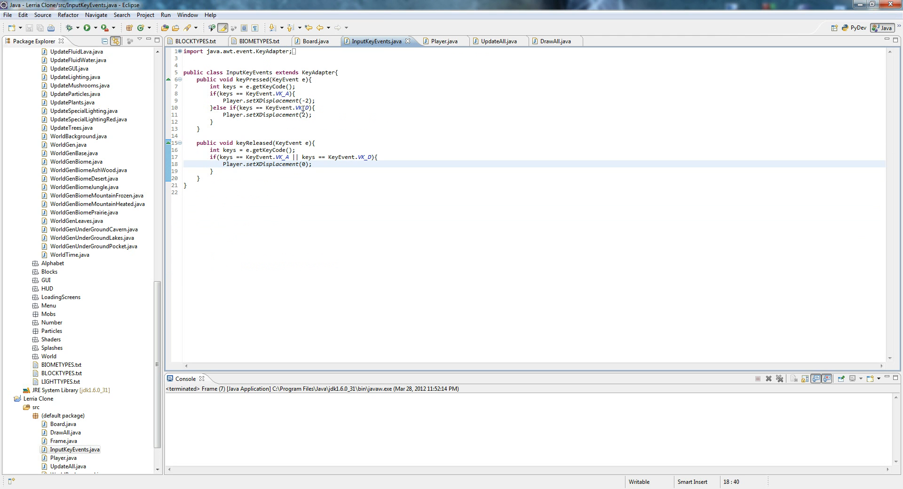